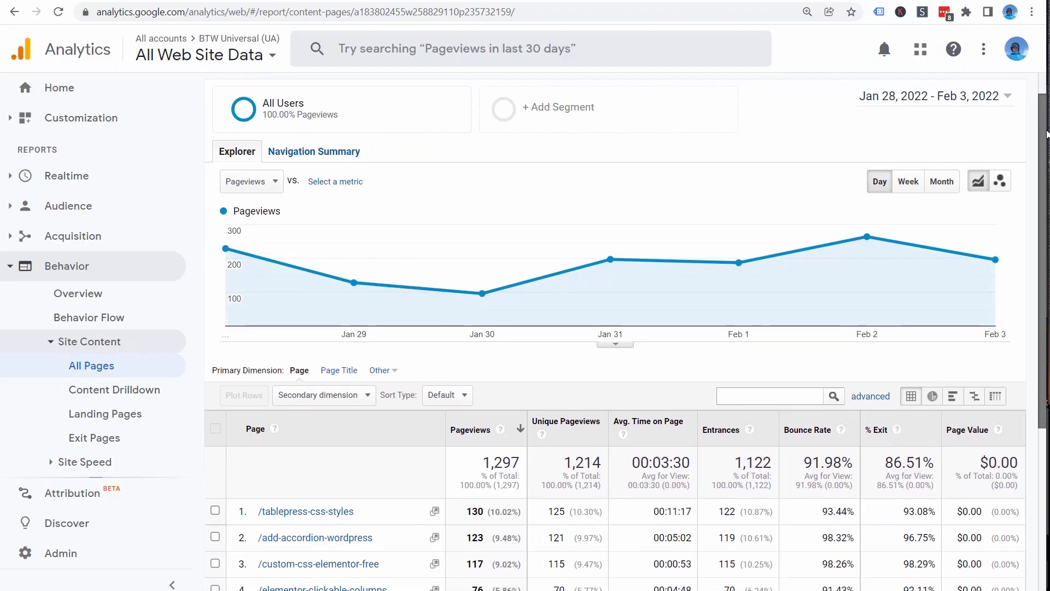
Scroll through the wordpress.org plugin search results for 'affiliate links'
{"action": "scroll", "scroll_direction": "down", "scroll_amount": 3}
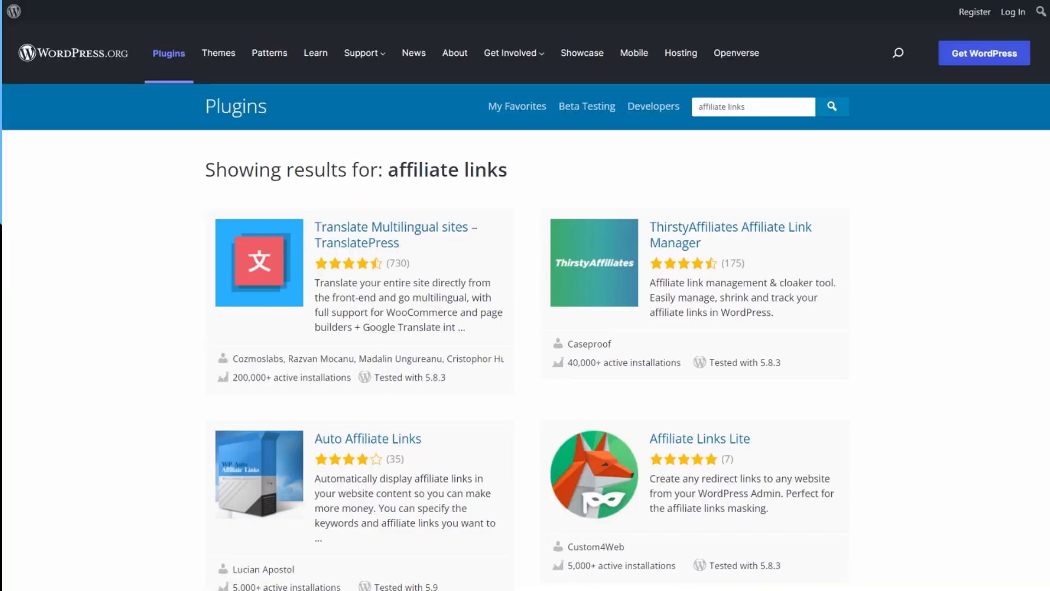
{"action": "scroll", "scroll_direction": "down", "scroll_amount": 3}
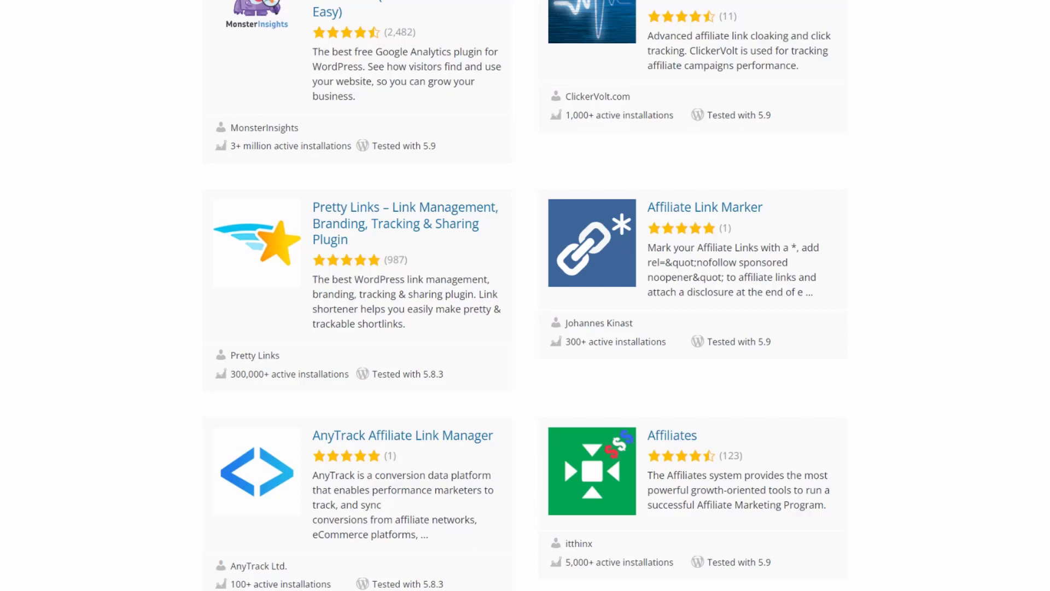
Review the Link Appearance prefix choices in ThirstyAffiliates settings and keep 'go' as the prefix
{"action": "left_click", "coordinate": [31, 338]}
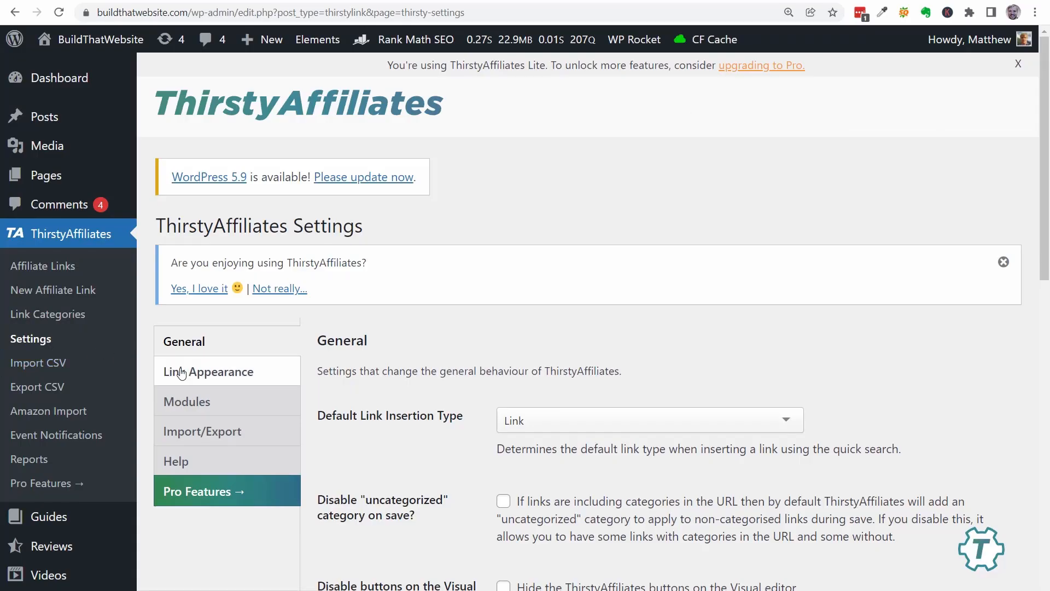
{"action": "left_click", "coordinate": [207, 371]}
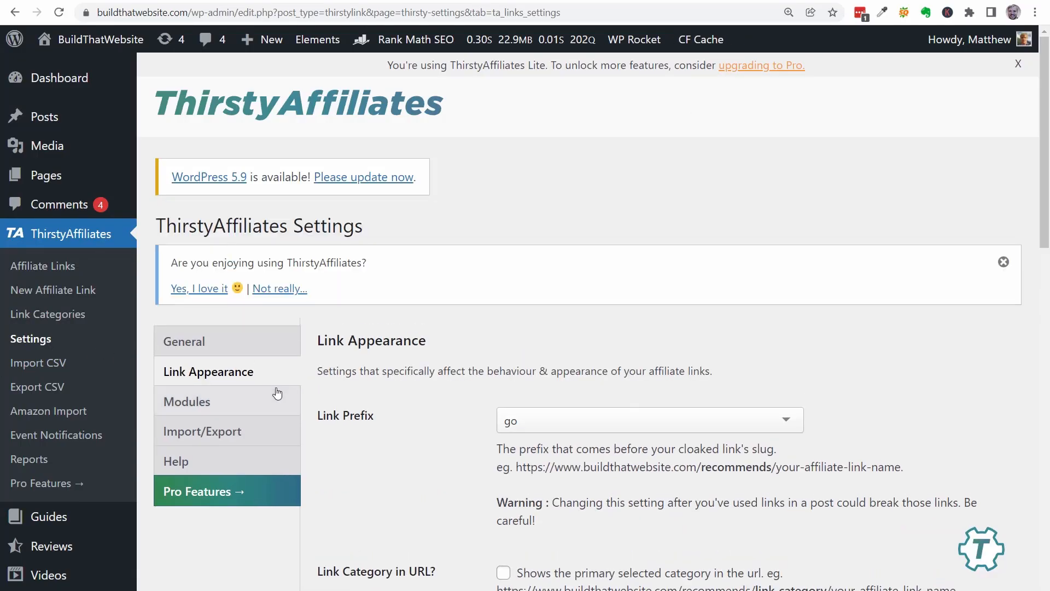
{"action": "left_click", "coordinate": [646, 420]}
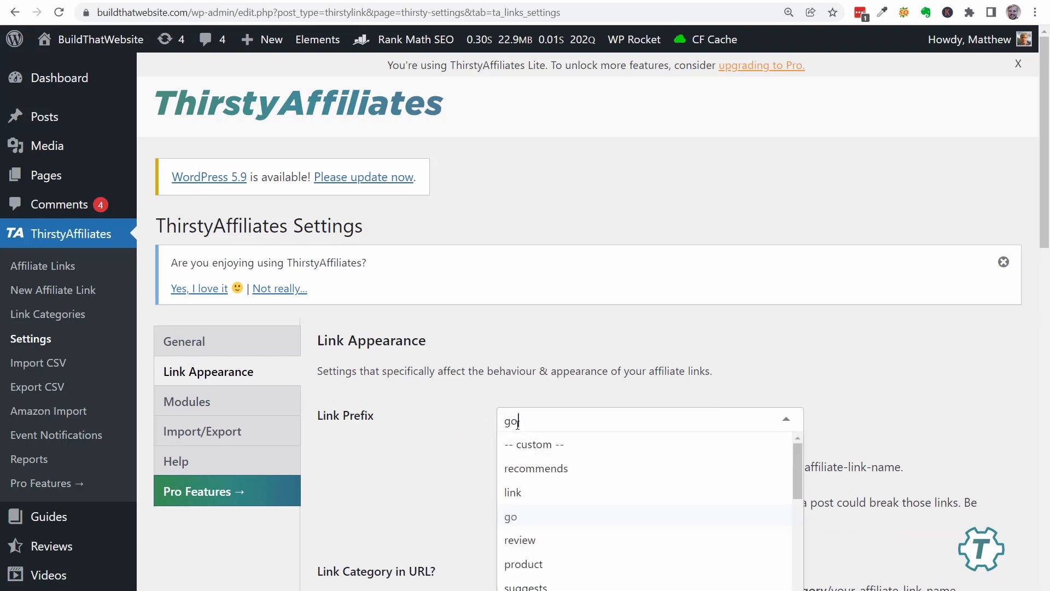
{"action": "scroll", "scroll_direction": "down", "scroll_amount": 3}
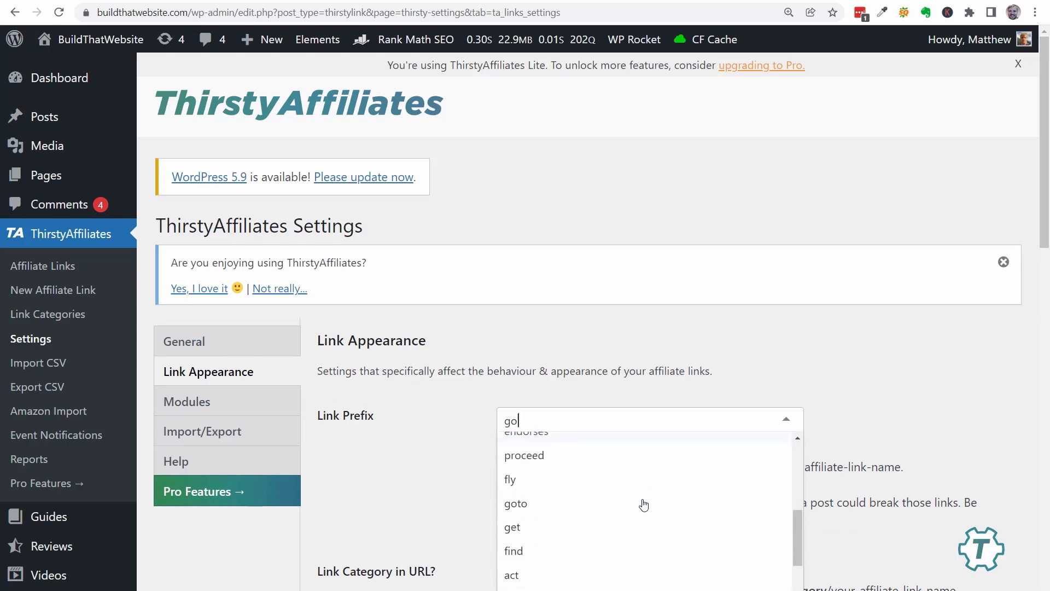
{"action": "key", "text": "Backspace"}
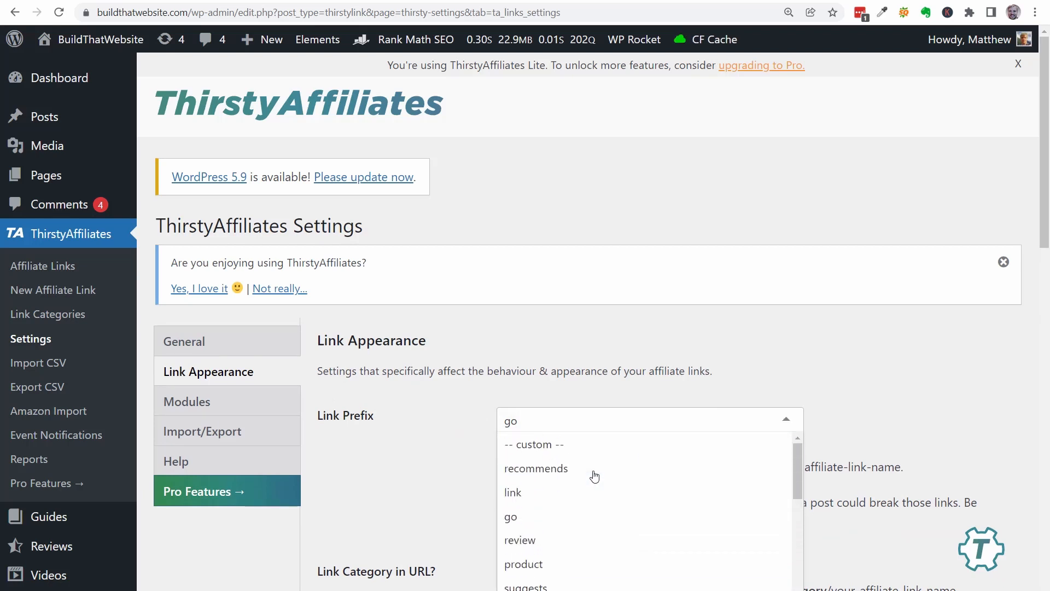
{"action": "left_click", "coordinate": [511, 516]}
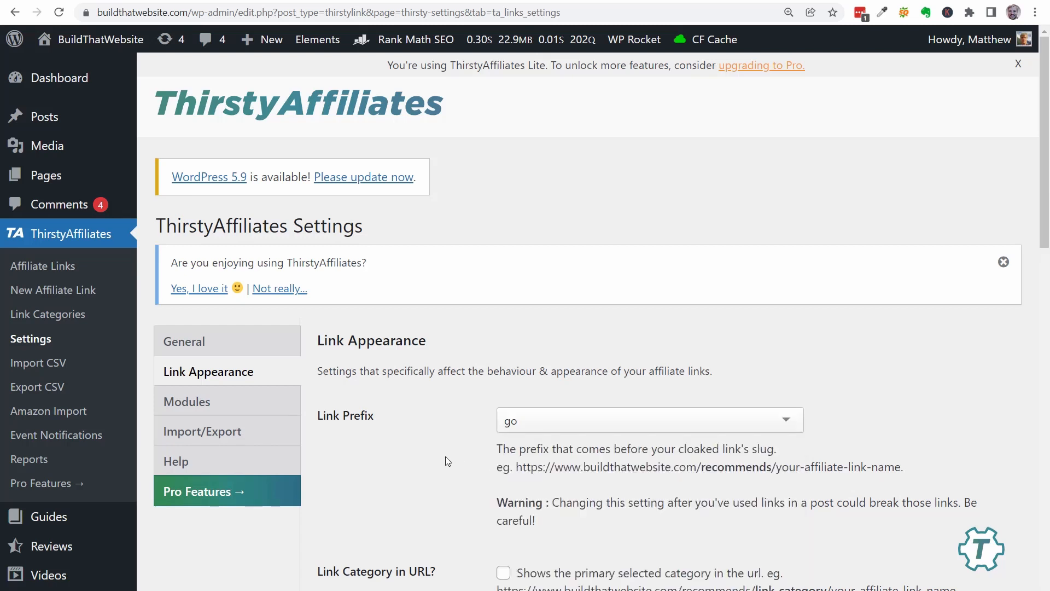
{"action": "left_click", "coordinate": [52, 289]}
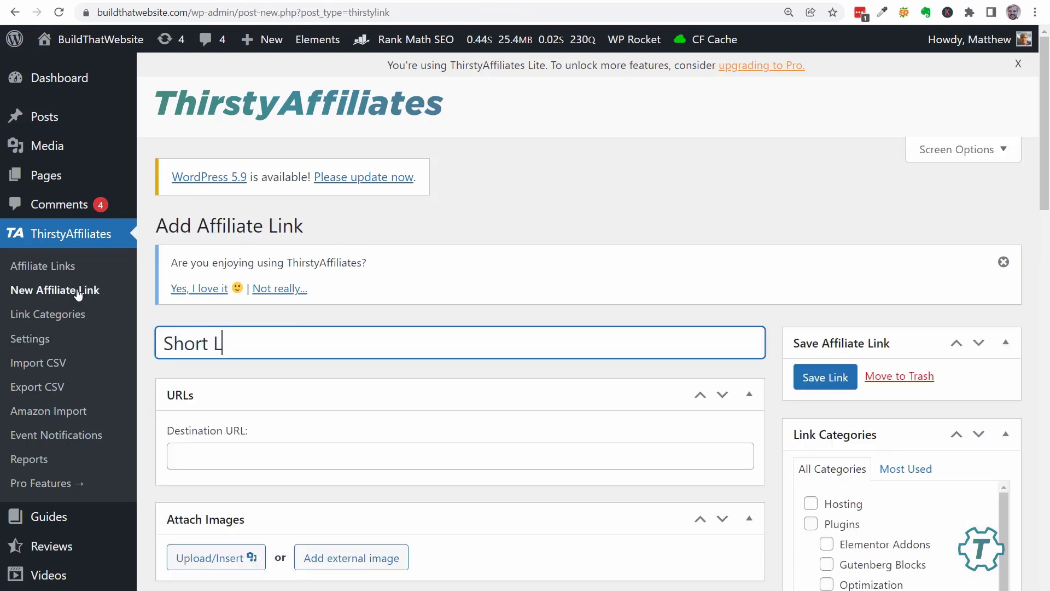
{"action": "type", "text": "ink"}
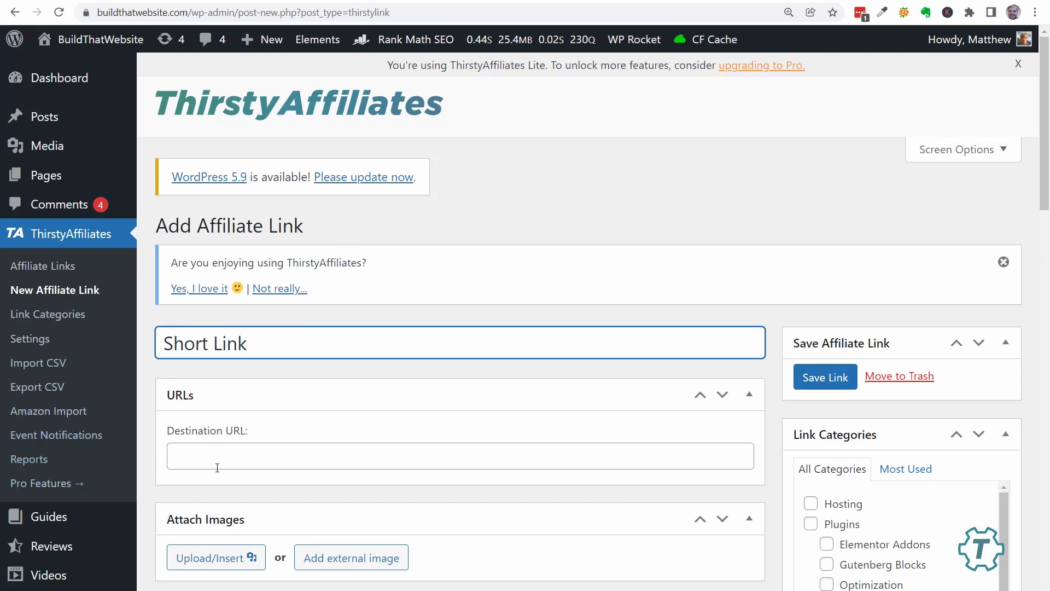
{"action": "type", "text": "www."}
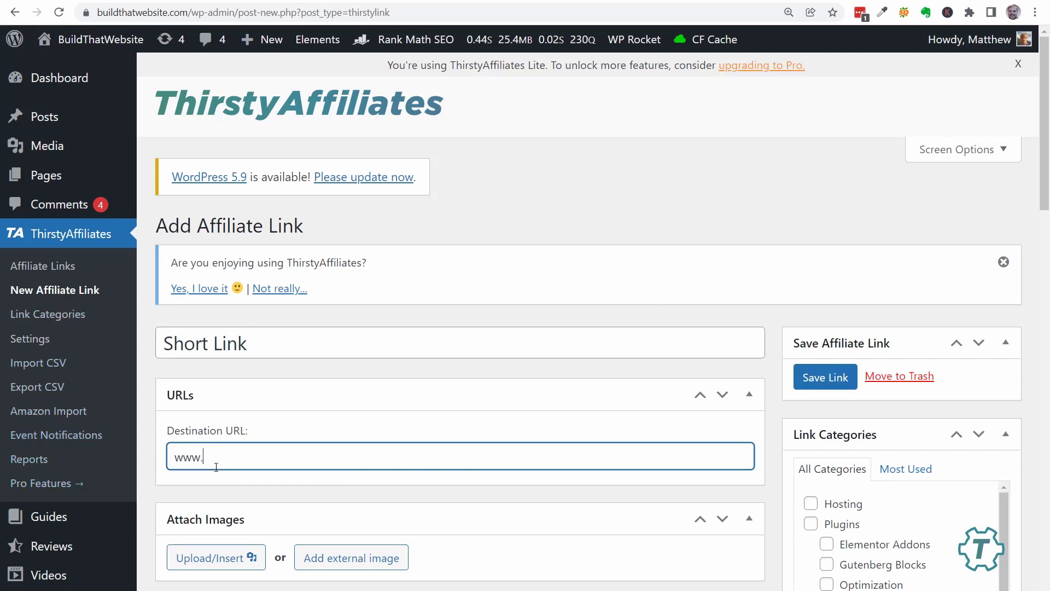
{"action": "type", "text": "myaffiliatelinke.com?"}
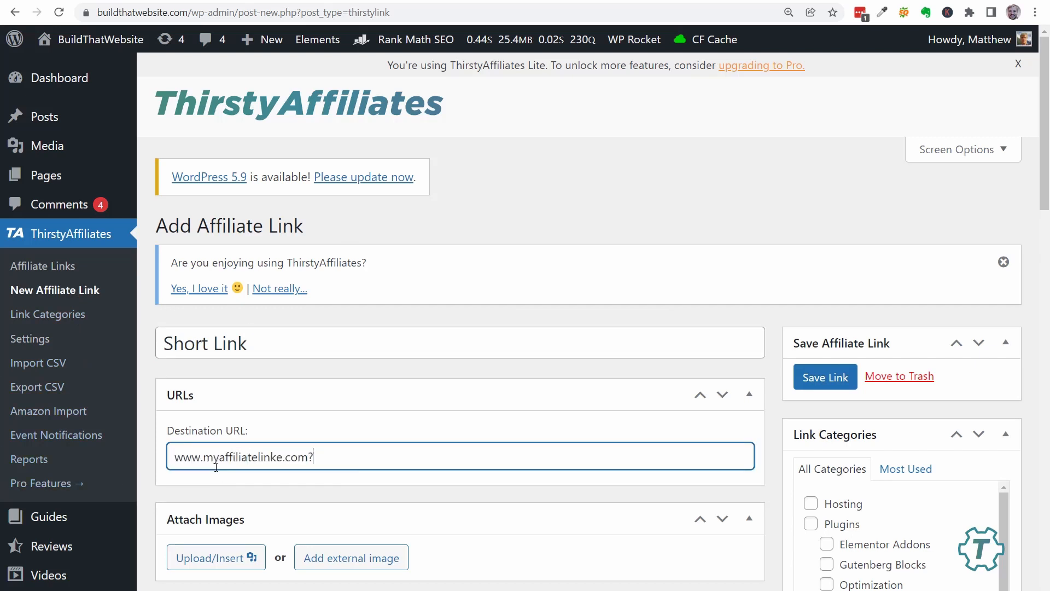
{"action": "type", "text": "?aid=340d79f87s96s9"}
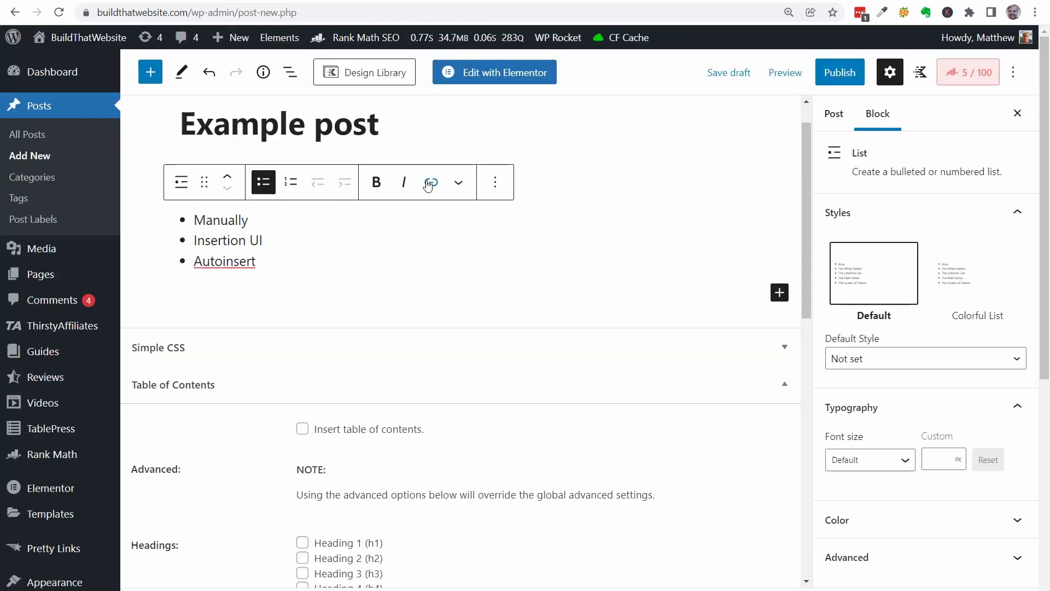
Link 'Manually' to /go/my-link and 'Insertion UI' to the Generatepress affiliate link
{"action": "left_click", "coordinate": [431, 183]}
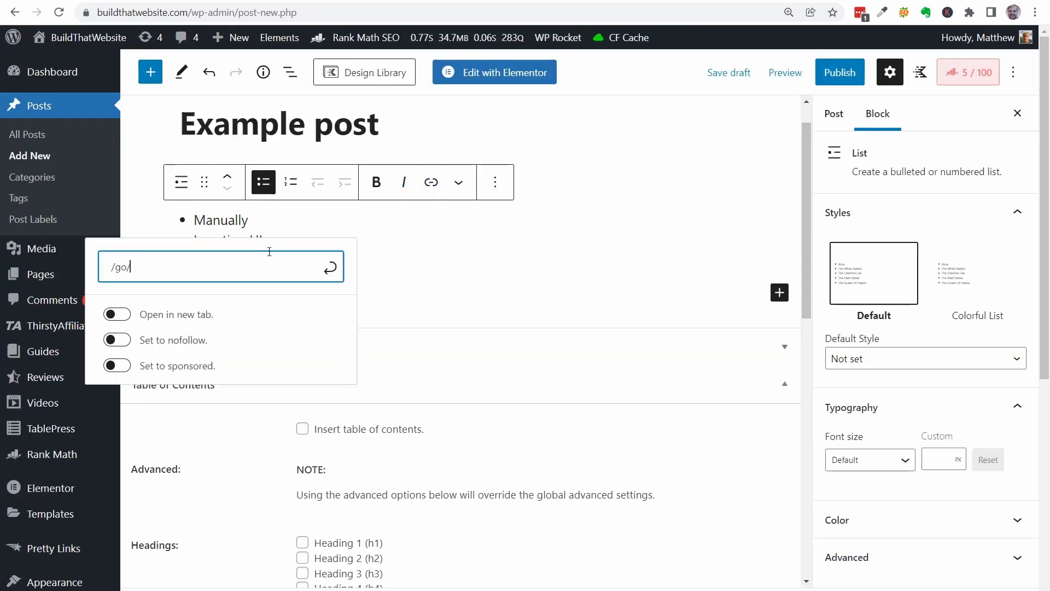
{"action": "type", "text": "my-link"}
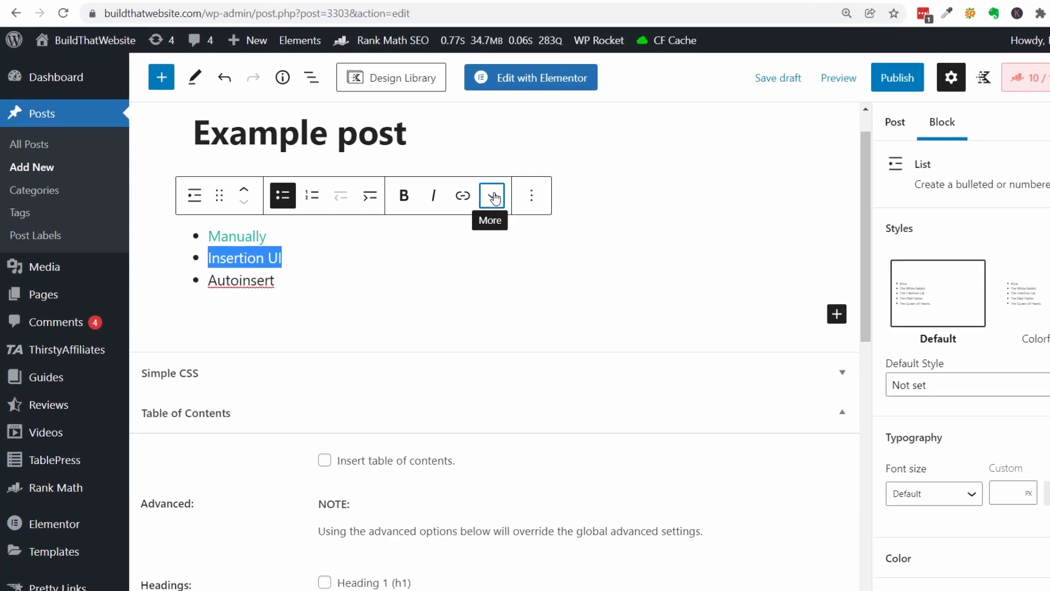
{"action": "left_click", "coordinate": [491, 194]}
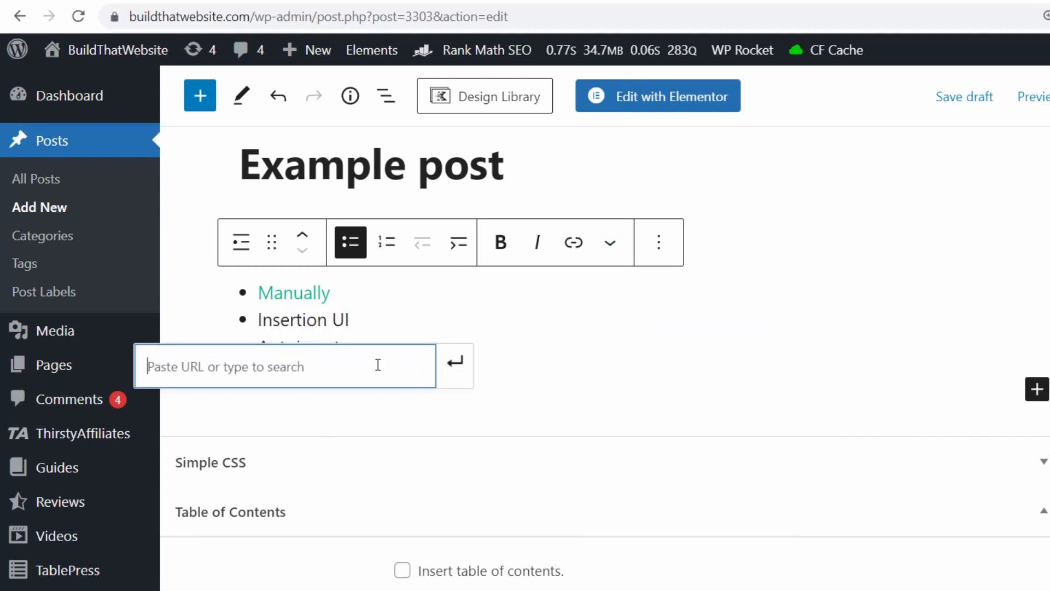
{"action": "type", "text": "generate"}
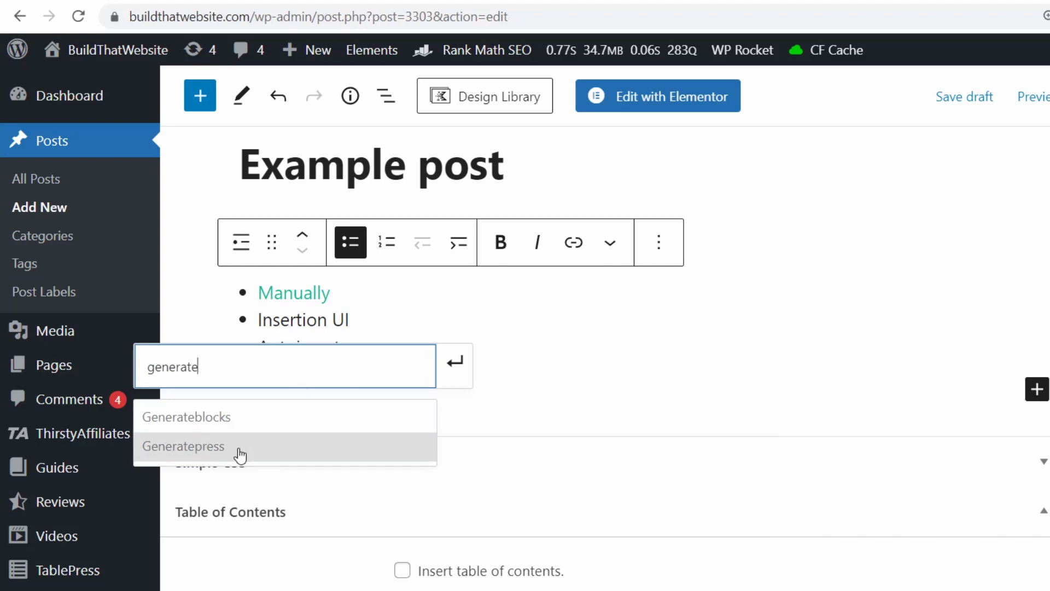
{"action": "left_click", "coordinate": [183, 446]}
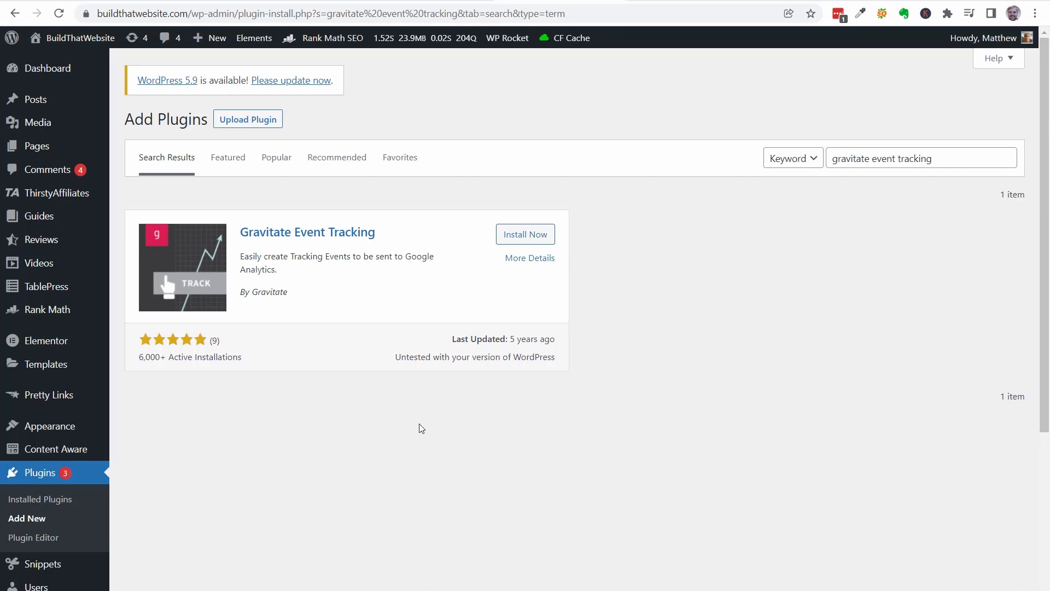
Install and activate the Gravitate Event Tracking plugin from the search results
{"action": "left_click", "coordinate": [921, 158]}
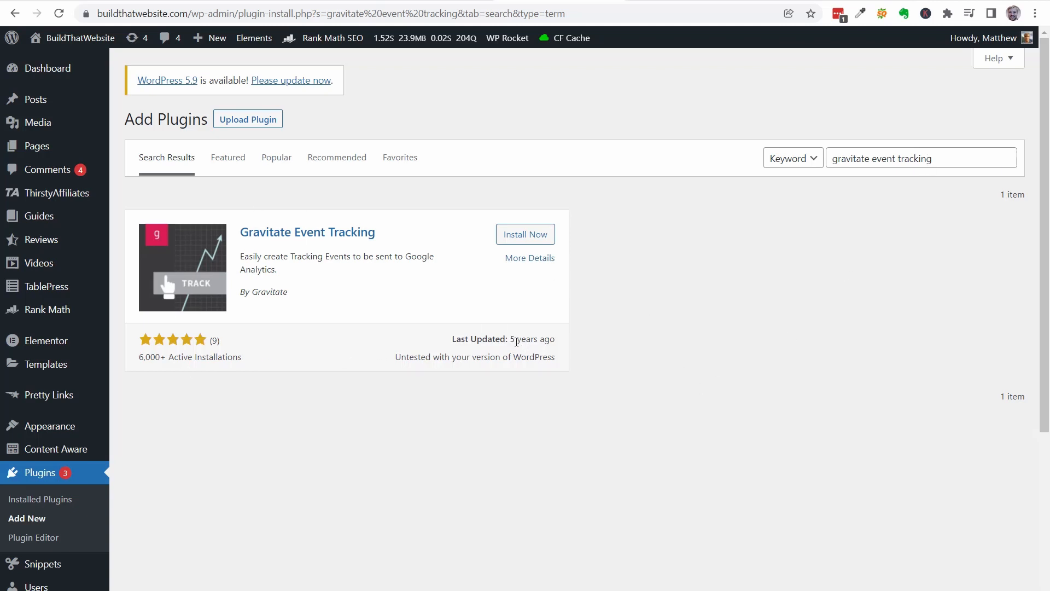
{"action": "left_click", "coordinate": [525, 234]}
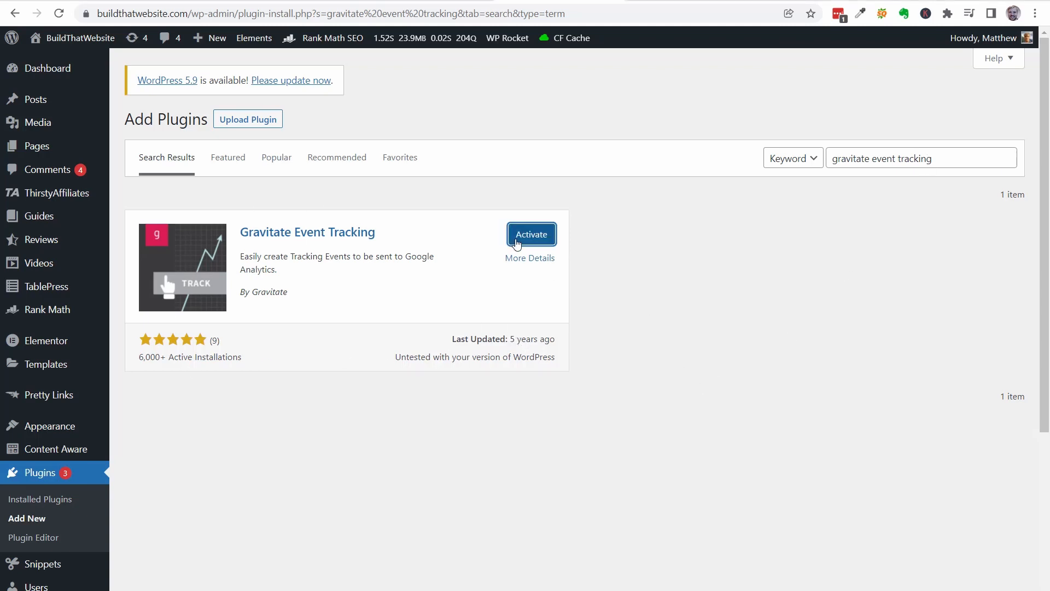
{"action": "left_click", "coordinate": [531, 234]}
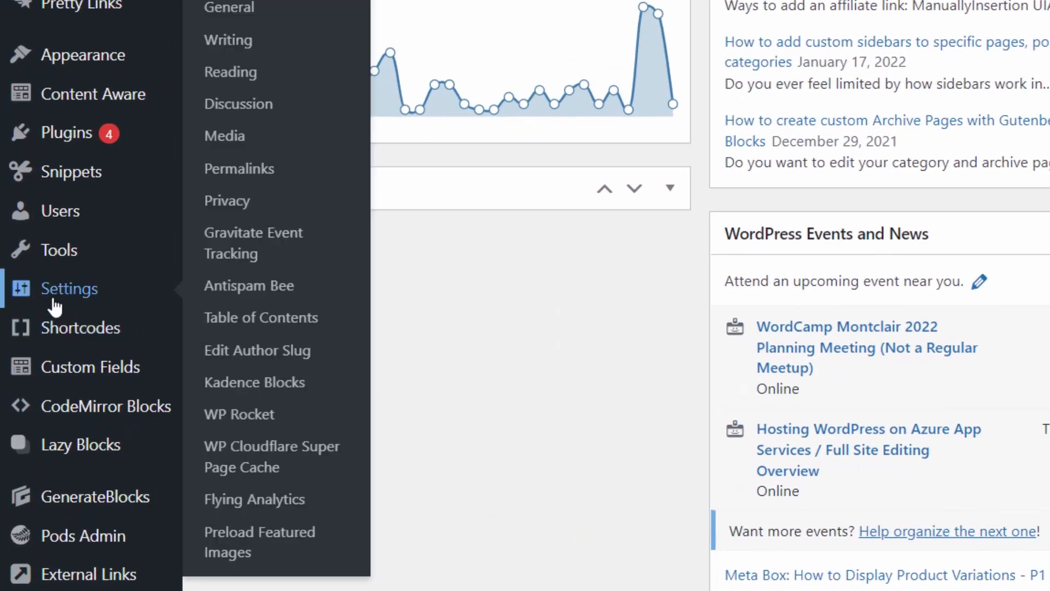
{"action": "mouse_move", "coordinate": [252, 243]}
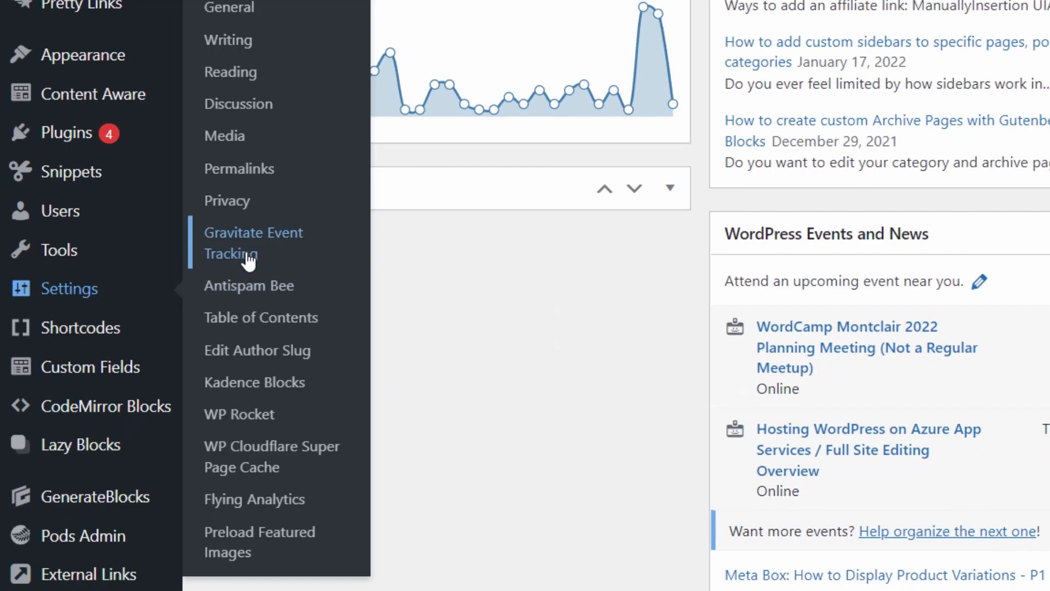
In Gravitate Event Tracking settings, untick Active on the Generic Event Tracker preset
{"action": "left_click", "coordinate": [253, 242]}
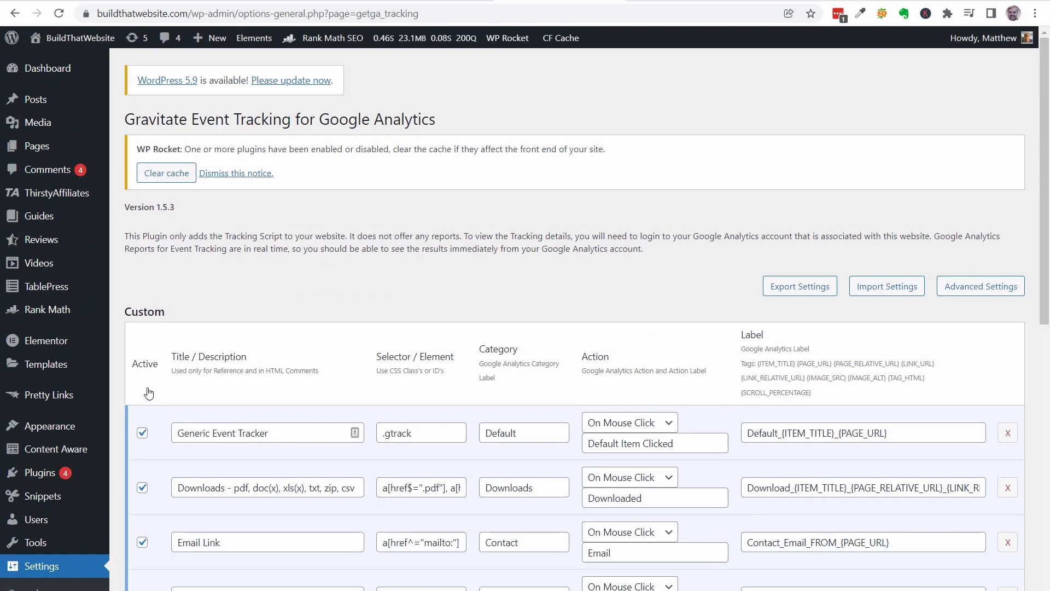
{"action": "scroll", "scroll_direction": "down", "scroll_amount": 3}
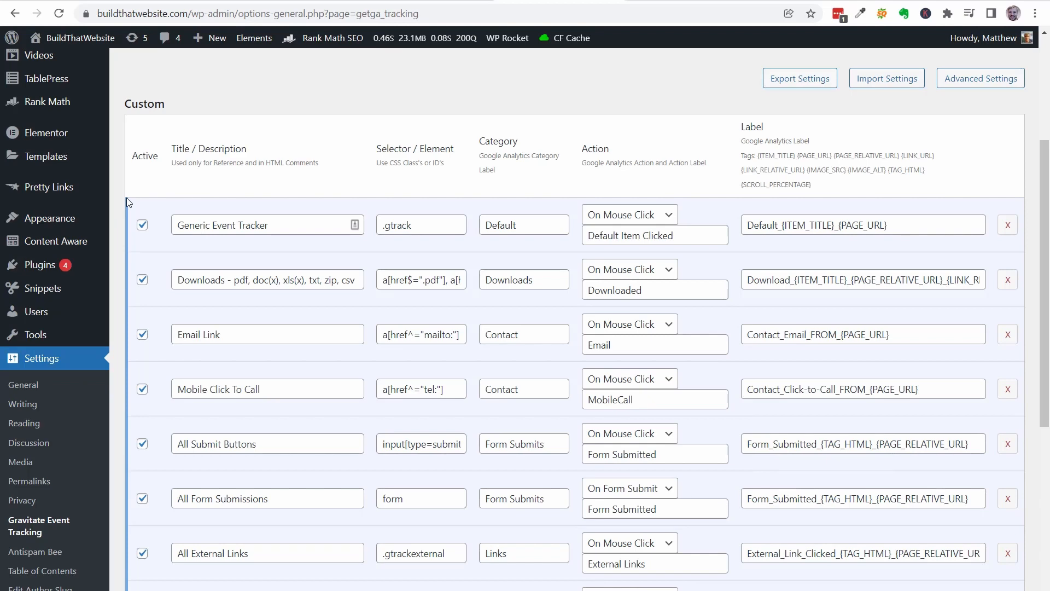
{"action": "left_click", "coordinate": [141, 224]}
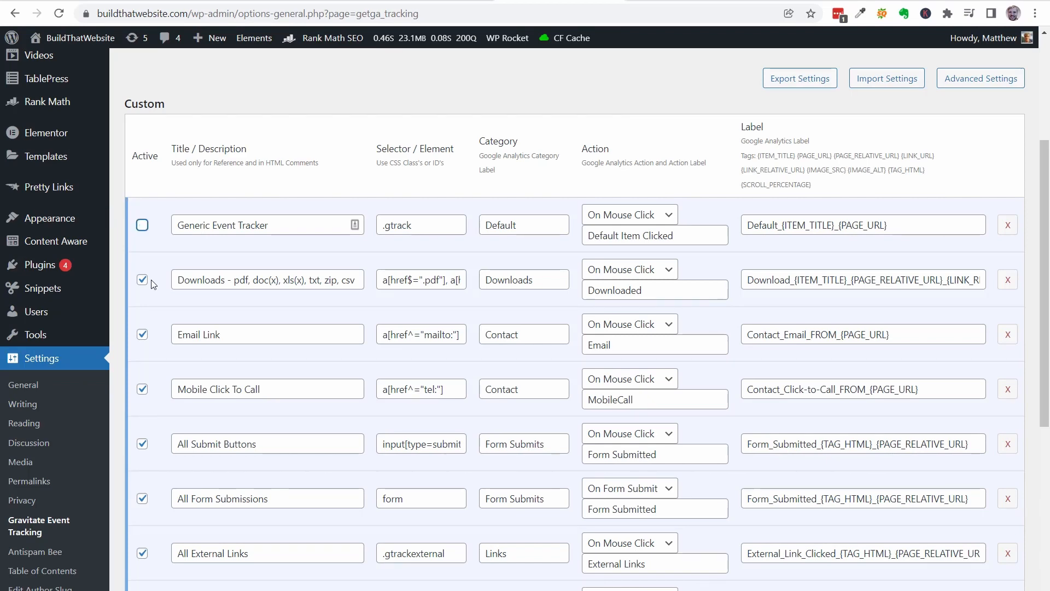
{"action": "scroll", "scroll_direction": "down", "scroll_amount": 3}
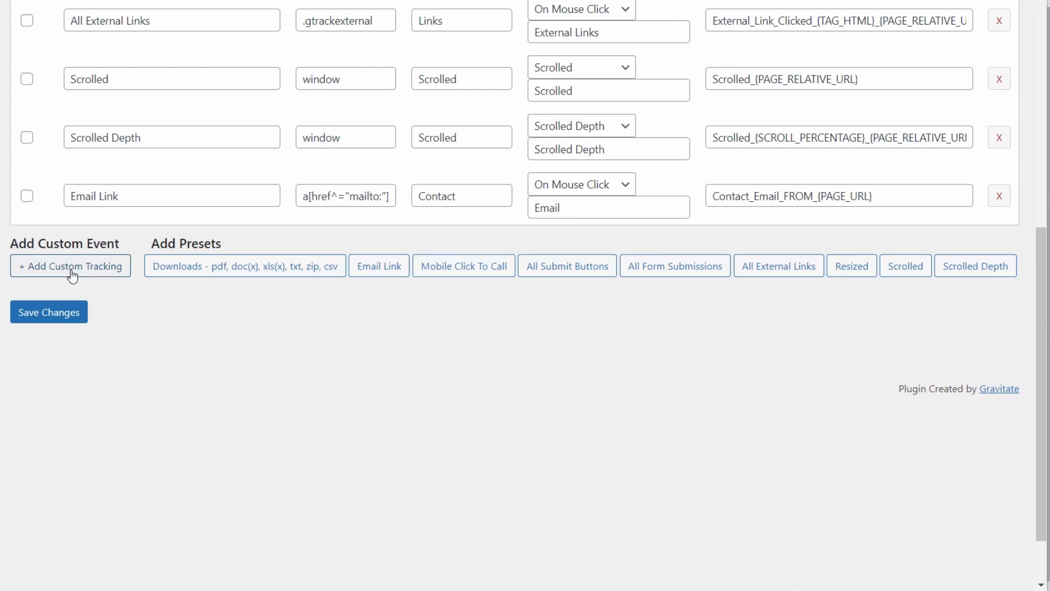
Add an 'Affiliate Clicks' event row with category Affiliate Click, URL label and selector a[href*="/go/"]
{"action": "left_click", "coordinate": [70, 266]}
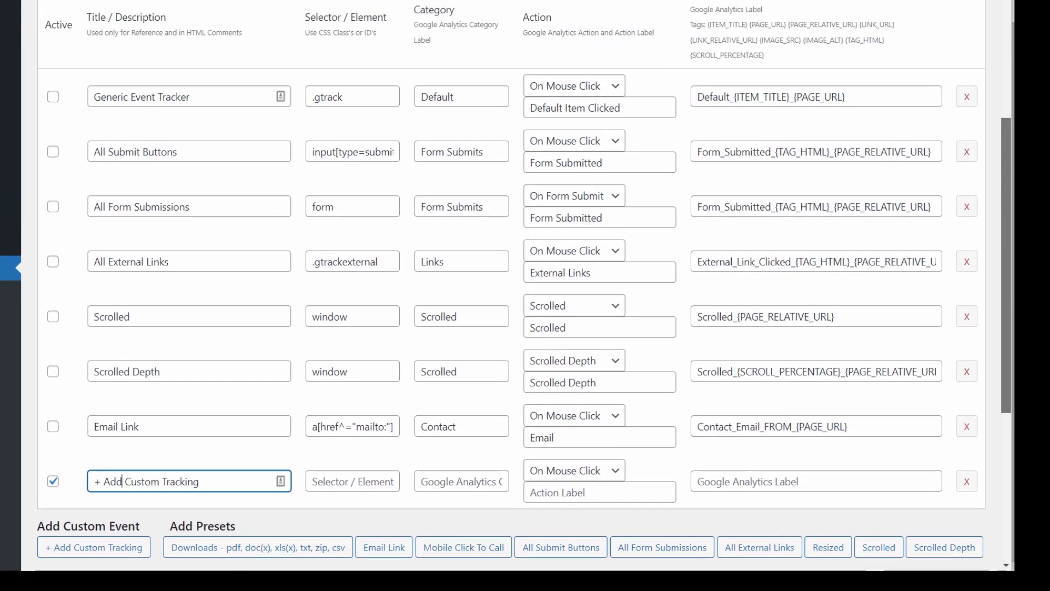
{"action": "type", "text": "Affiliate Clicks"}
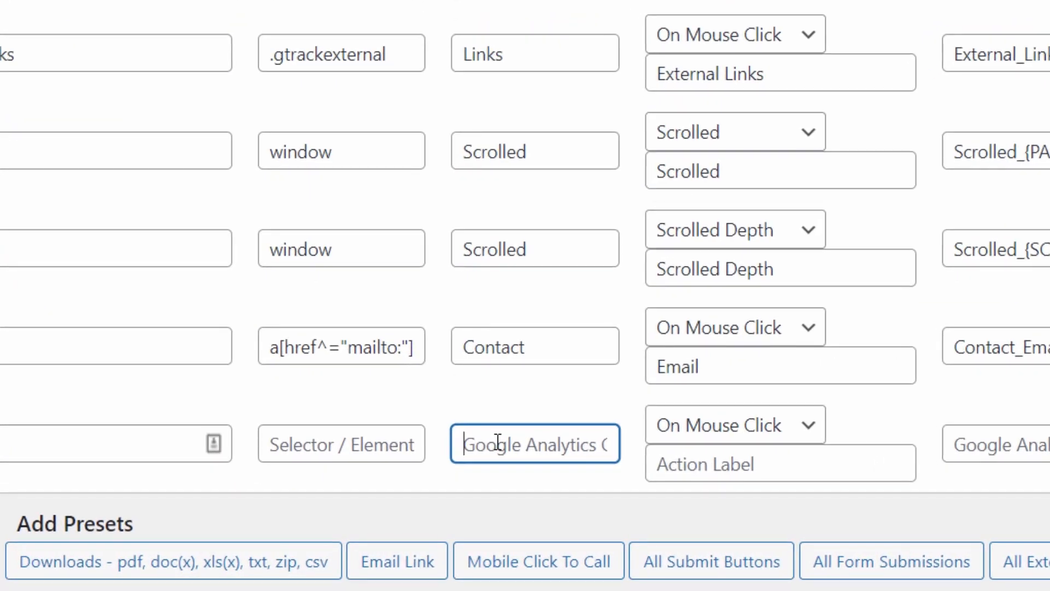
{"action": "type", "text": "Affiliate Click"}
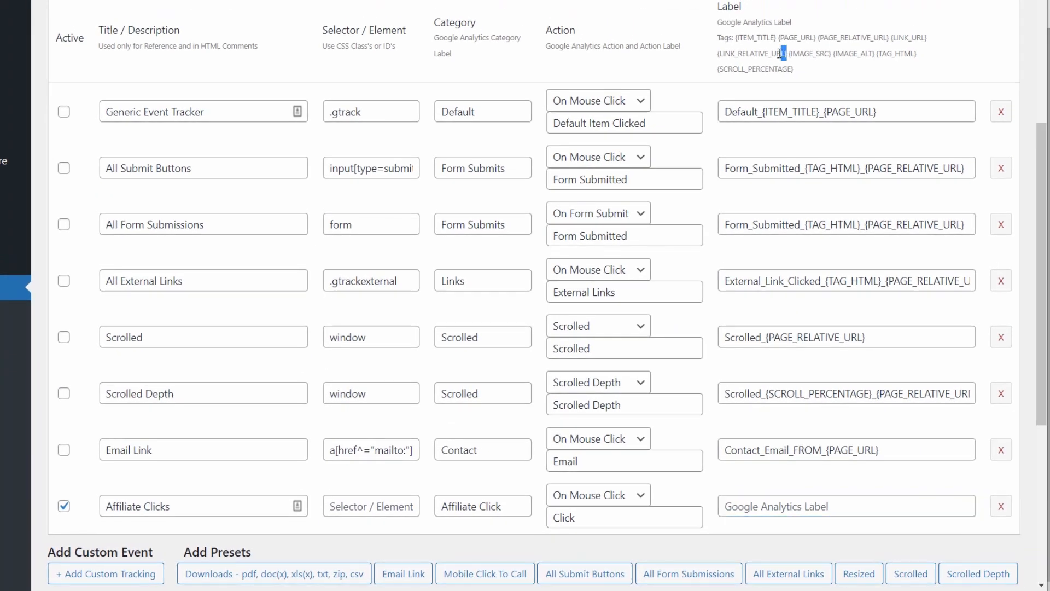
{"action": "double_click", "coordinate": [752, 54]}
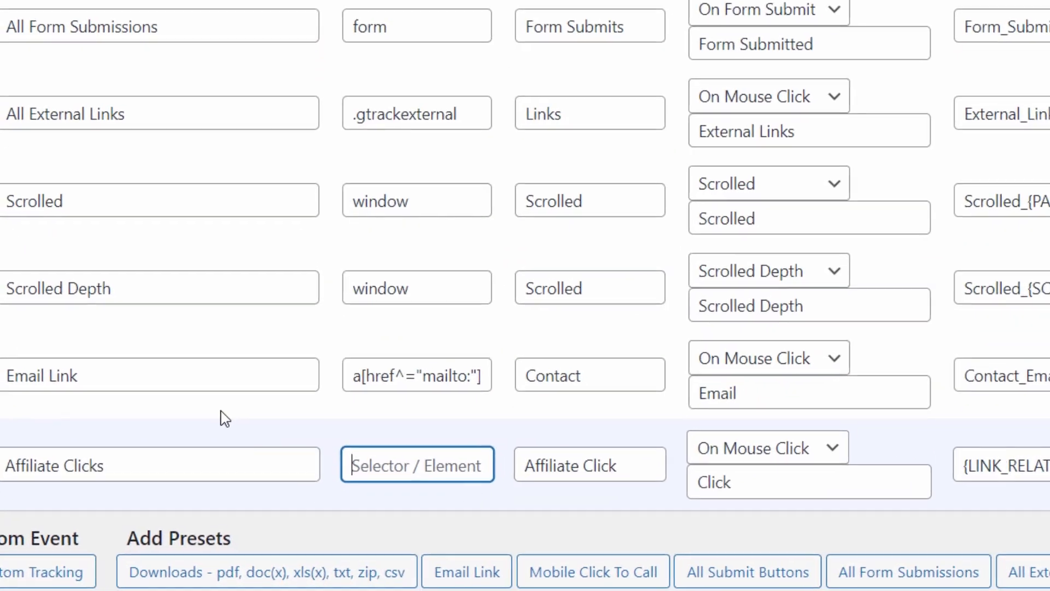
{"action": "scroll", "scroll_direction": "down", "scroll_amount": 3}
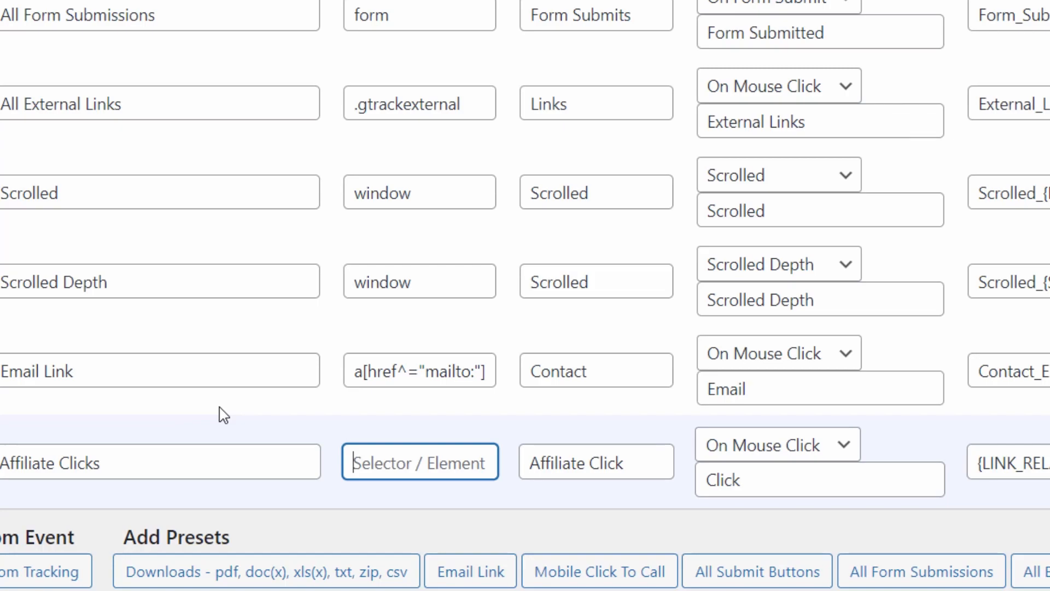
{"action": "type", "text": "a[href*=\"/go/\"]"}
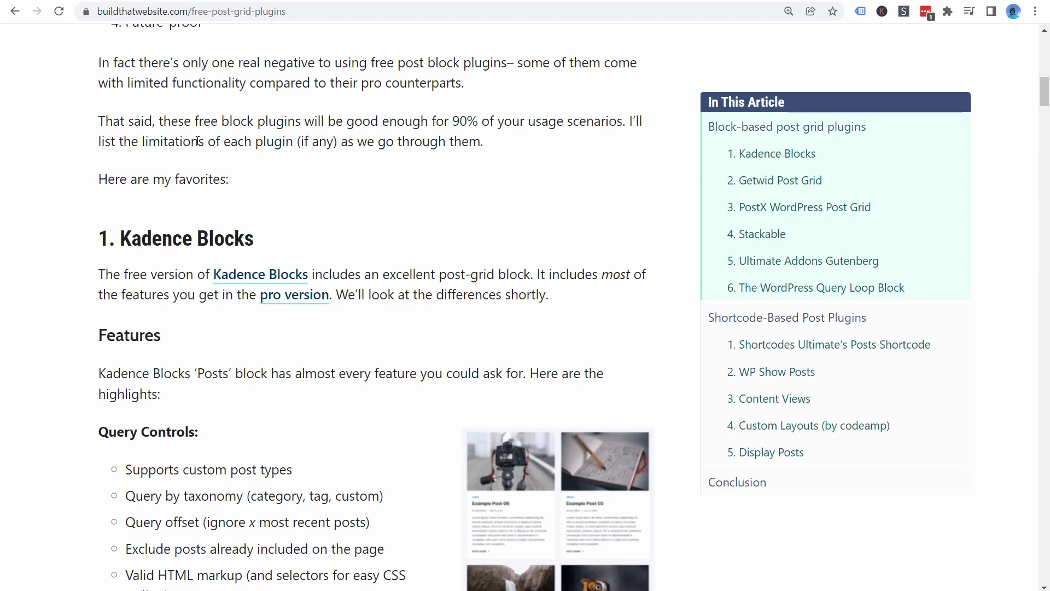
In DevTools' GA Debugger, trigger the Kadence Blocks link and view the tracker's recorded Affiliate Click hit
{"action": "key", "text": "F12"}
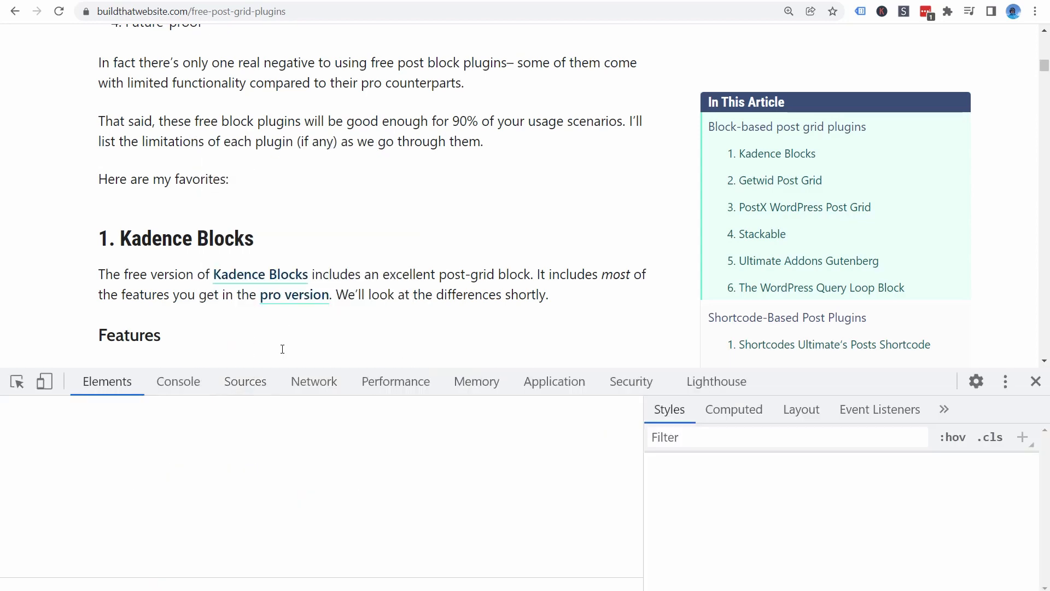
{"action": "left_click", "coordinate": [808, 381]}
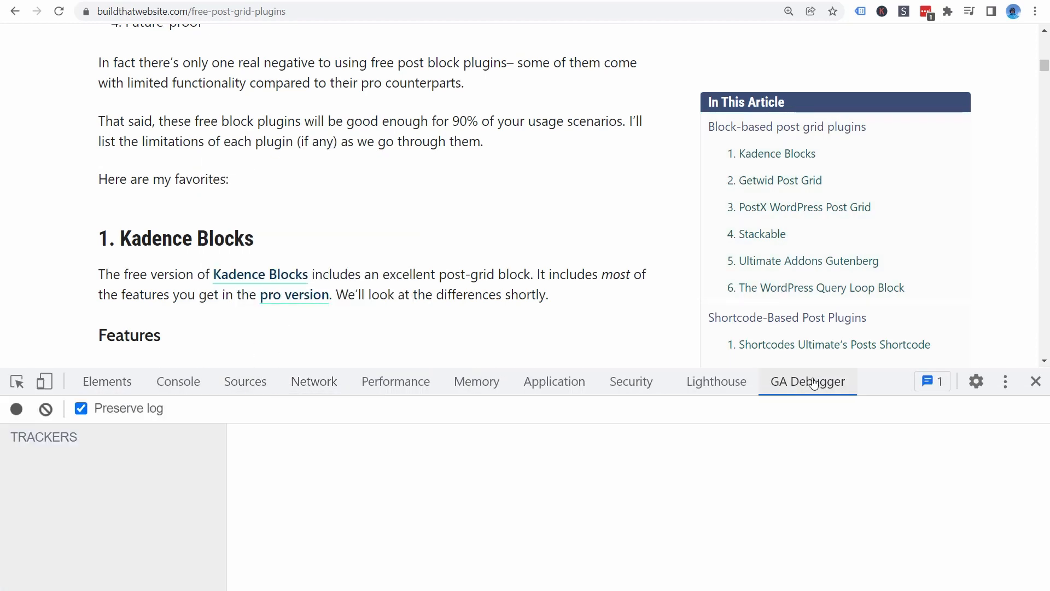
{"action": "mouse_move", "coordinate": [262, 365]}
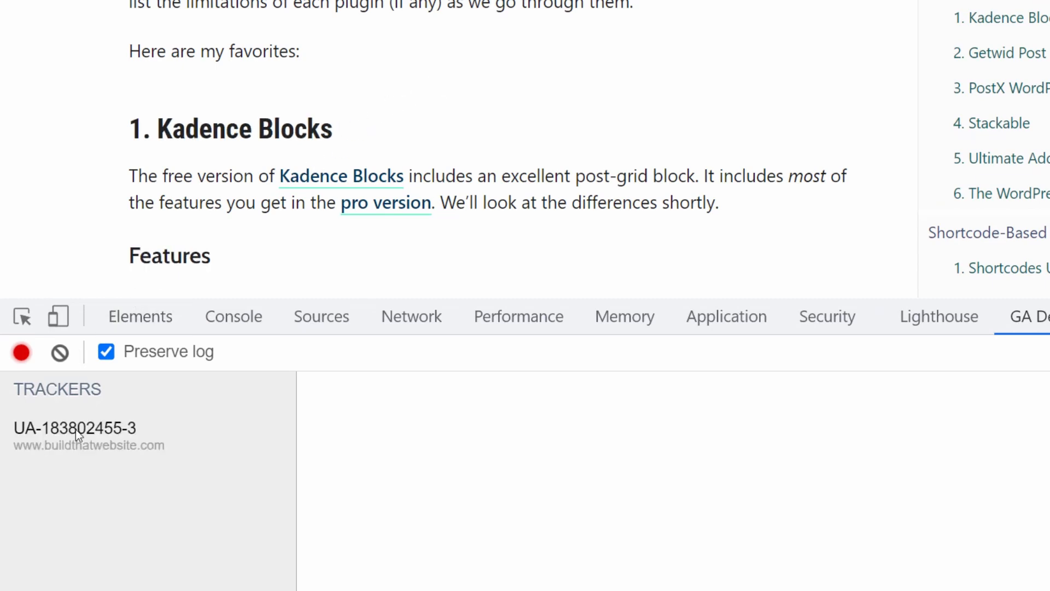
{"action": "mouse_move", "coordinate": [330, 176]}
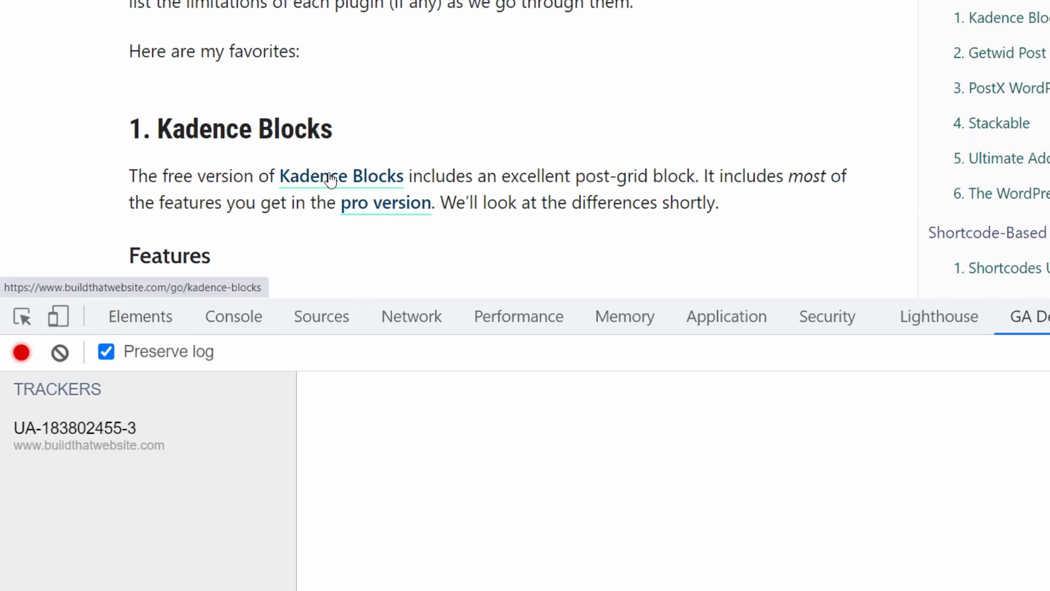
{"action": "left_click", "coordinate": [341, 176]}
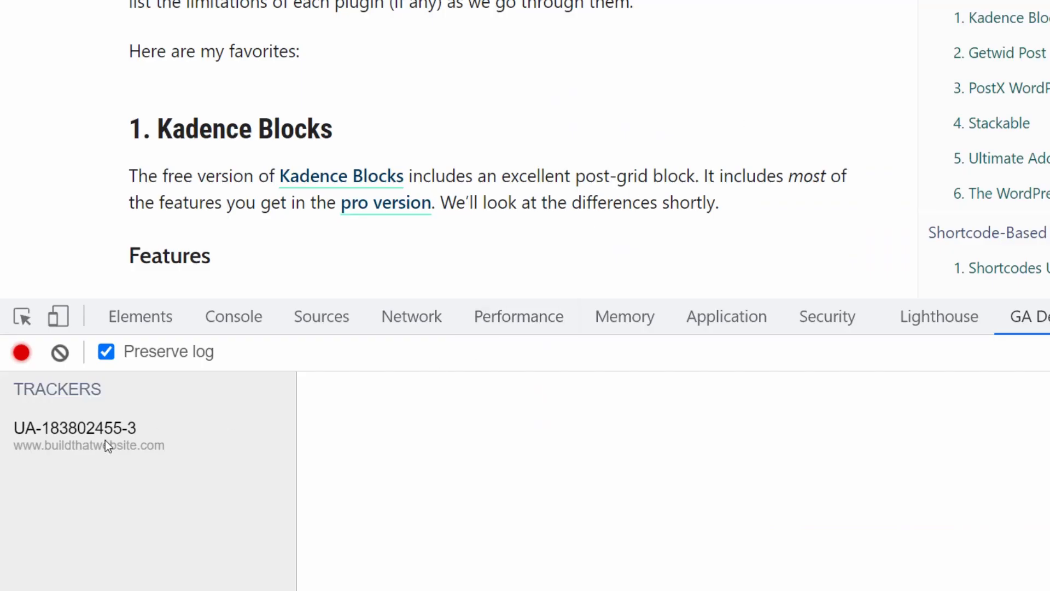
{"action": "left_click", "coordinate": [73, 436]}
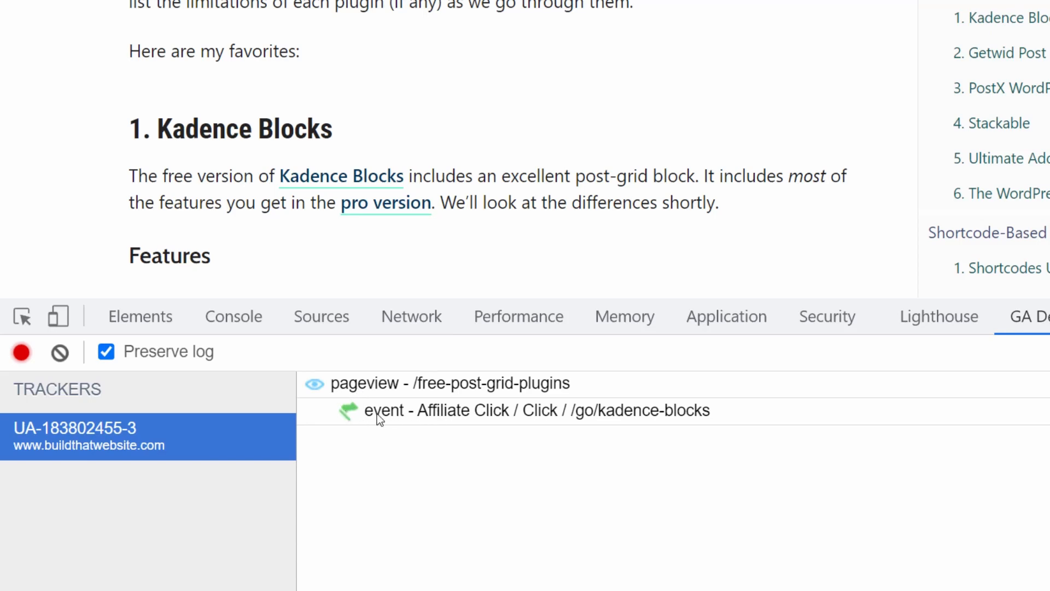
{"action": "mouse_move", "coordinate": [565, 420]}
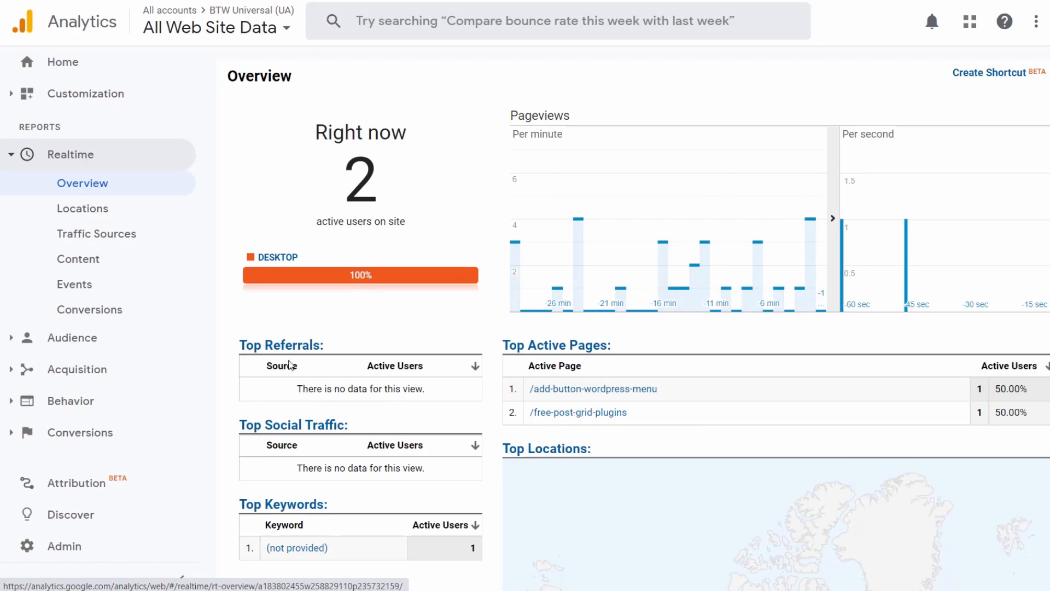
Show the Realtime Events report listing the Click action for /go/kadence-blocks
{"action": "left_click", "coordinate": [75, 284]}
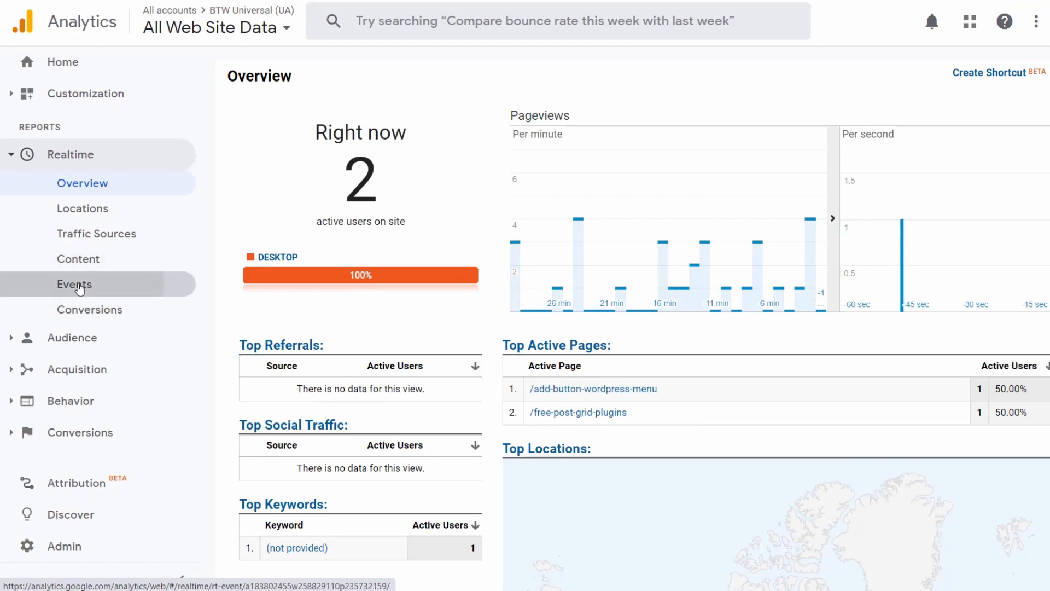
{"action": "left_click", "coordinate": [73, 284]}
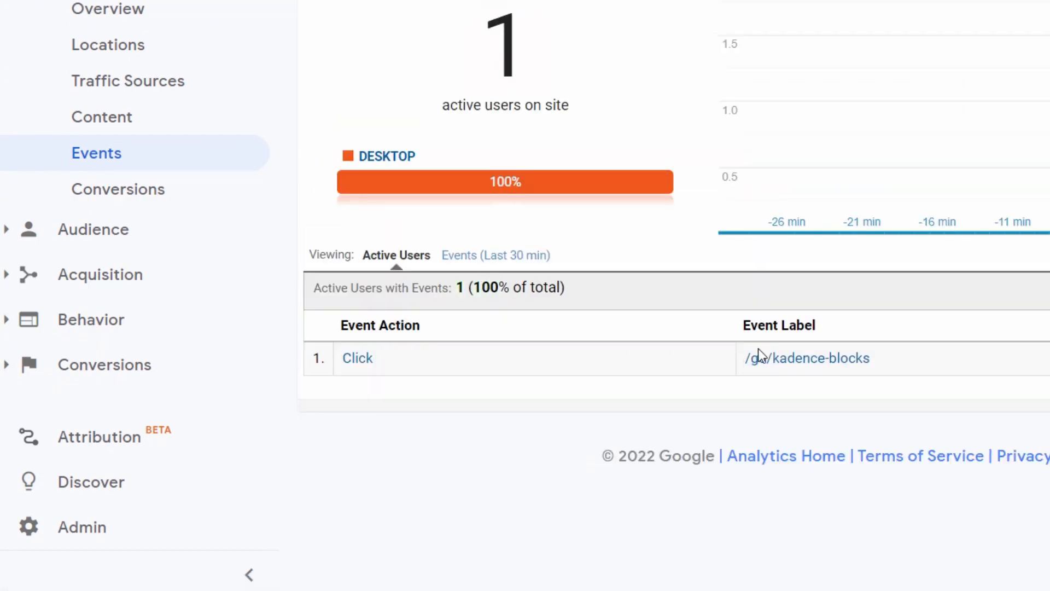
{"action": "mouse_move", "coordinate": [750, 374]}
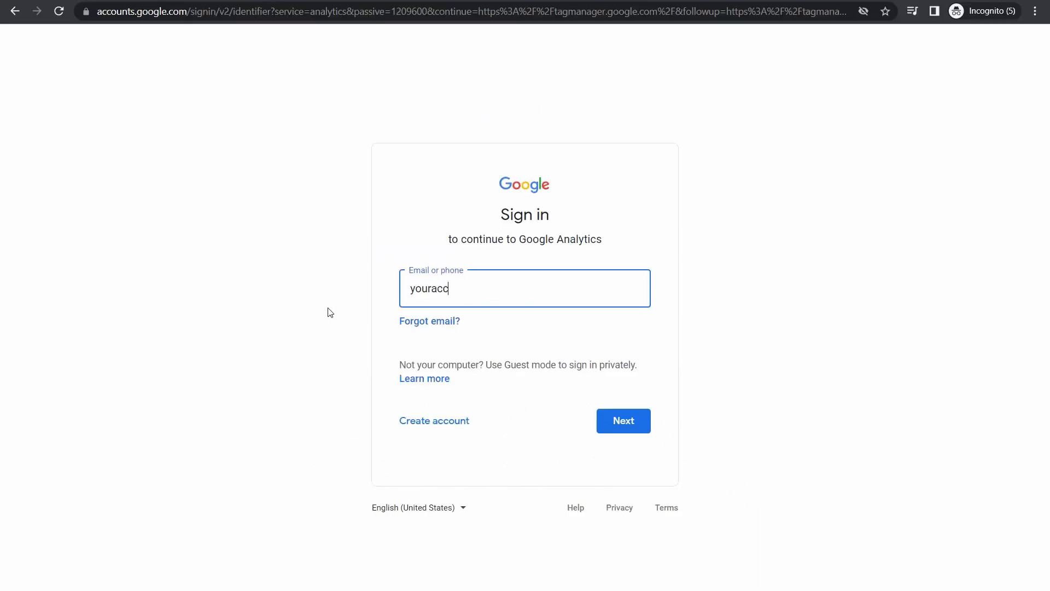
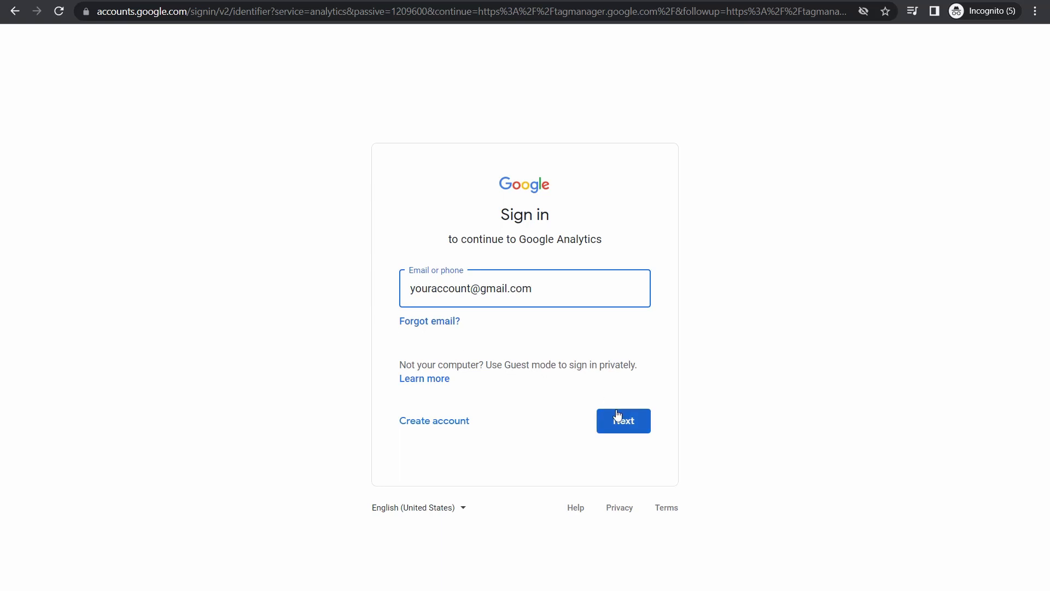
Enter the Gmail account email and continue sign-in to reach the Tag Manager accounts list
{"action": "left_click", "coordinate": [622, 420]}
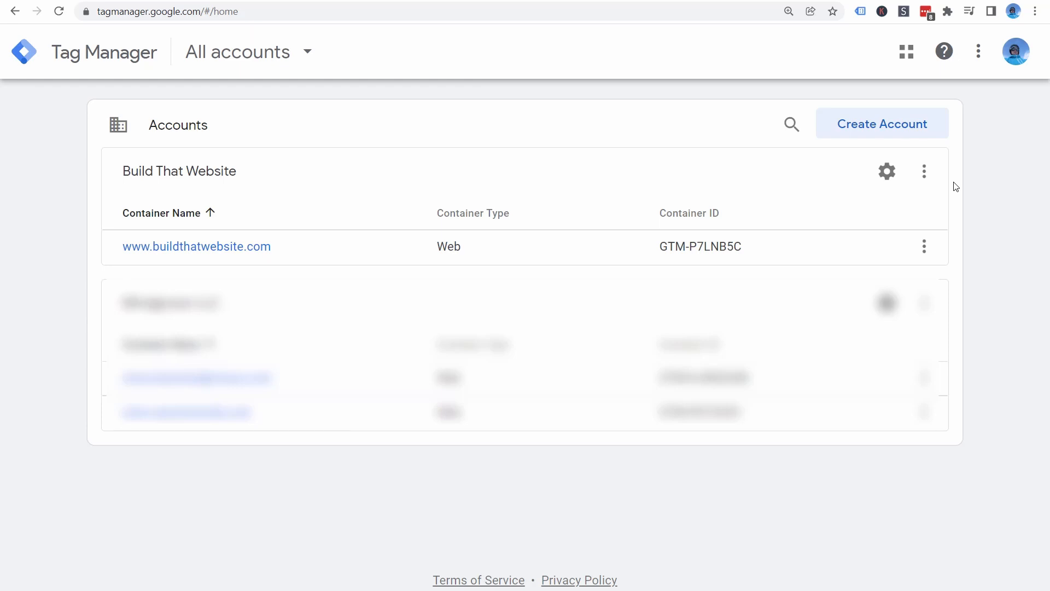
{"action": "mouse_move", "coordinate": [902, 149]}
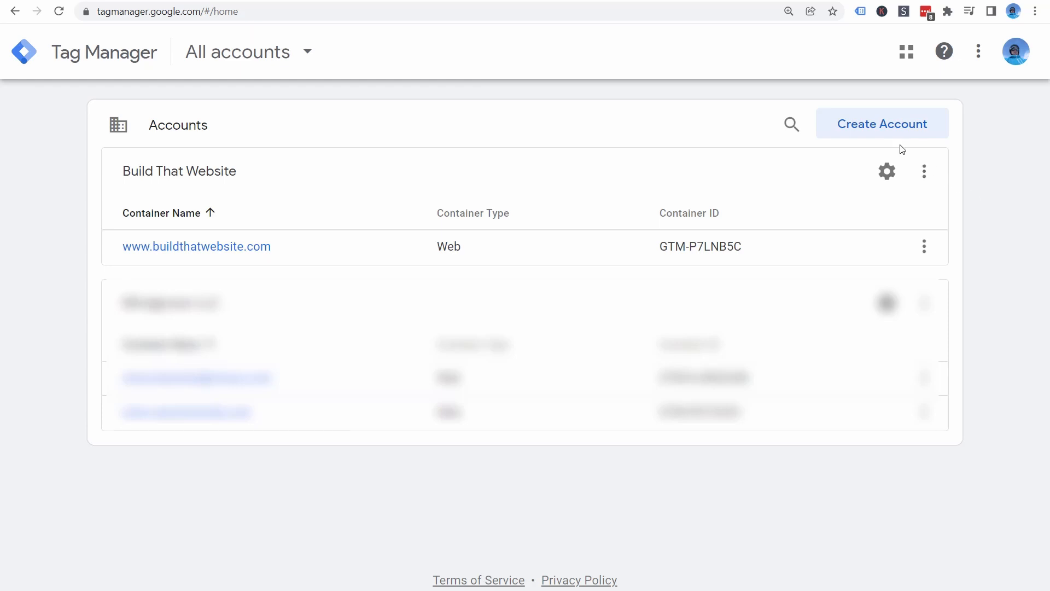
{"action": "left_click", "coordinate": [882, 124]}
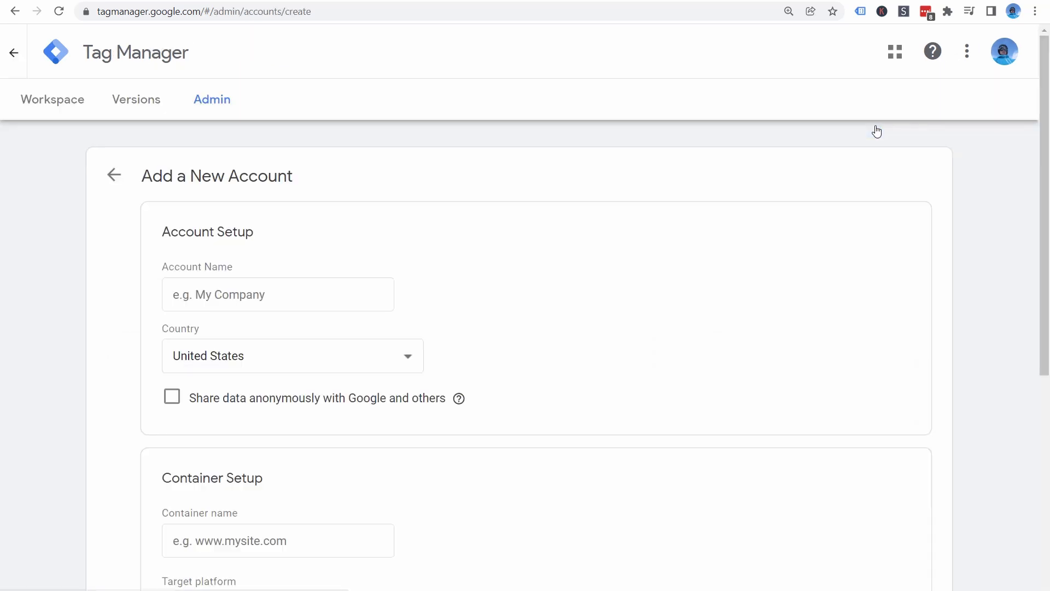
{"action": "type", "text": "Build That Website"}
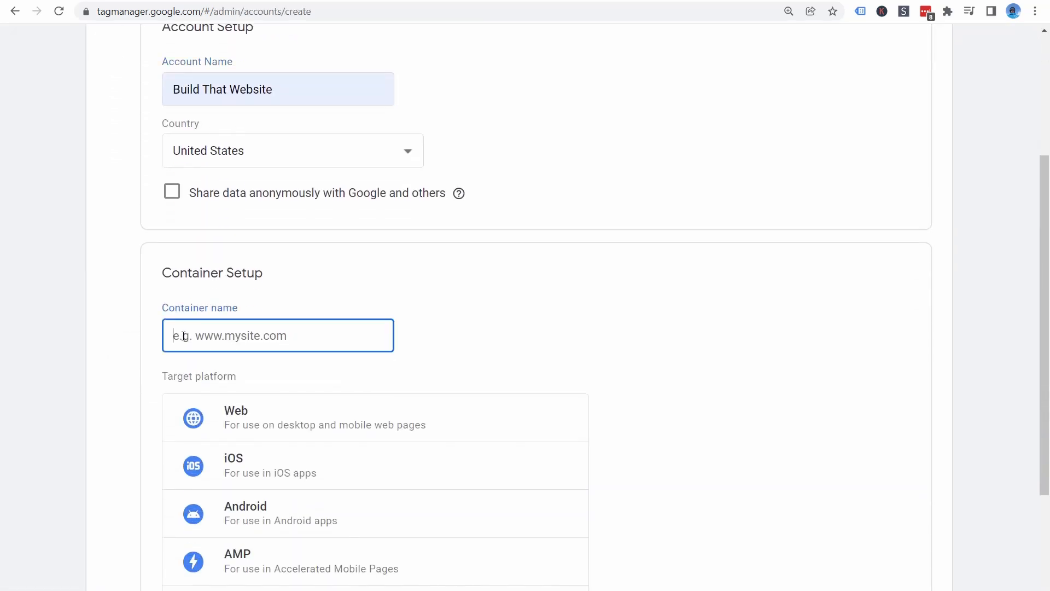
{"action": "type", "text": "www.buildthatwebsite.com"}
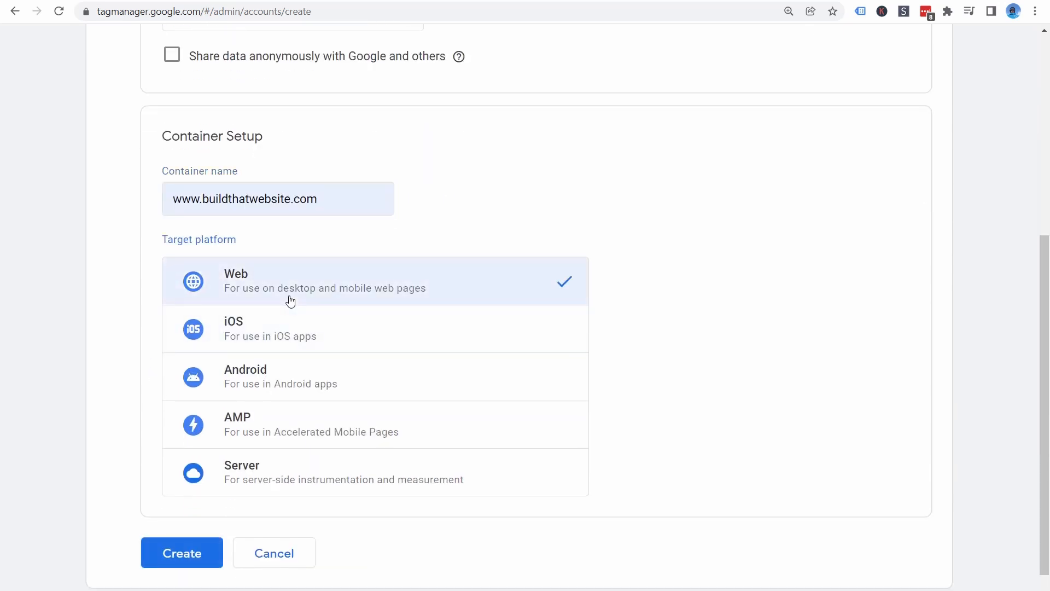
{"action": "left_click", "coordinate": [181, 552]}
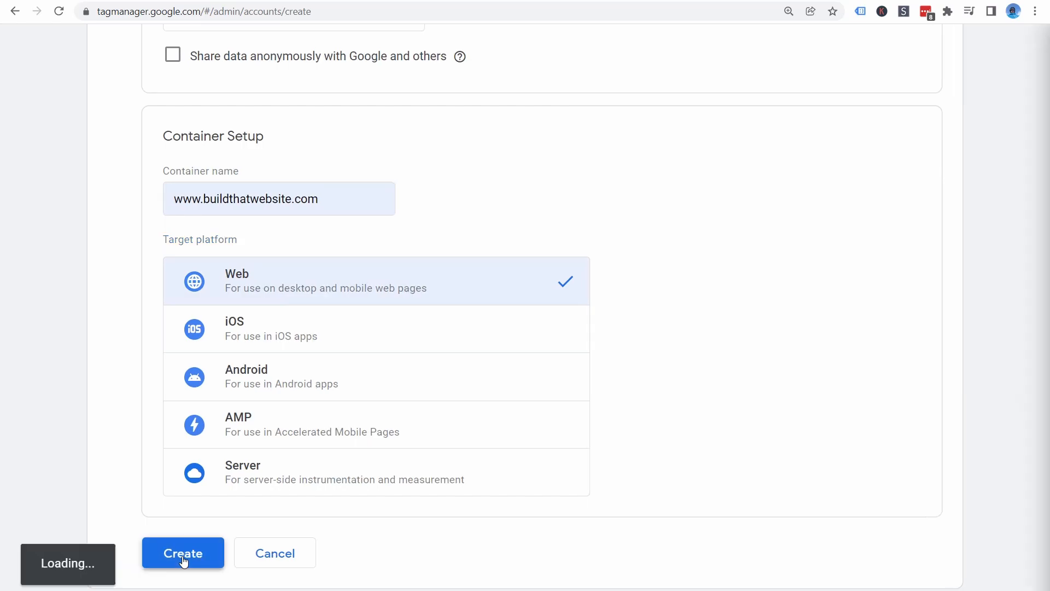
Create the account and container, accepting the Tag Manager terms of service
{"action": "left_click", "coordinate": [183, 552]}
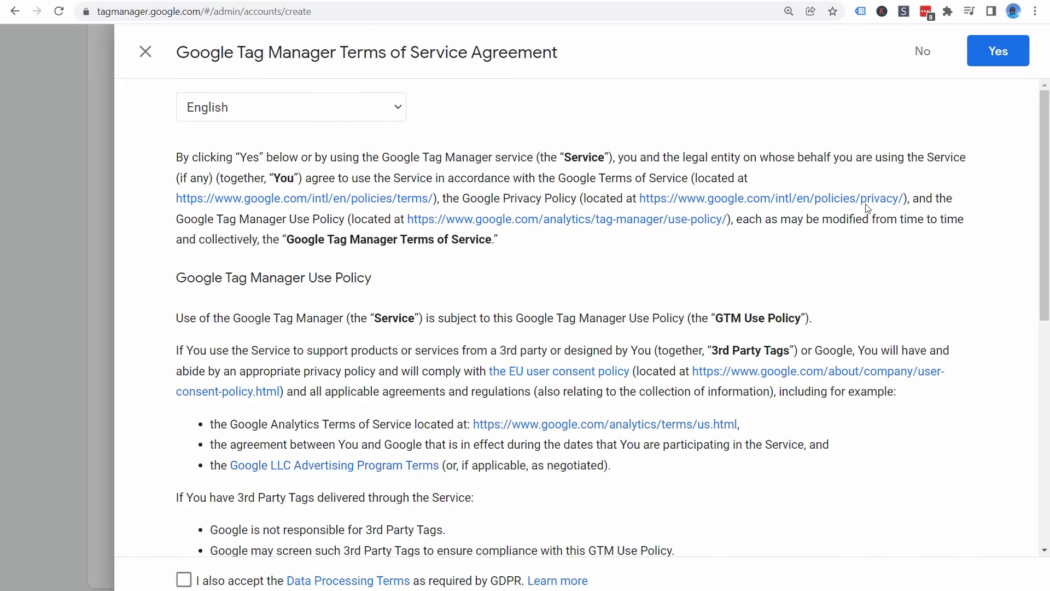
{"action": "left_click", "coordinate": [997, 50]}
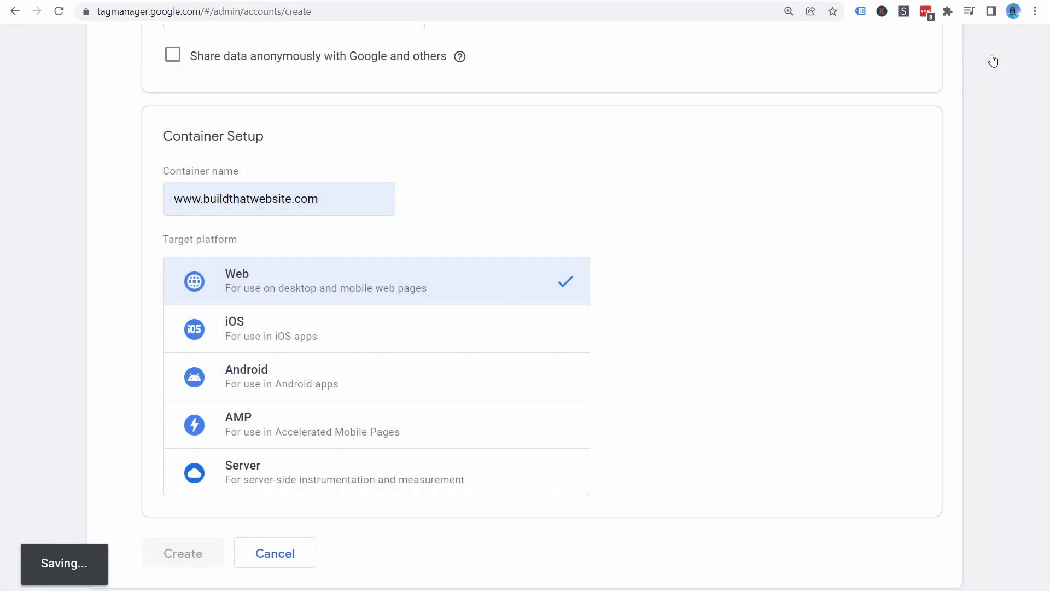
{"action": "left_click", "coordinate": [183, 553]}
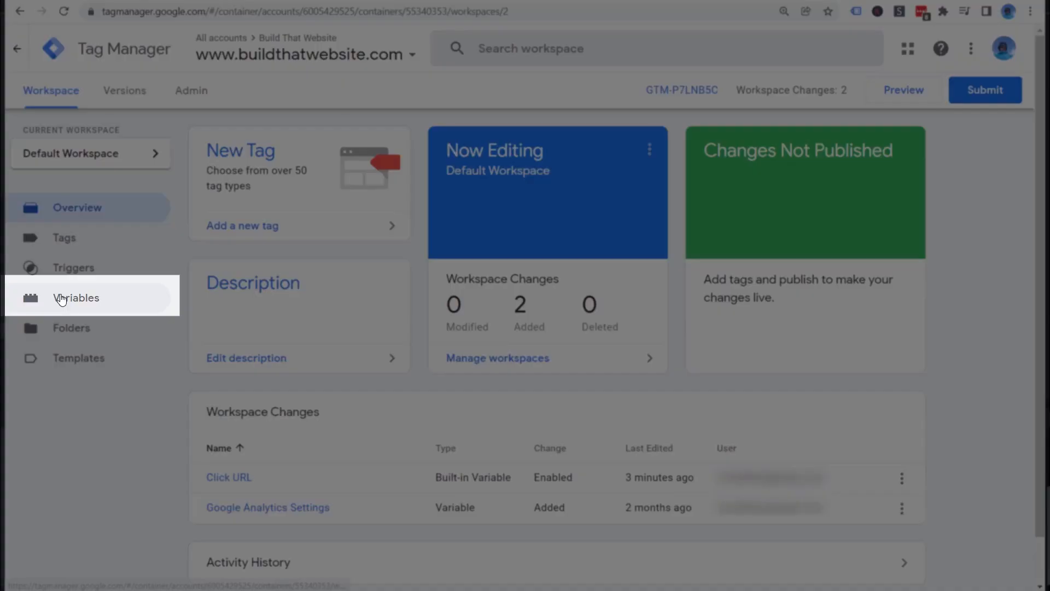
Start a new user-defined variable named Google Analytics ID
{"action": "left_click", "coordinate": [76, 297]}
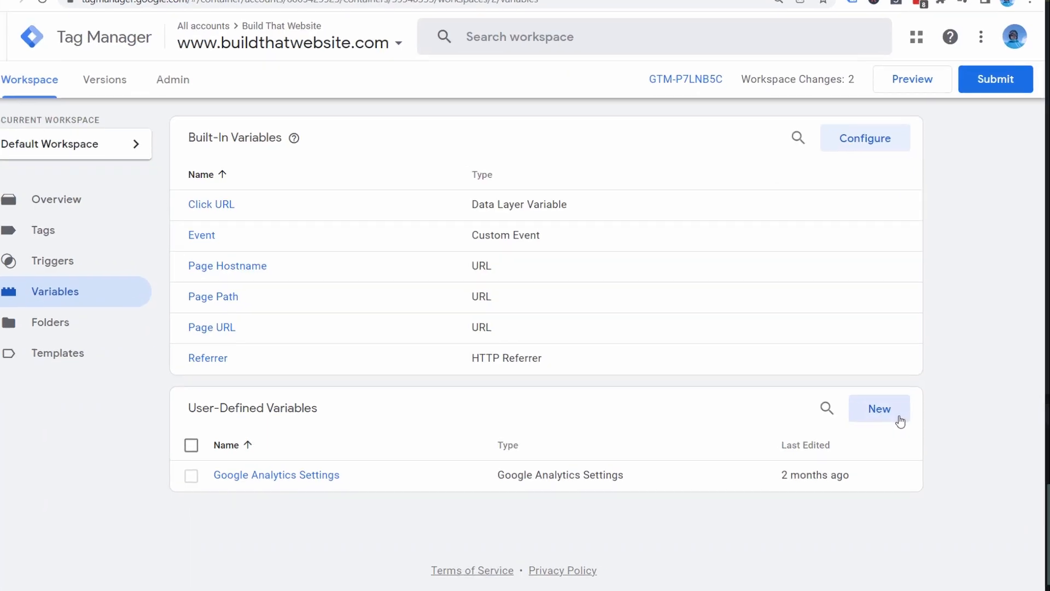
{"action": "left_click", "coordinate": [878, 408]}
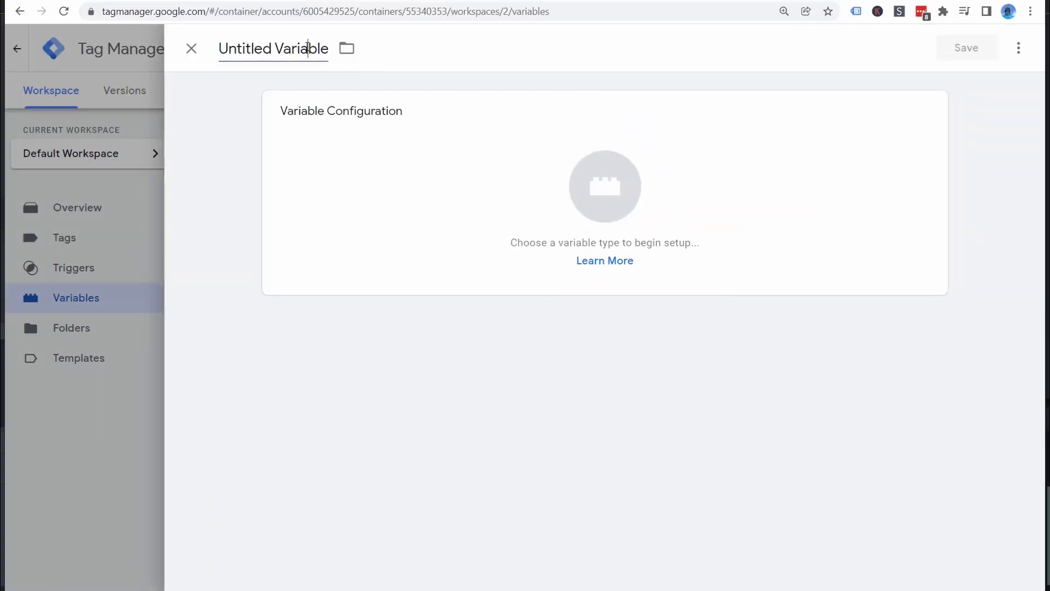
{"action": "type", "text": "Google Analytics ID"}
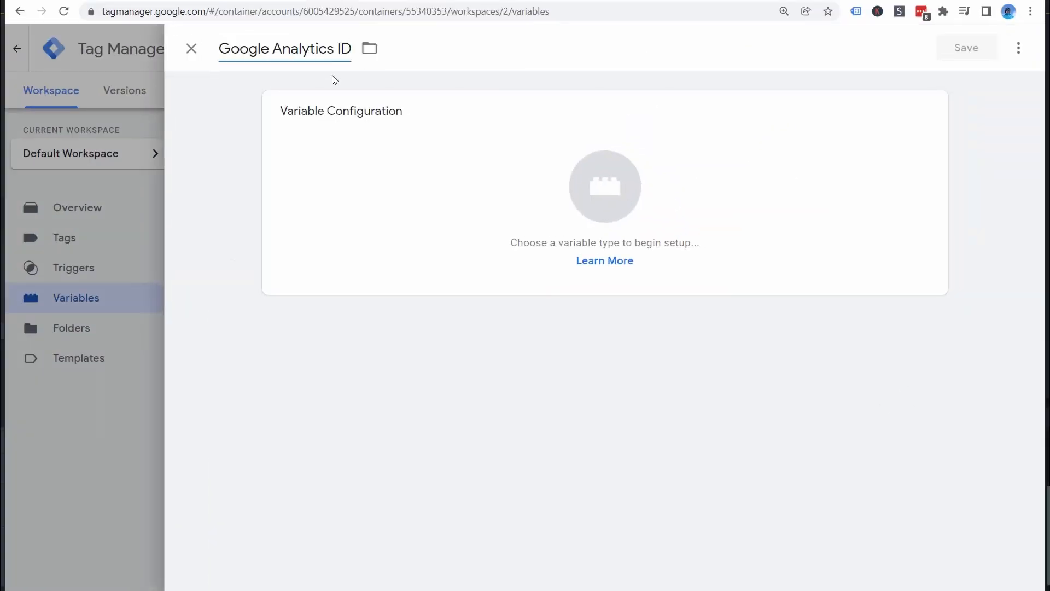
{"action": "left_click", "coordinate": [604, 186]}
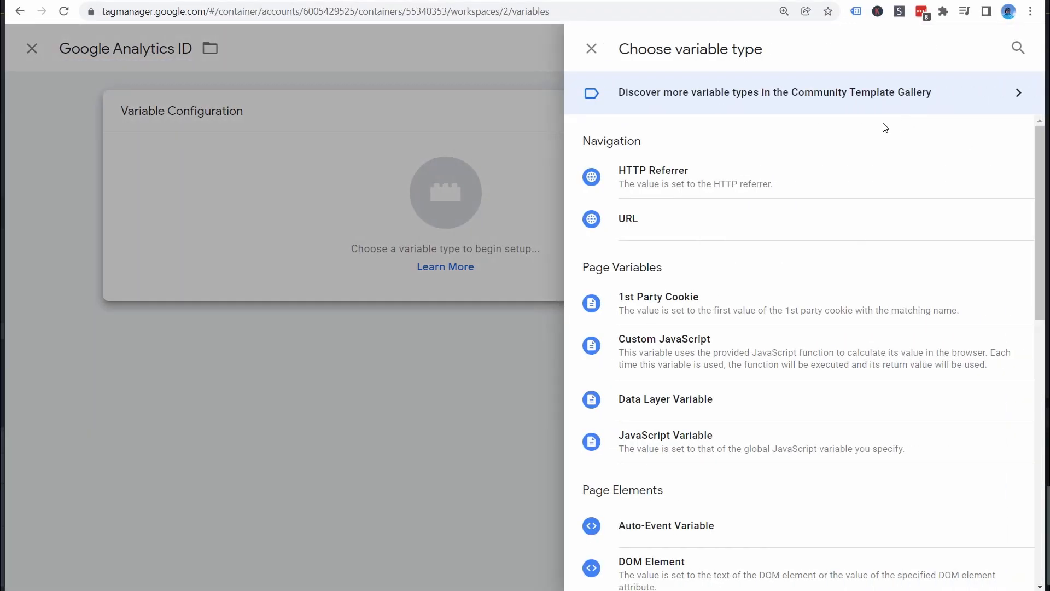
Make it a Google Analytics Settings variable from the Utilities group
{"action": "scroll", "scroll_direction": "down", "scroll_amount": 3}
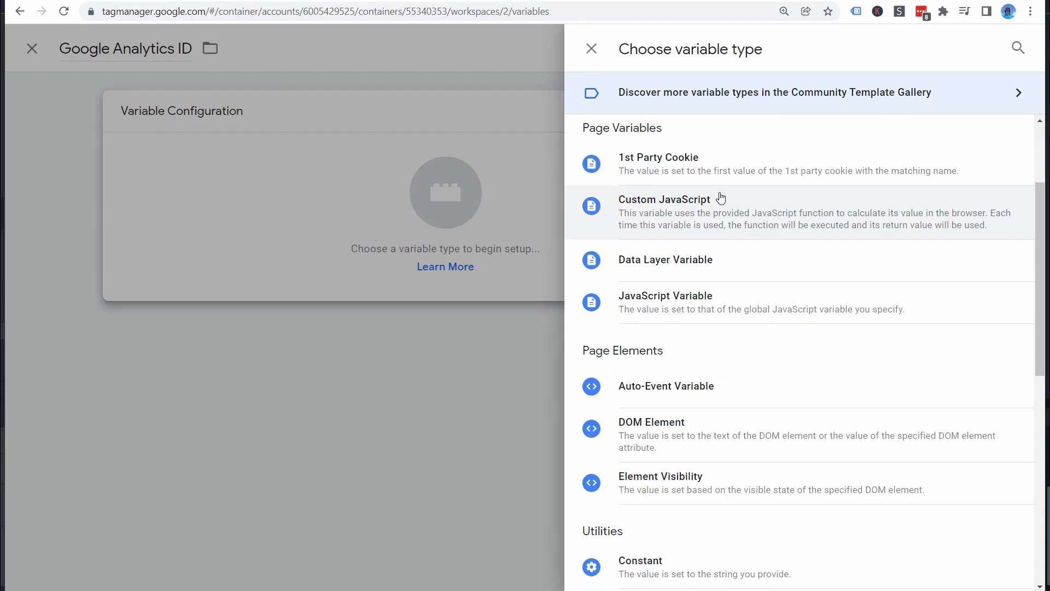
{"action": "scroll", "scroll_direction": "down", "scroll_amount": 3}
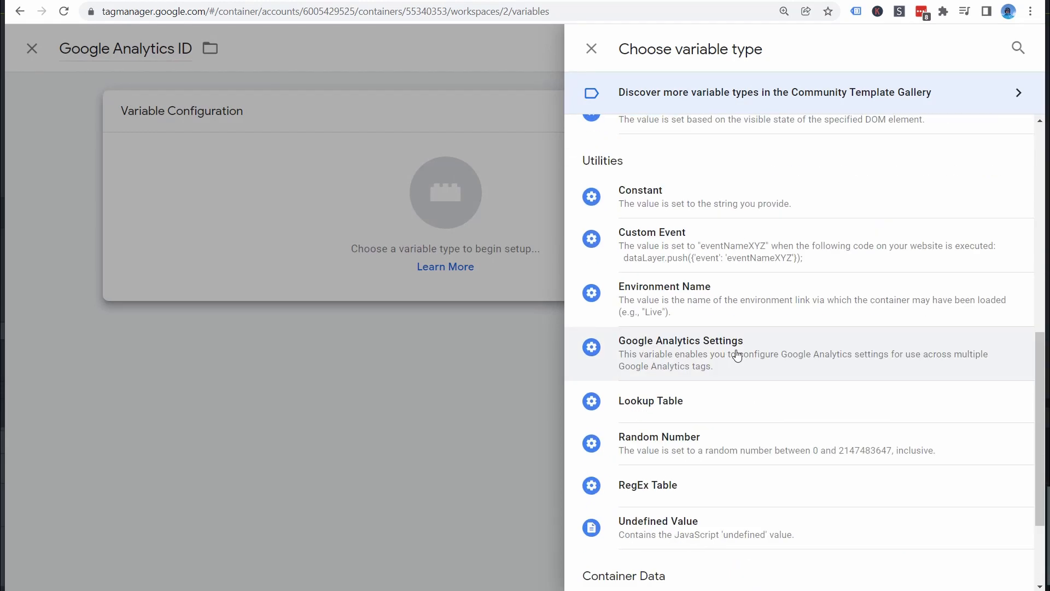
{"action": "left_click", "coordinate": [680, 341]}
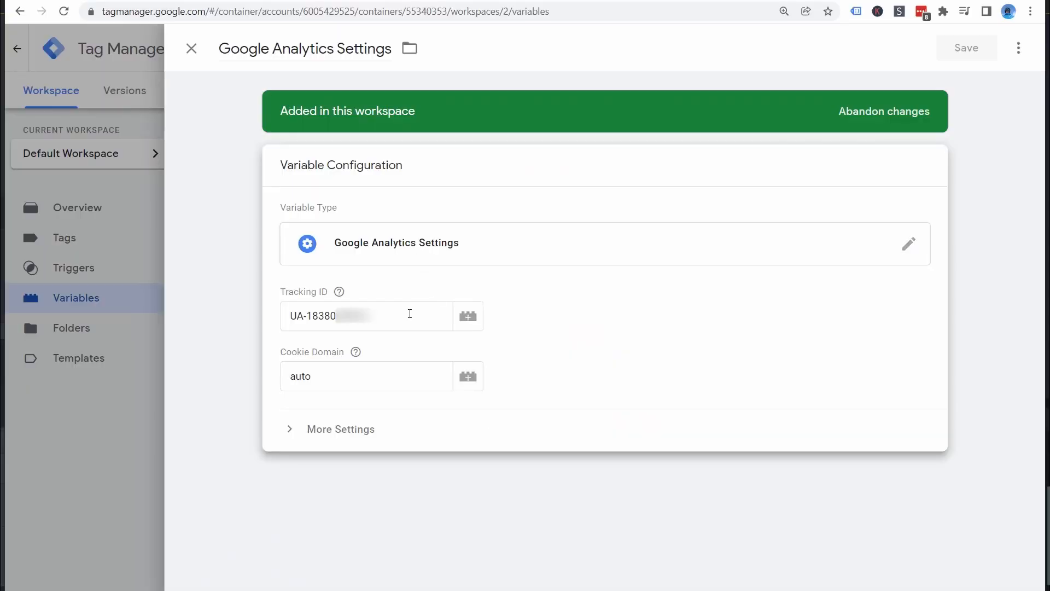
{"action": "left_click", "coordinate": [190, 48]}
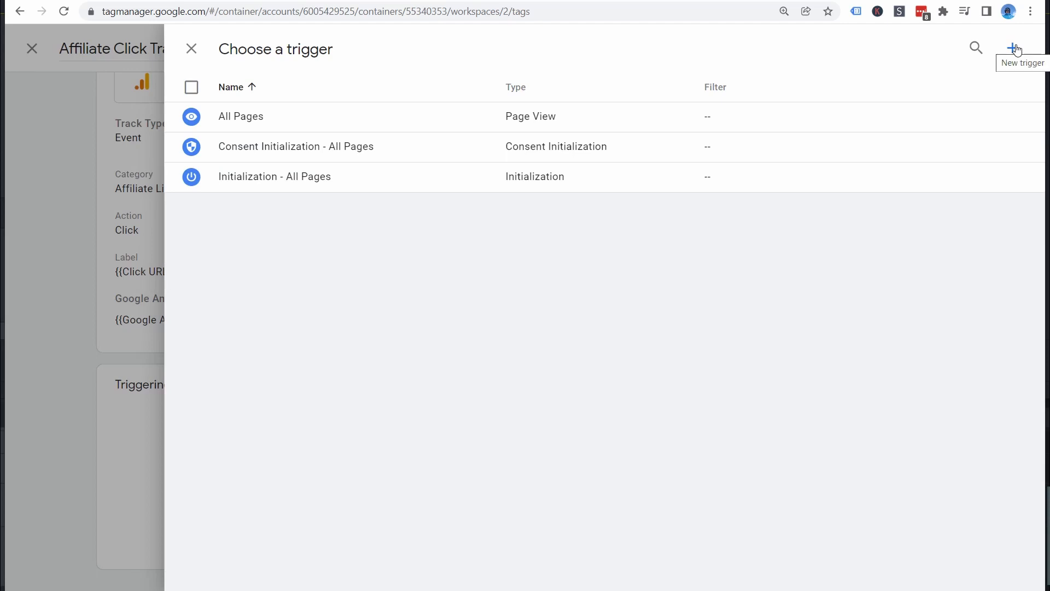
Create a Click - Just Links trigger named Affiliate Link Clicked
{"action": "left_click", "coordinate": [1016, 49]}
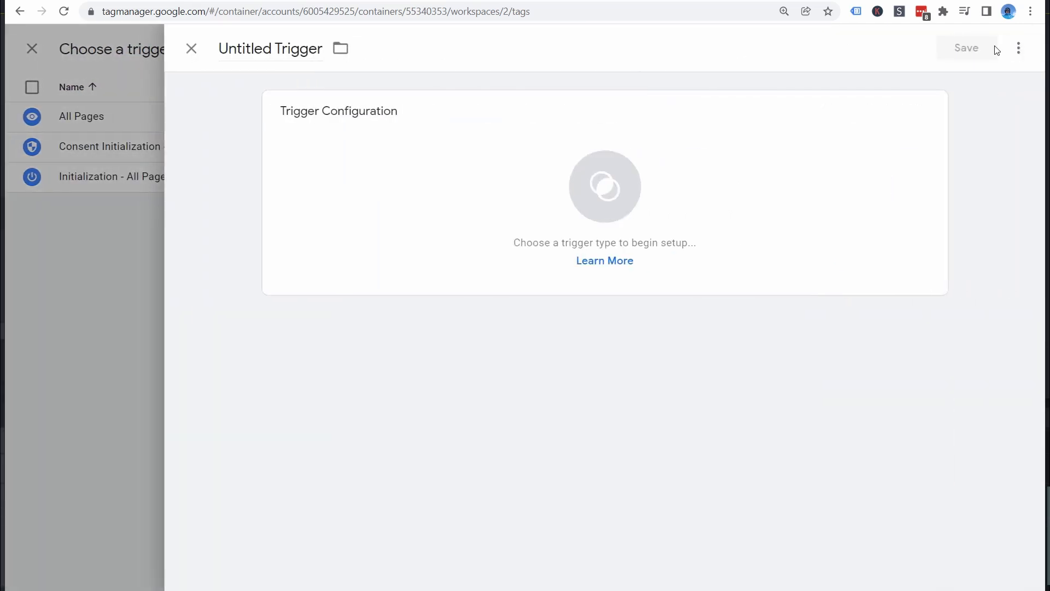
{"action": "type", "text": "Affiliate Link Clicked"}
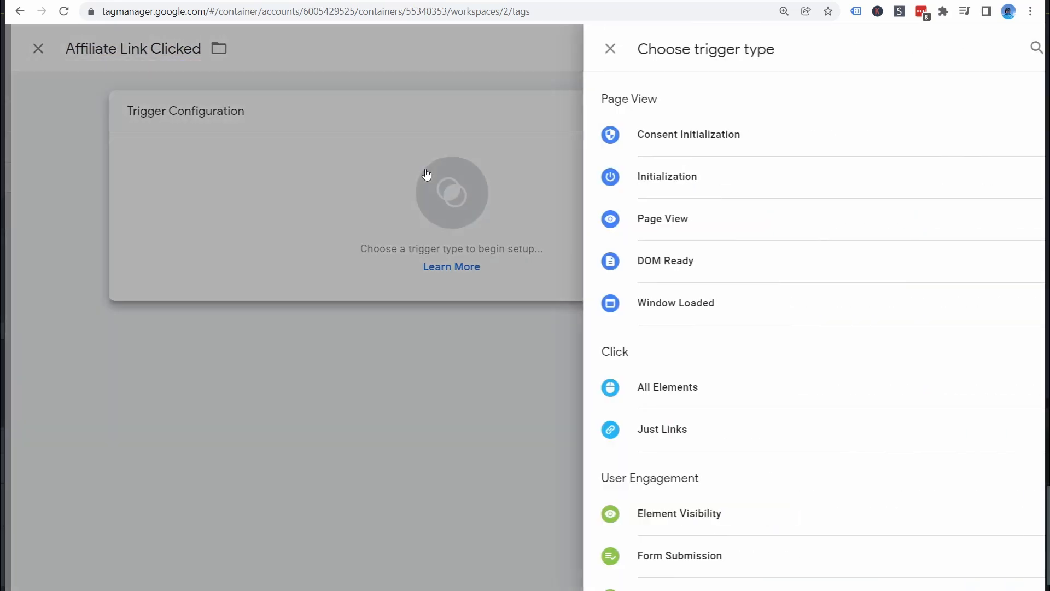
{"action": "mouse_move", "coordinate": [654, 410]}
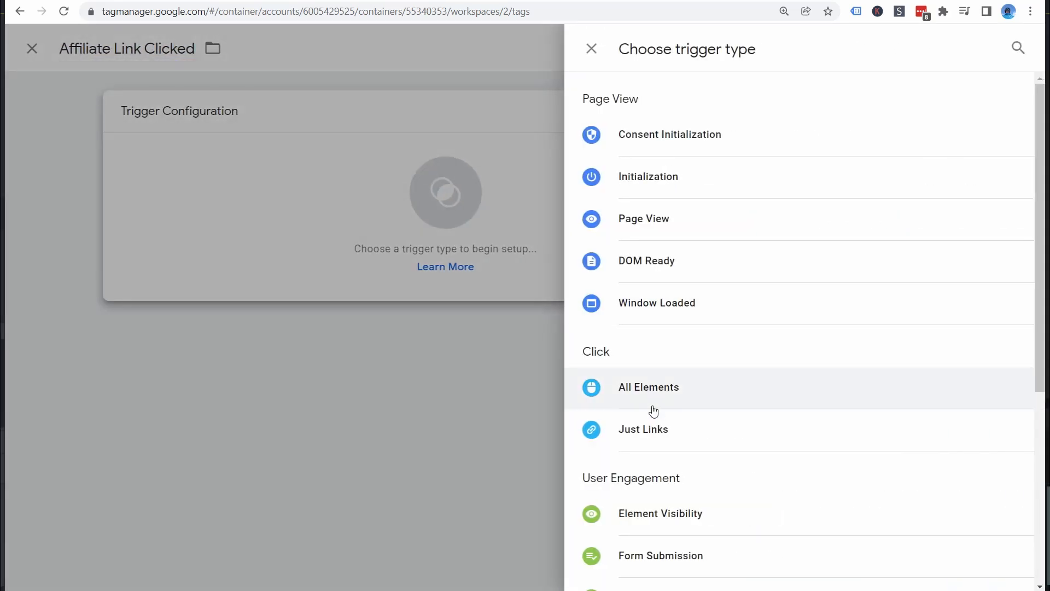
{"action": "left_click", "coordinate": [643, 429]}
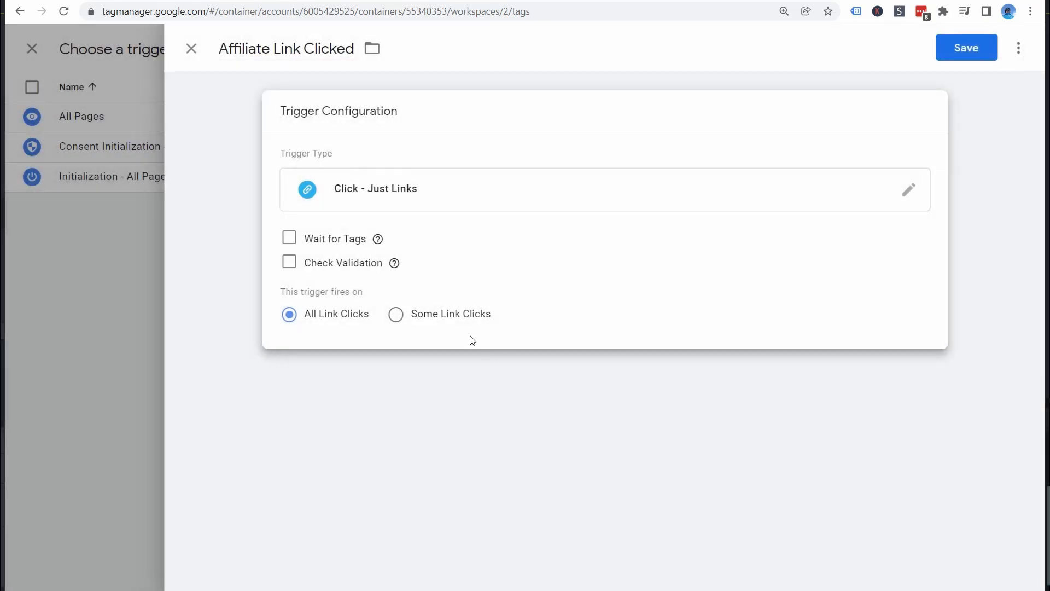
Limit it to Some Link Clicks where Click URL contains /go/
{"action": "left_click", "coordinate": [395, 314]}
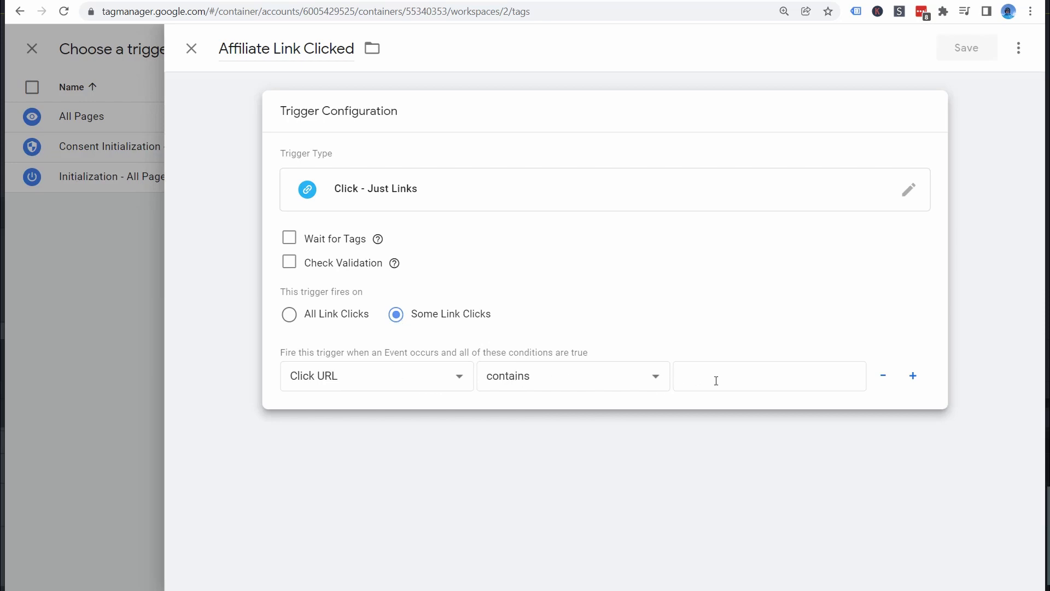
{"action": "type", "text": "/"}
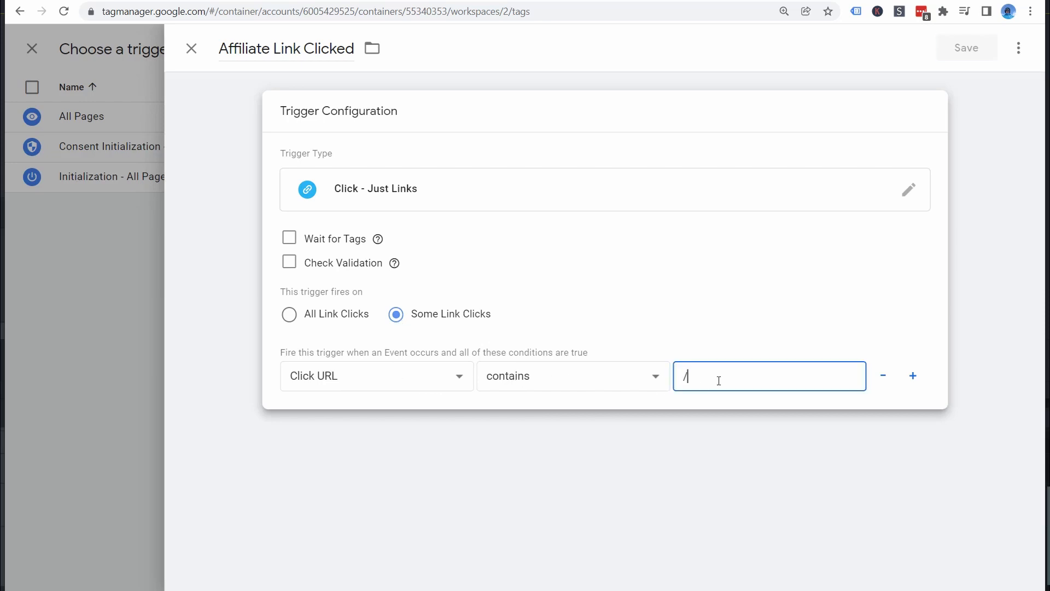
{"action": "type", "text": "go/"}
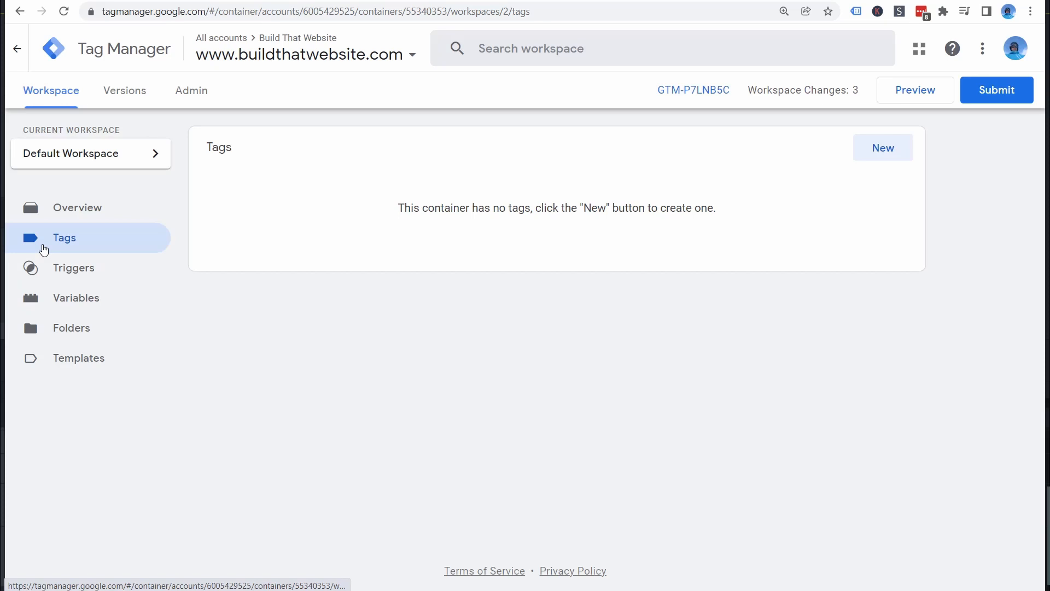
{"action": "mouse_move", "coordinate": [106, 242]}
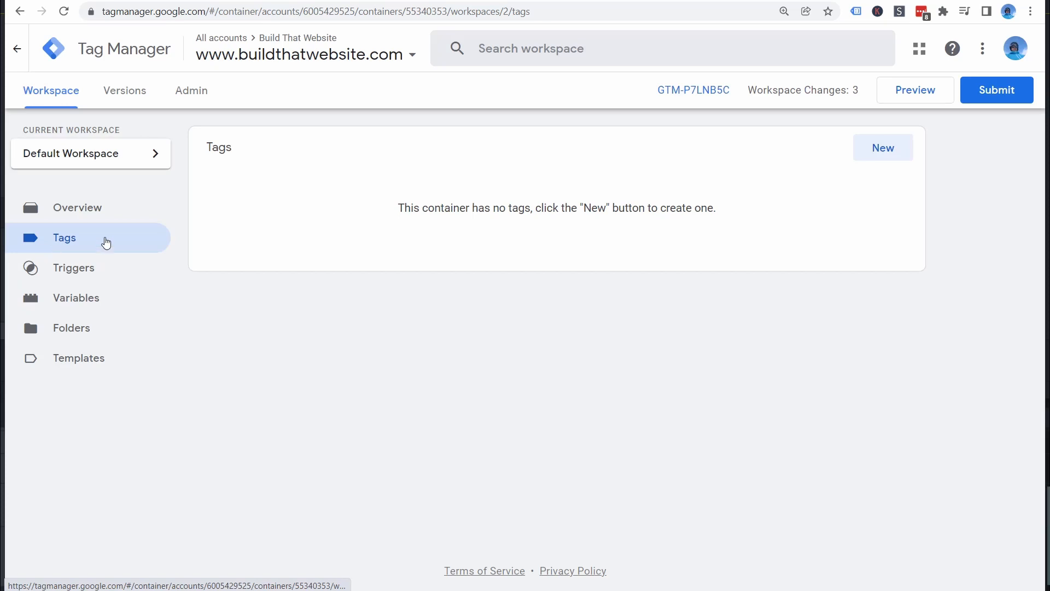
Create a Universal Analytics tag Affiliate Click Tracking with Track Type Event
{"action": "left_click", "coordinate": [883, 148]}
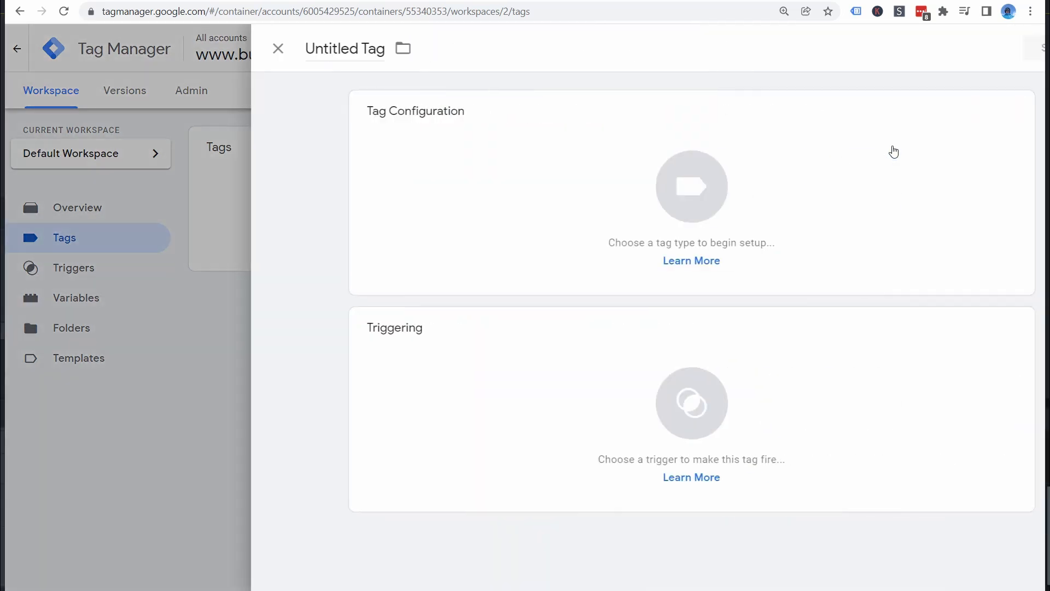
{"action": "type", "text": "Affiliate Click Tracking"}
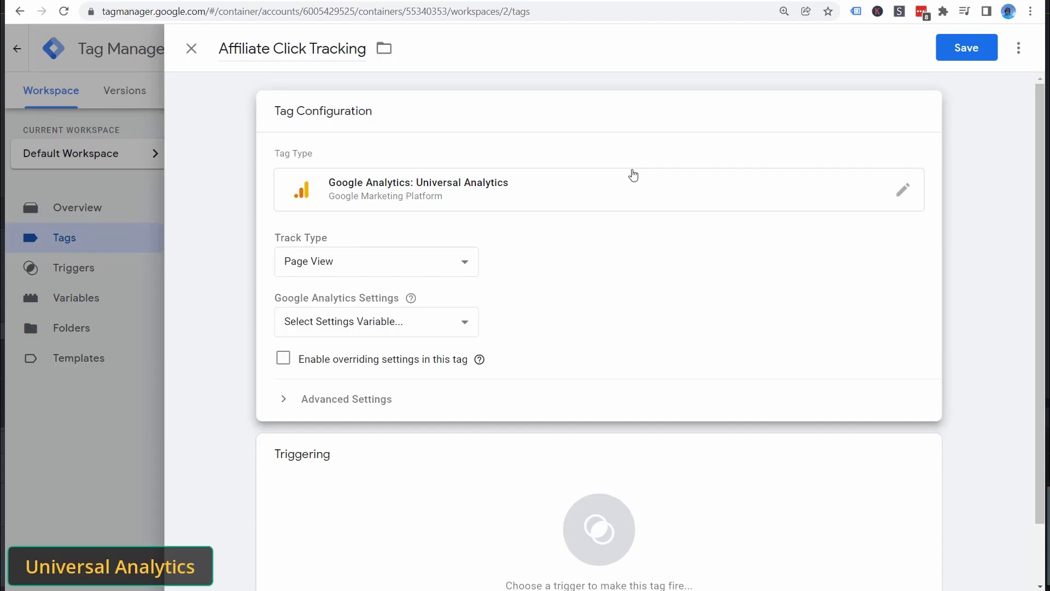
{"action": "left_click", "coordinate": [375, 262]}
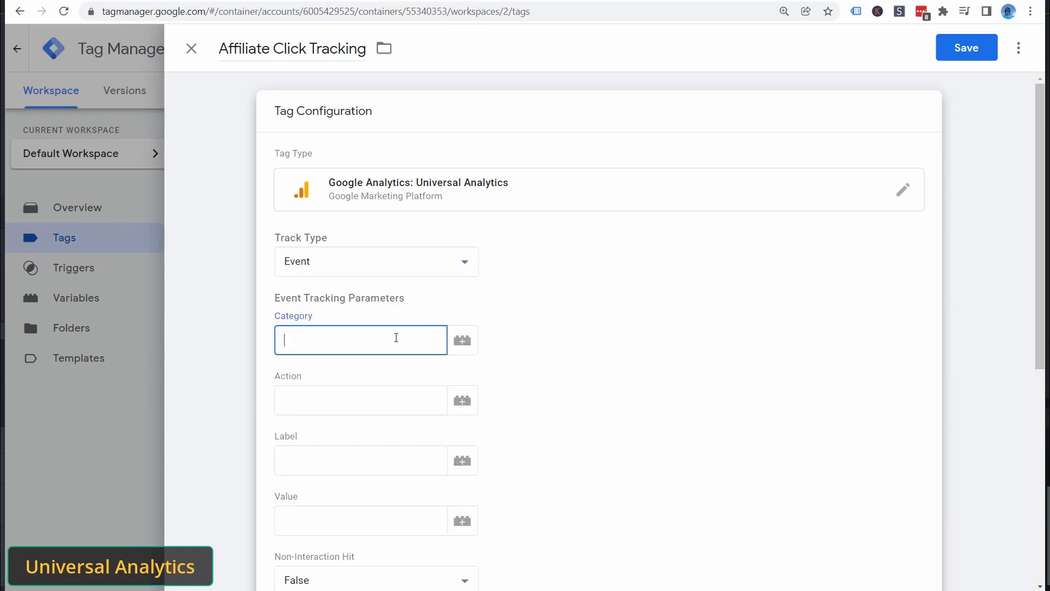
Set category Affiliate Links, action Click, label {{Click URL}}, using the Property ID settings variable
{"action": "type", "text": "Affiliate Links"}
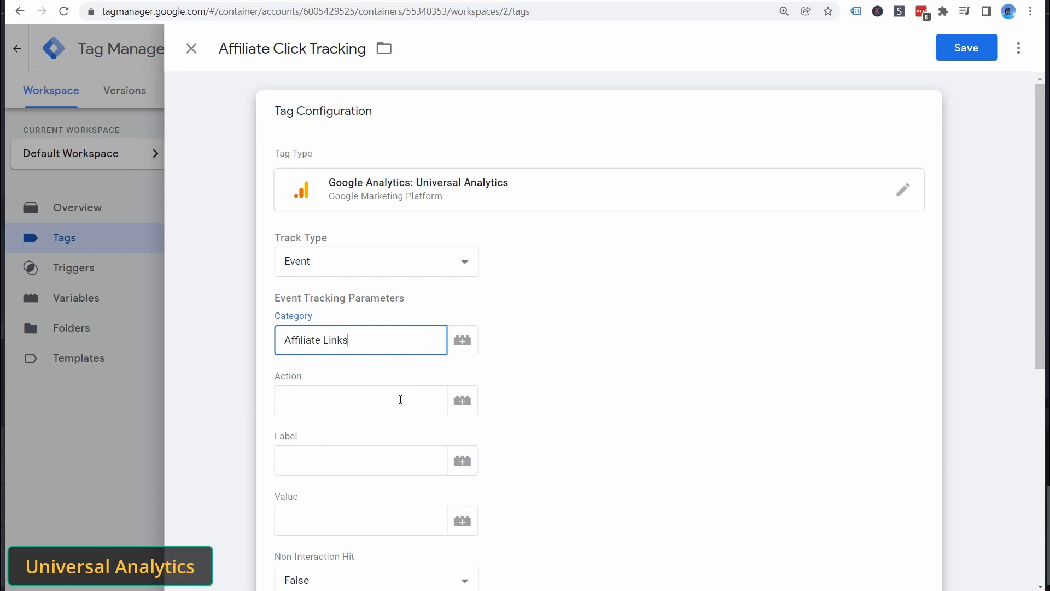
{"action": "type", "text": "Click"}
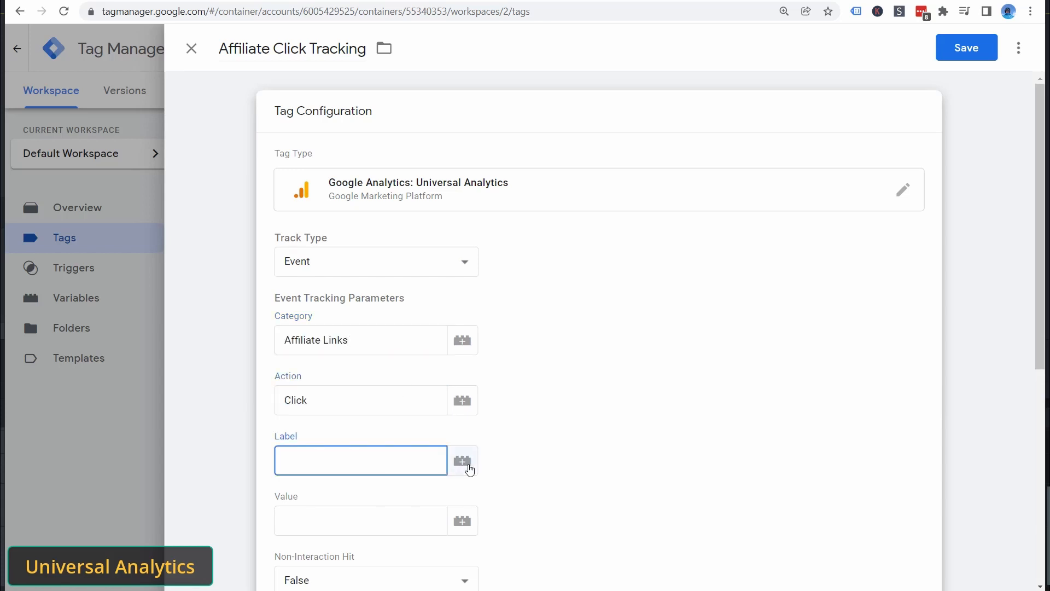
{"action": "left_click", "coordinate": [461, 460]}
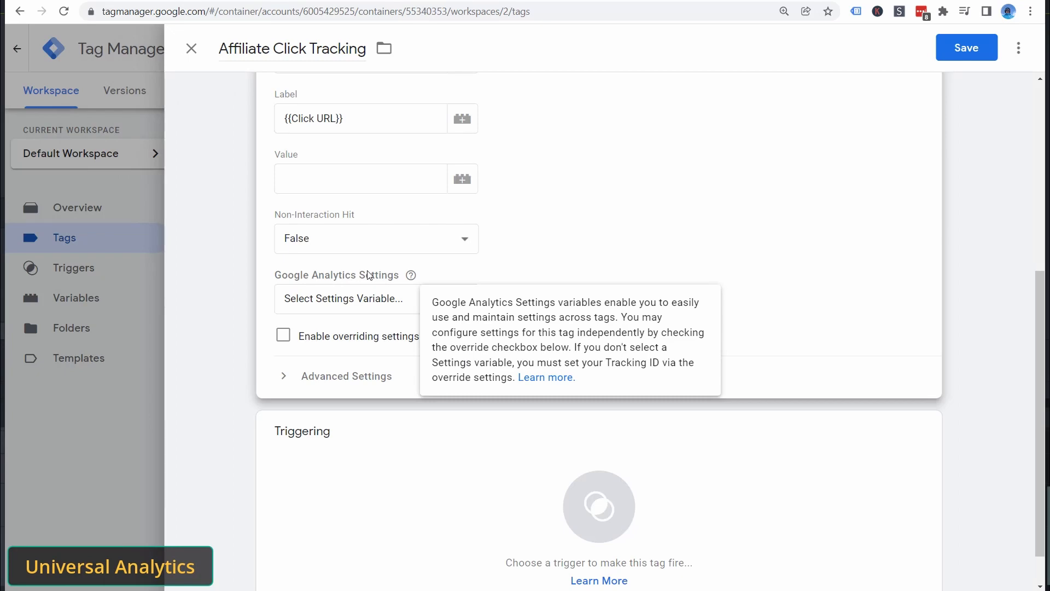
{"action": "left_click", "coordinate": [345, 298]}
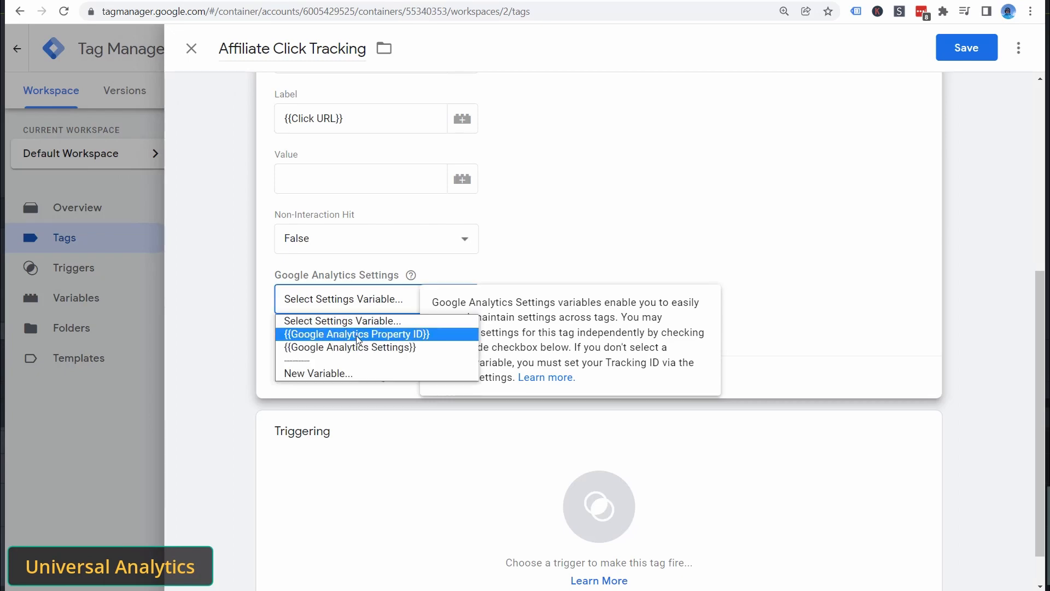
{"action": "left_click", "coordinate": [355, 333]}
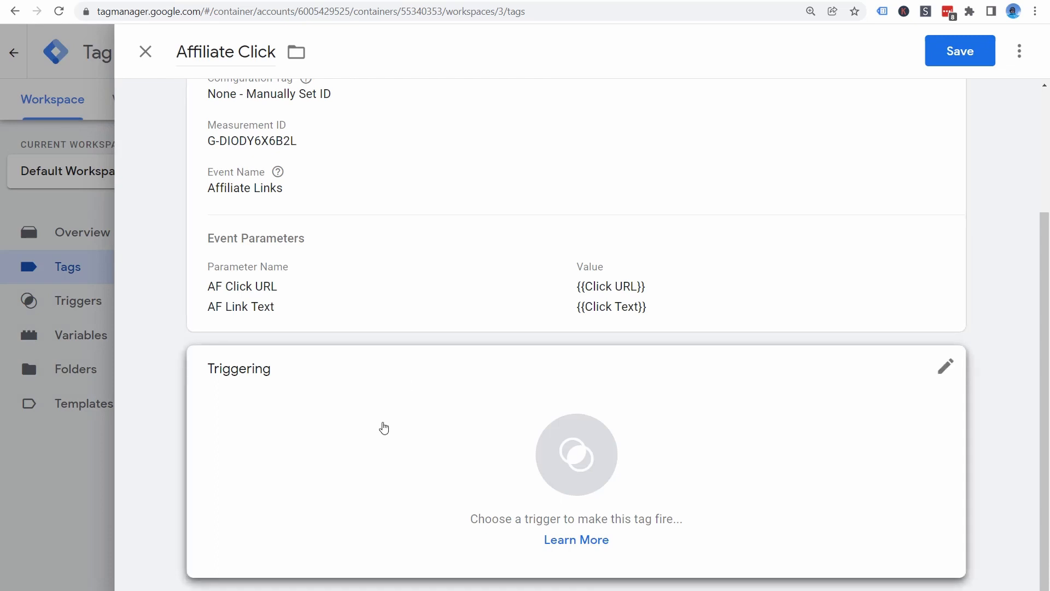
Fire the tag on the Affiliate Link Clicked trigger and save it
{"action": "left_click", "coordinate": [945, 367]}
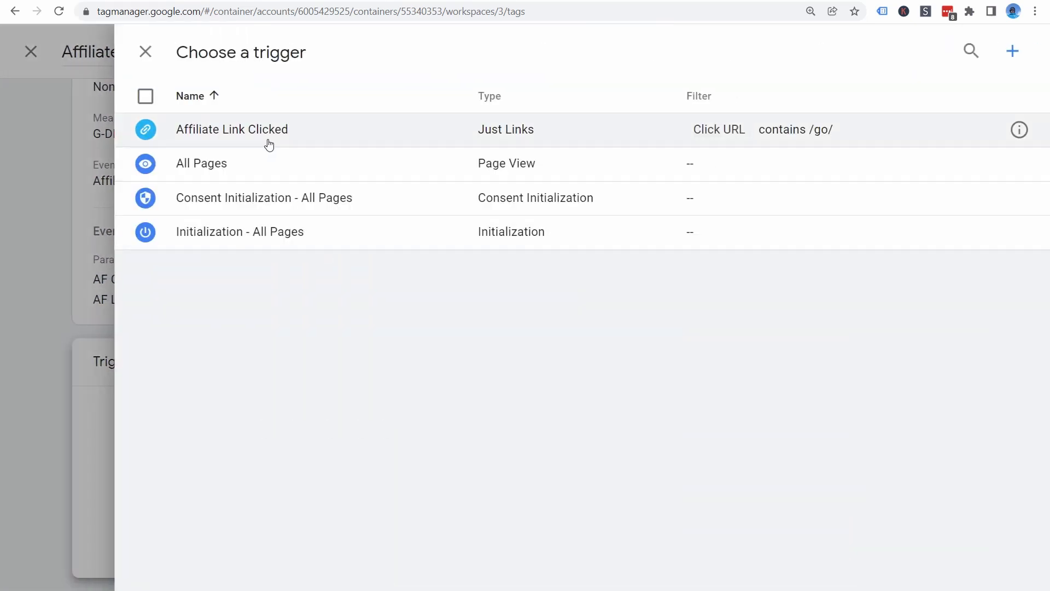
{"action": "left_click", "coordinate": [231, 129]}
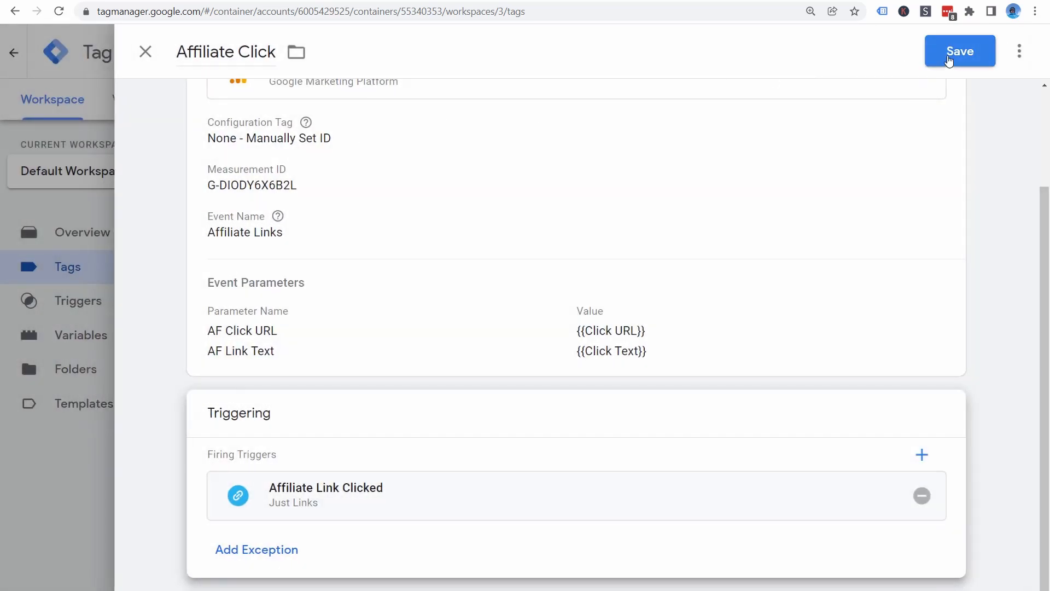
{"action": "left_click", "coordinate": [960, 51]}
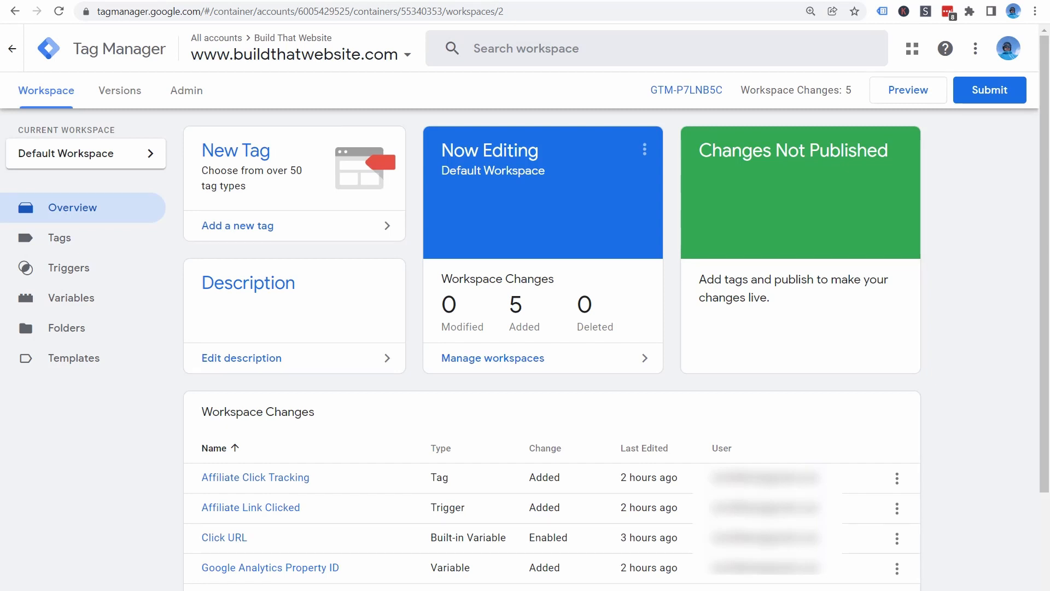
{"action": "mouse_move", "coordinate": [989, 89]}
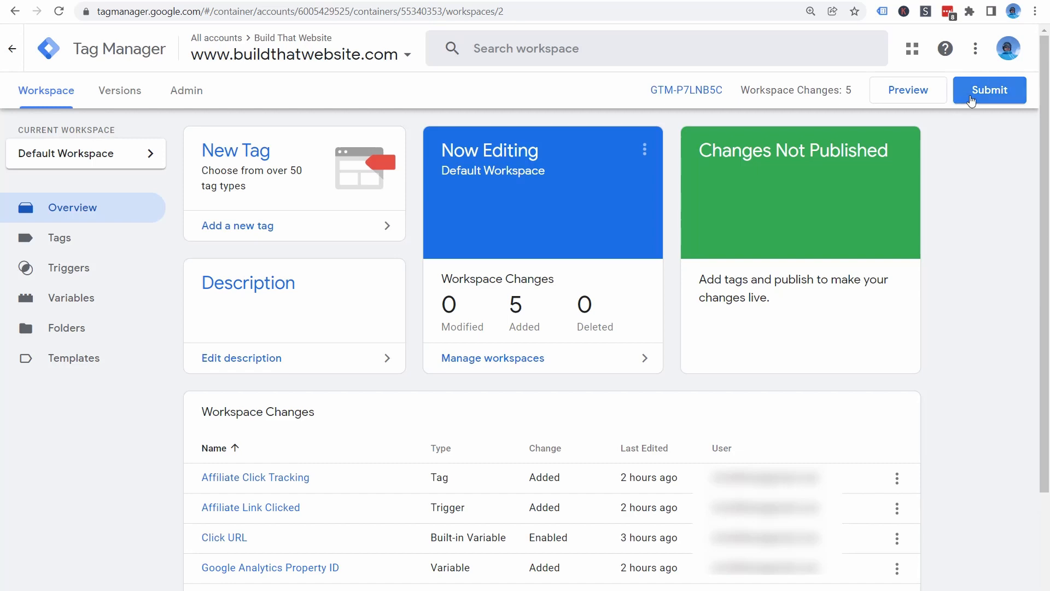
Submit and publish the workspace as version Initial Setup
{"action": "left_click", "coordinate": [989, 90]}
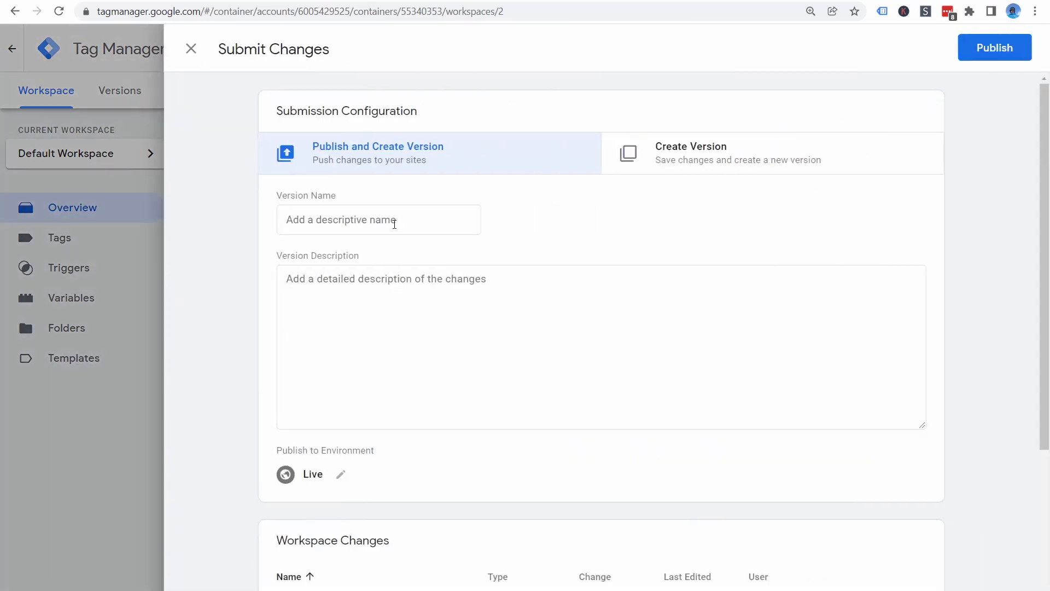
{"action": "left_click", "coordinate": [378, 220]}
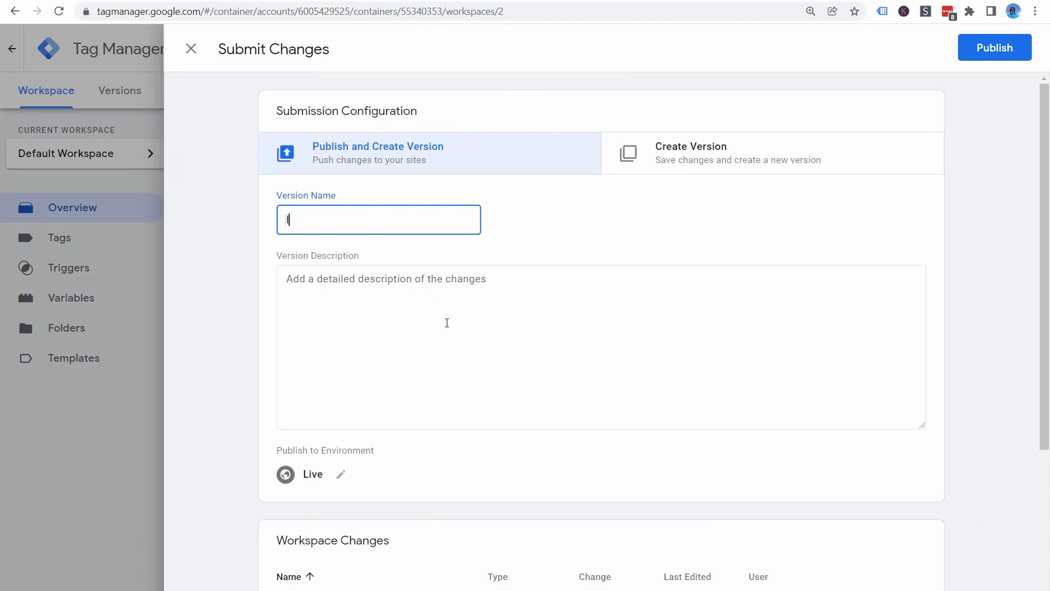
{"action": "type", "text": "Initial Setup"}
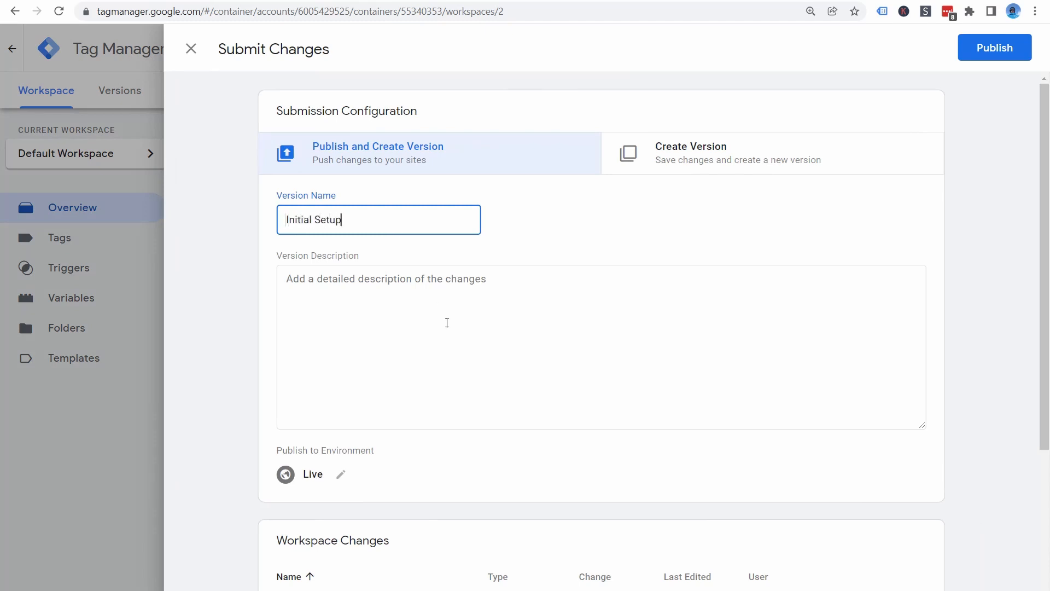
{"action": "mouse_move", "coordinate": [994, 47]}
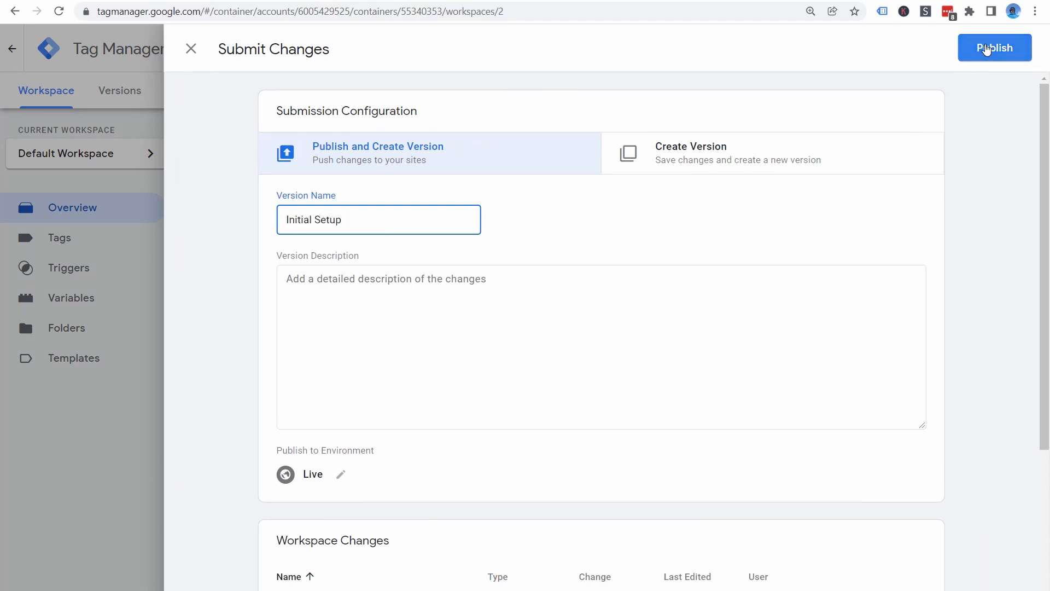
{"action": "left_click", "coordinate": [994, 47]}
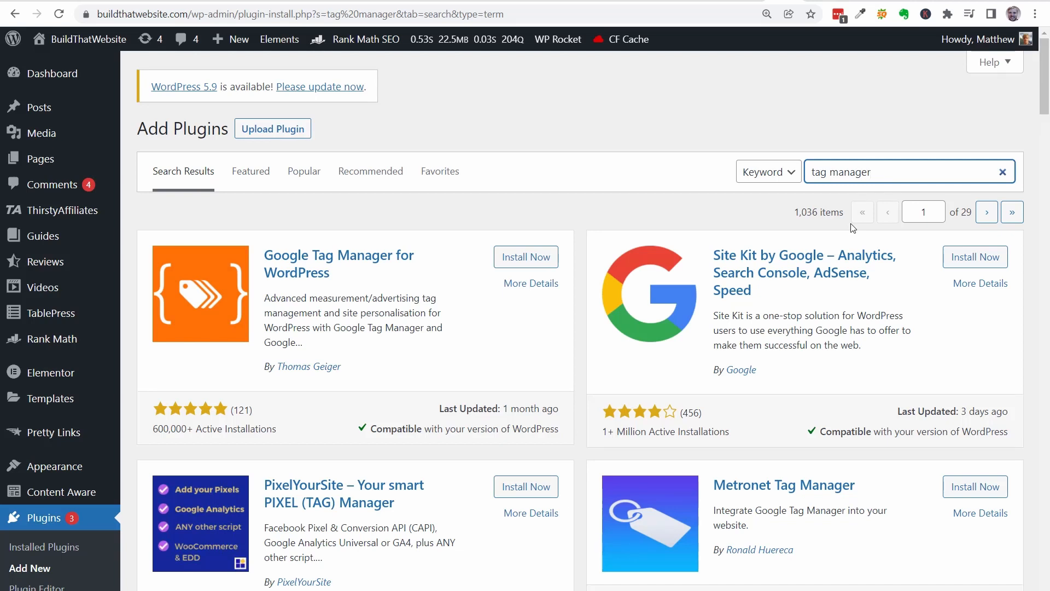
{"action": "mouse_move", "coordinate": [680, 234]}
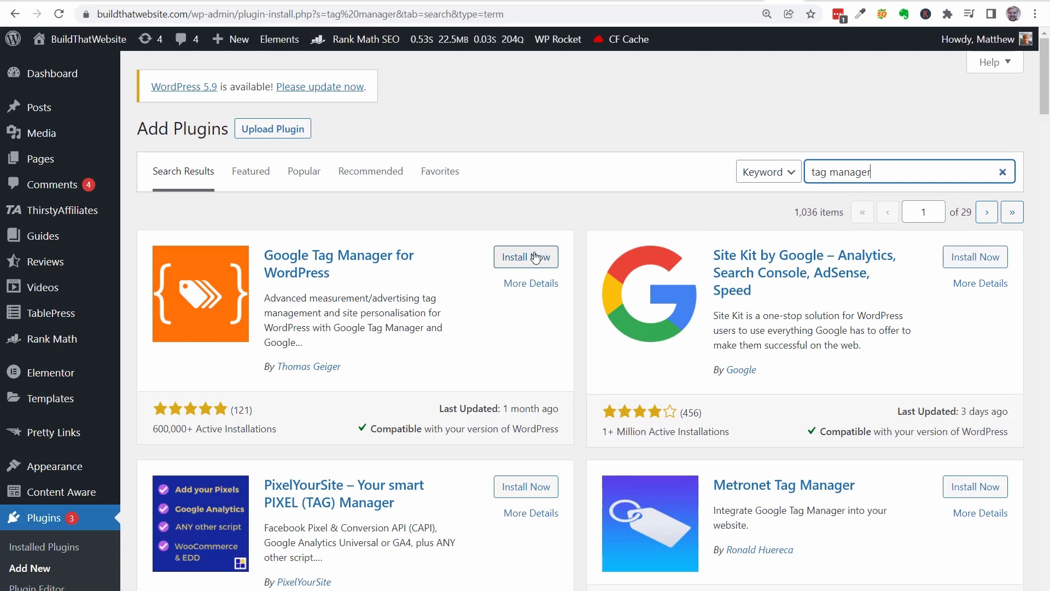
Install and activate the Google Tag Manager for WordPress plugin
{"action": "left_click", "coordinate": [526, 256]}
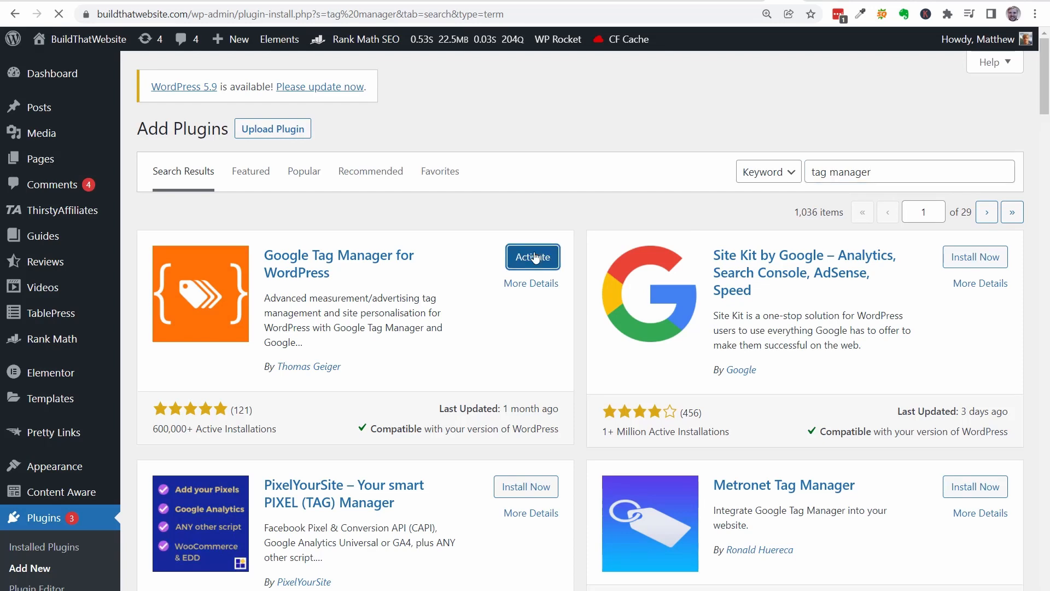
{"action": "left_click", "coordinate": [532, 256]}
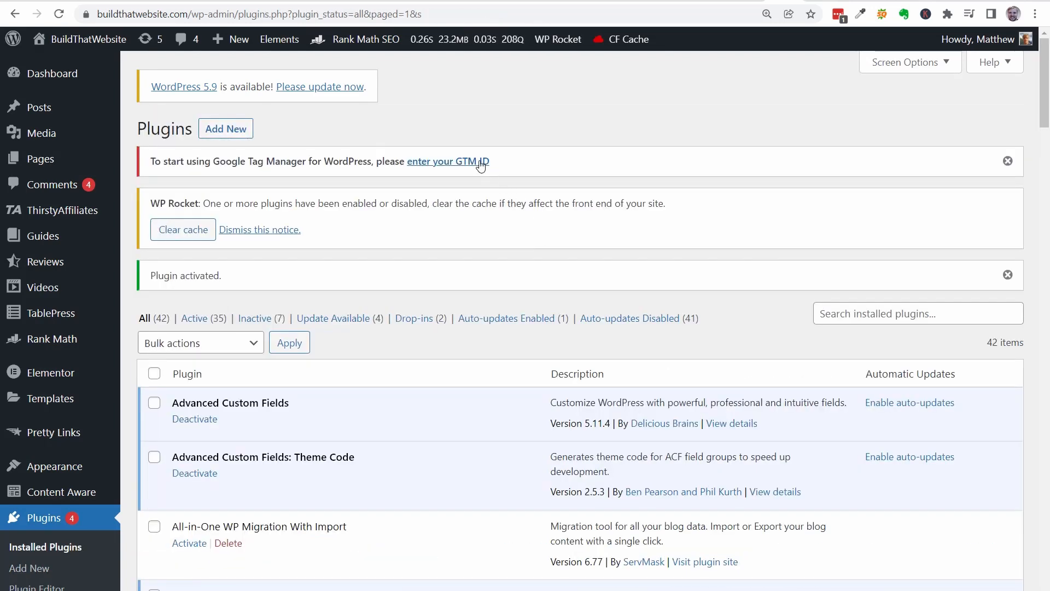
Enter the GTM container ID (NB5C) and choose the noscript container code placement
{"action": "left_click", "coordinate": [447, 162]}
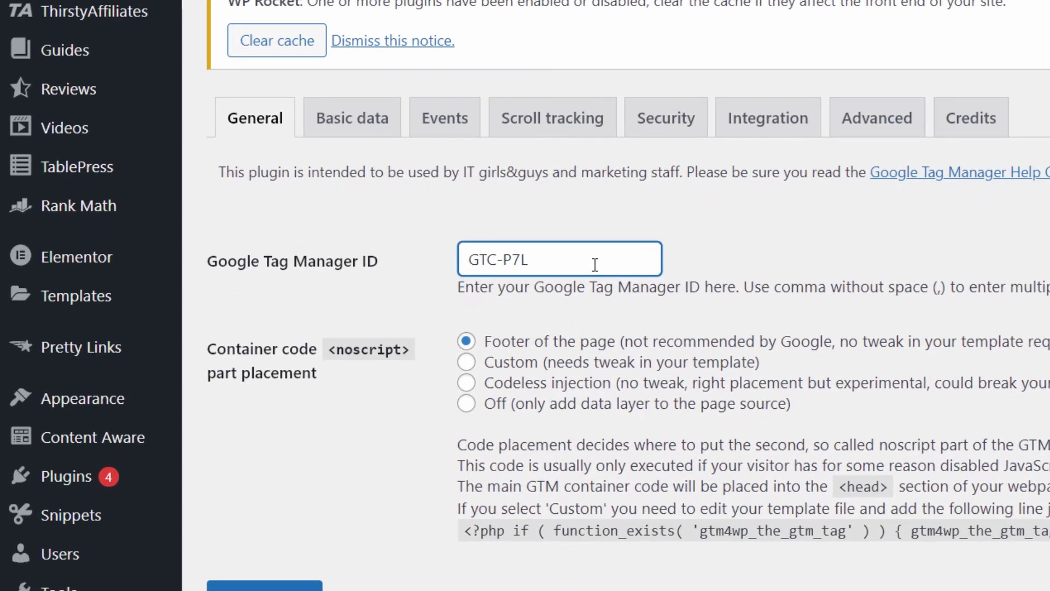
{"action": "type", "text": "NB5C"}
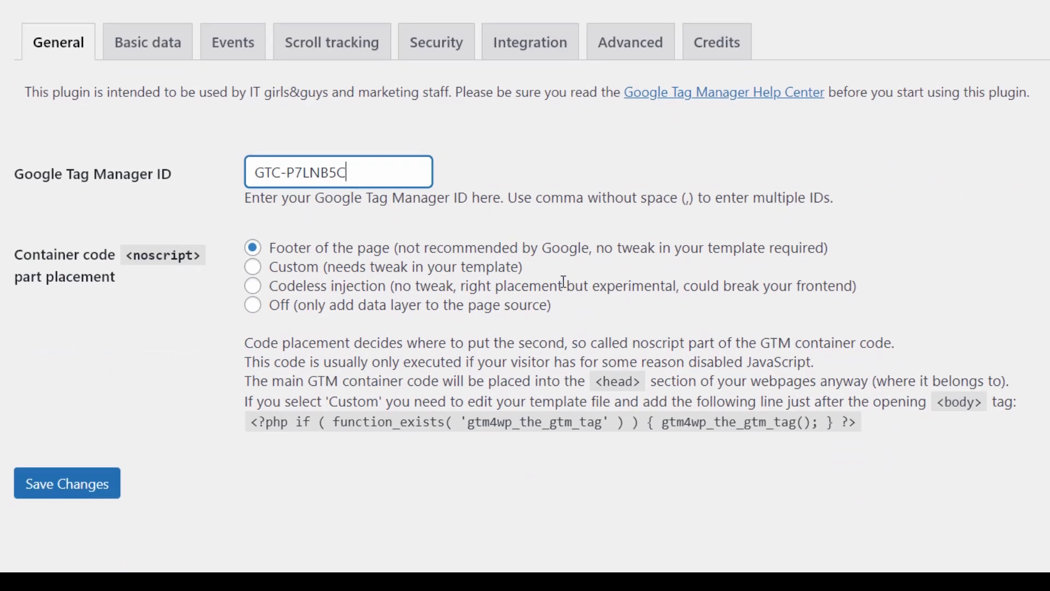
{"action": "mouse_move", "coordinate": [254, 298]}
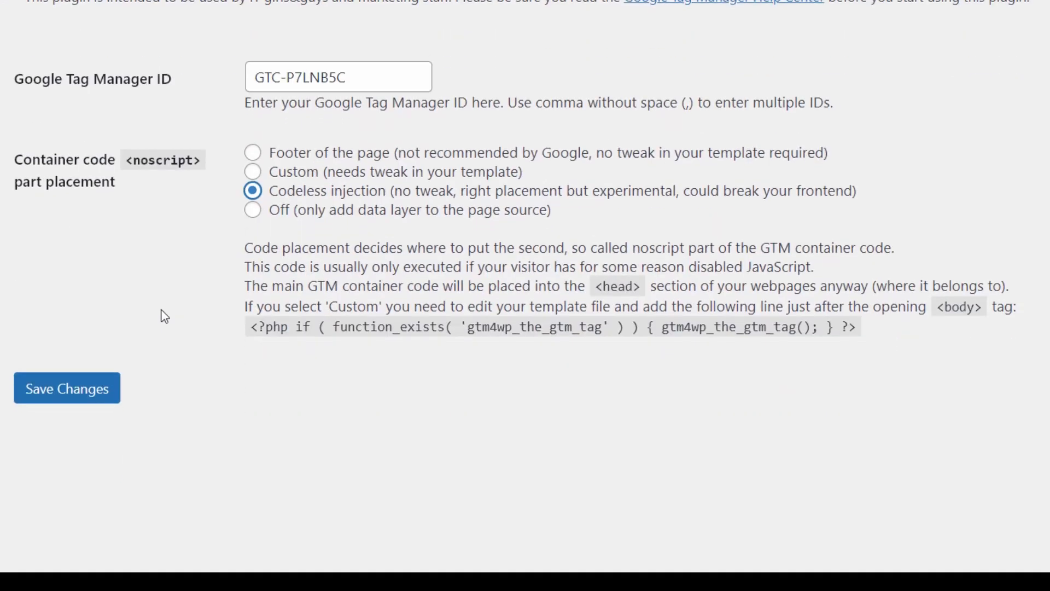
{"action": "mouse_move", "coordinate": [173, 307]}
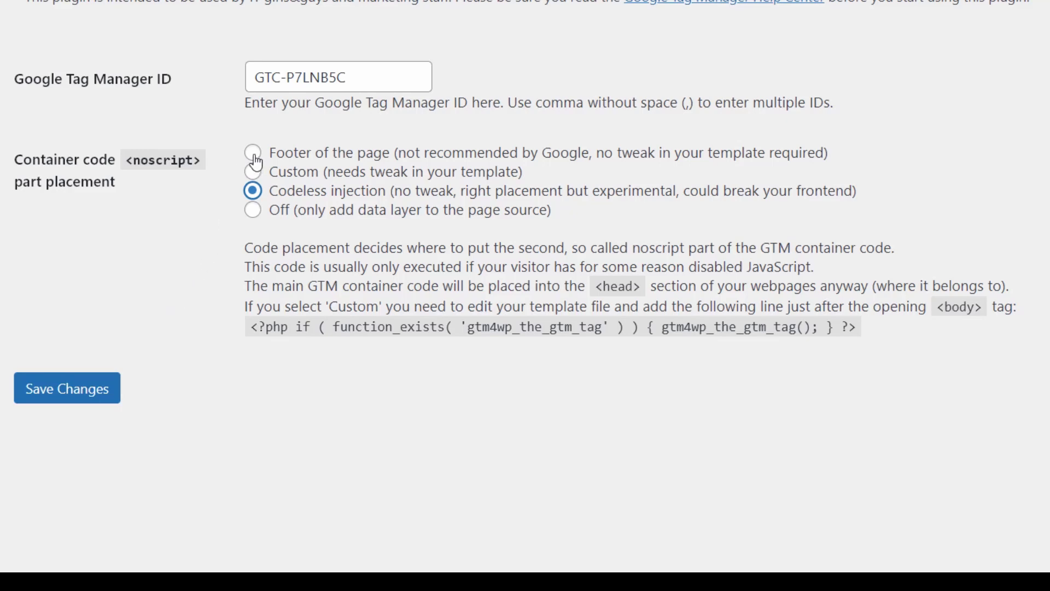
{"action": "left_click", "coordinate": [252, 152]}
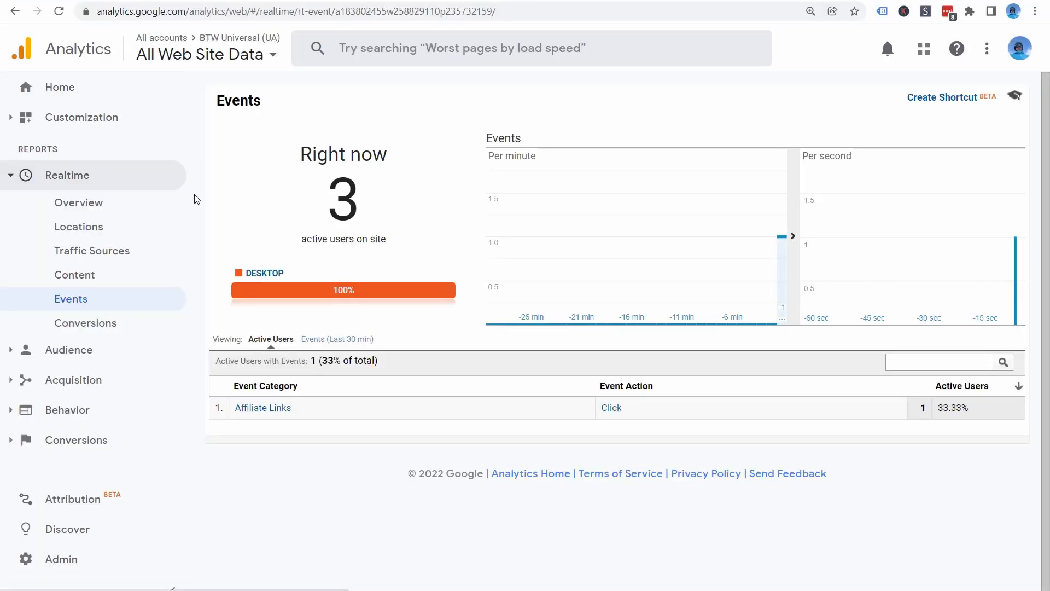
{"action": "mouse_move", "coordinate": [204, 463]}
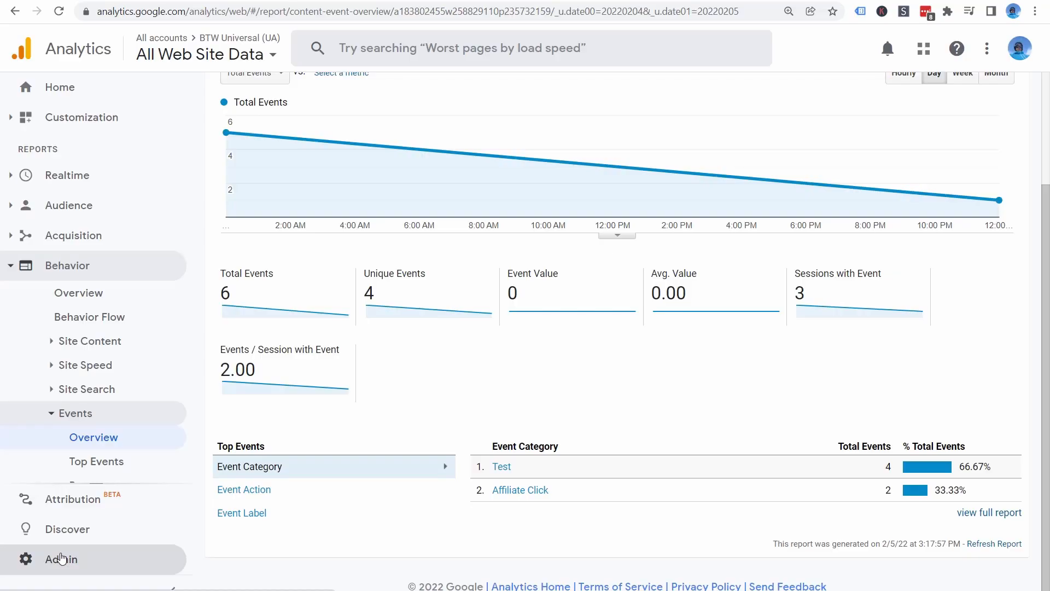
From Admin, start a new goal in the view's Goals list
{"action": "left_click", "coordinate": [60, 559]}
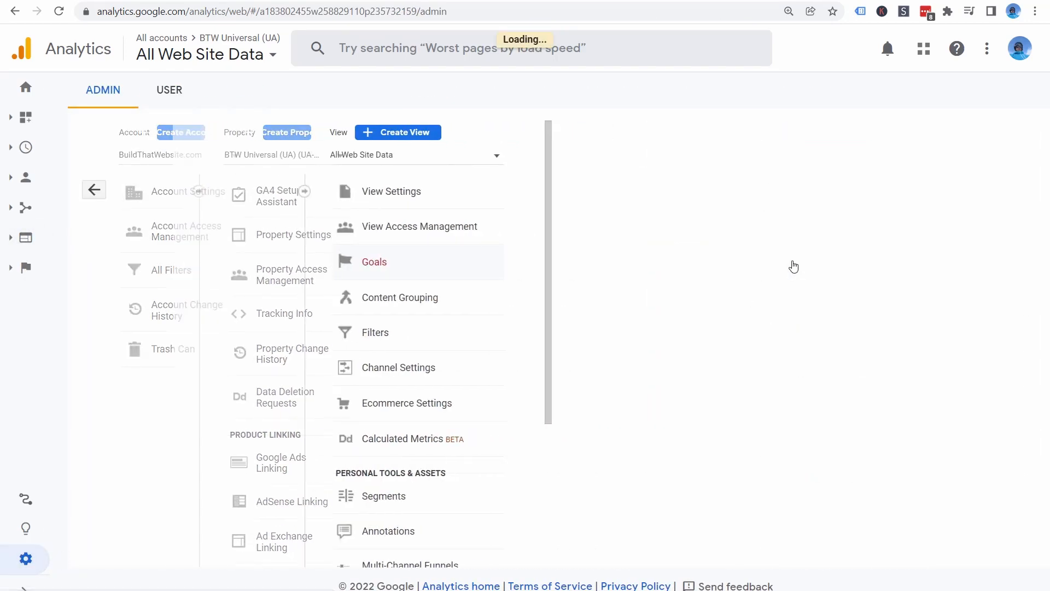
{"action": "left_click", "coordinate": [374, 261]}
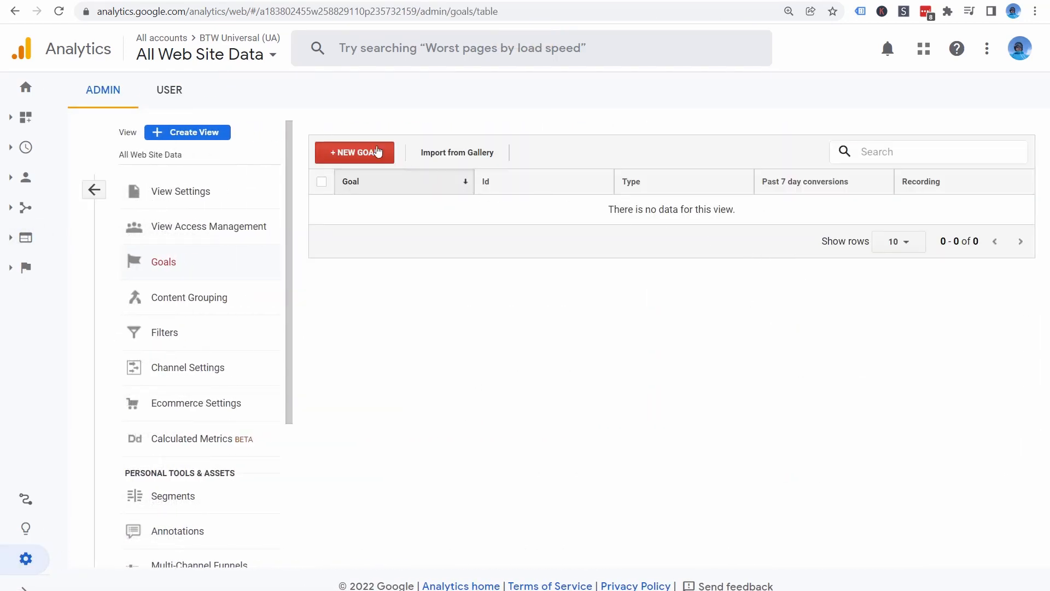
{"action": "left_click", "coordinate": [354, 152]}
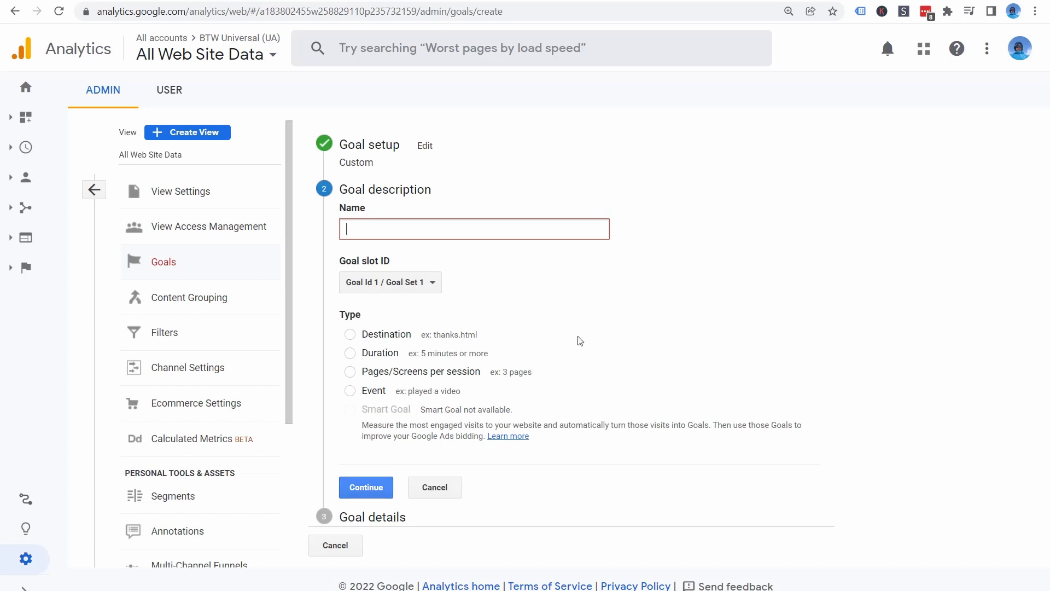
Name it Crocoblock click, keep Goal Id 1, and choose the Event type
{"action": "type", "text": "Crocoblock click"}
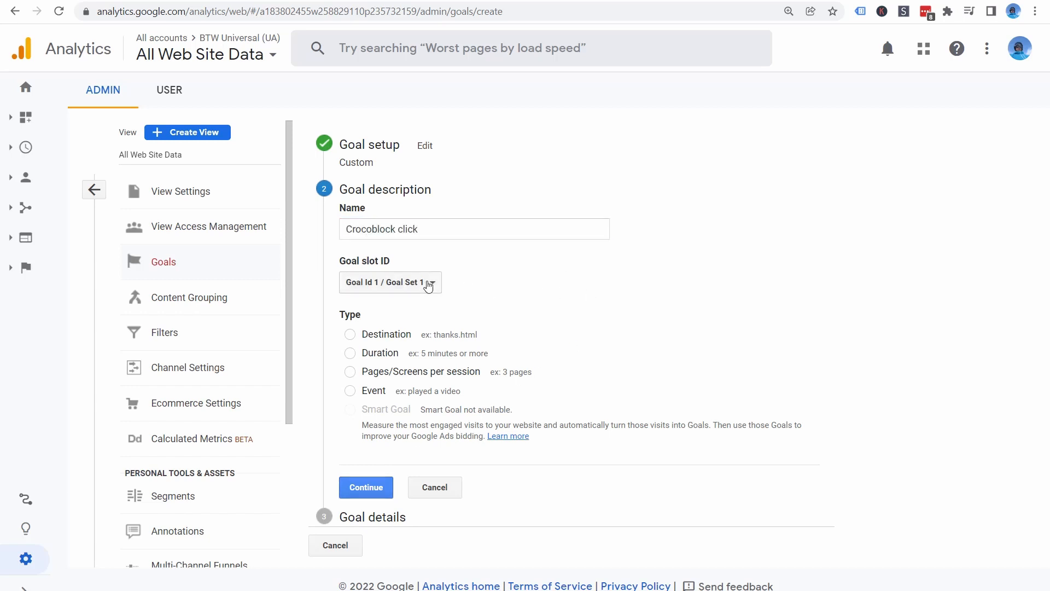
{"action": "left_click", "coordinate": [390, 282]}
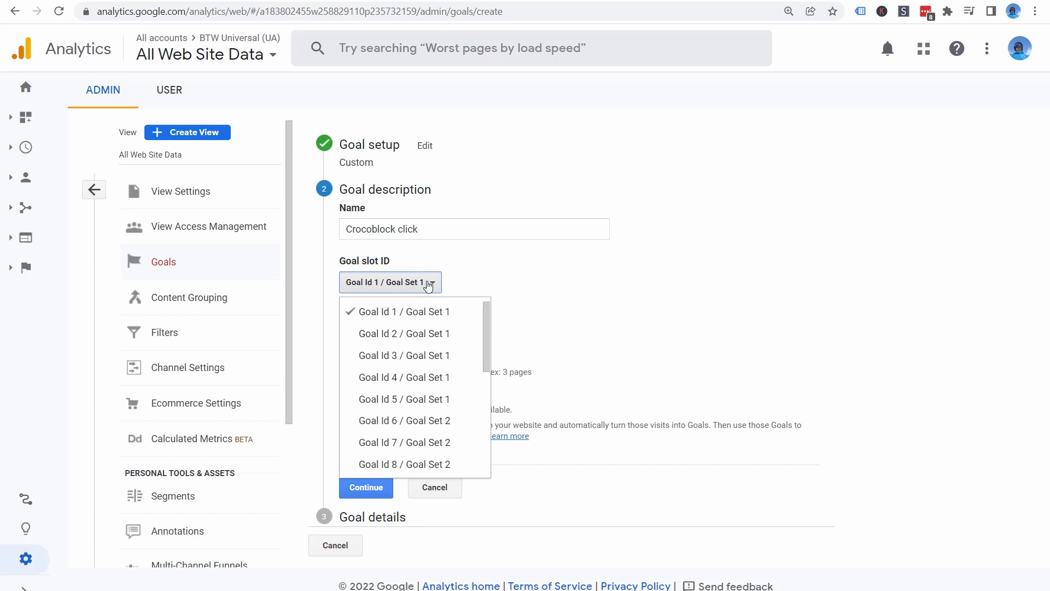
{"action": "left_click", "coordinate": [404, 312]}
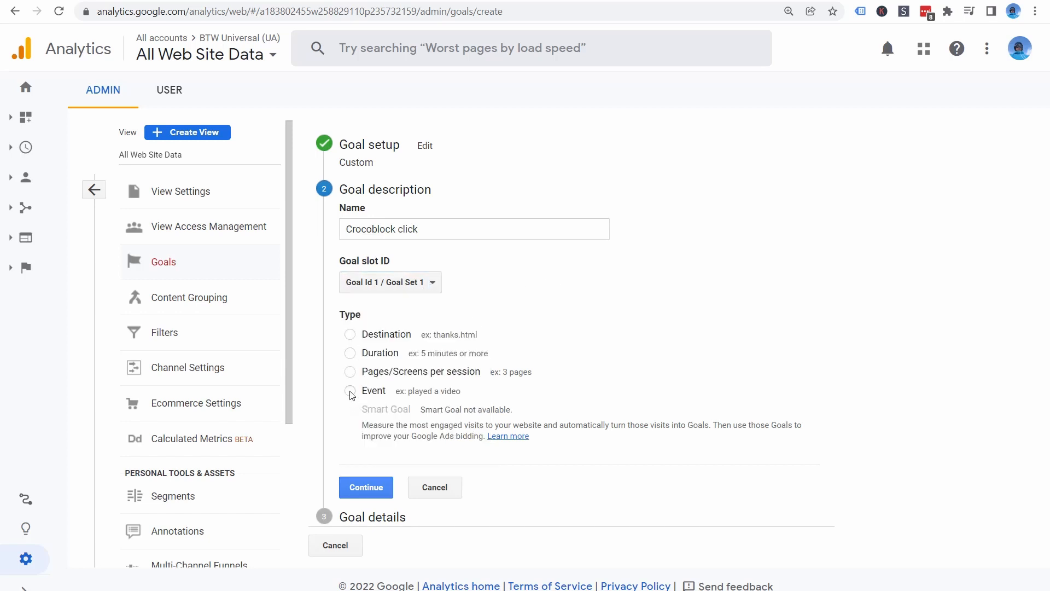
{"action": "left_click", "coordinate": [350, 390]}
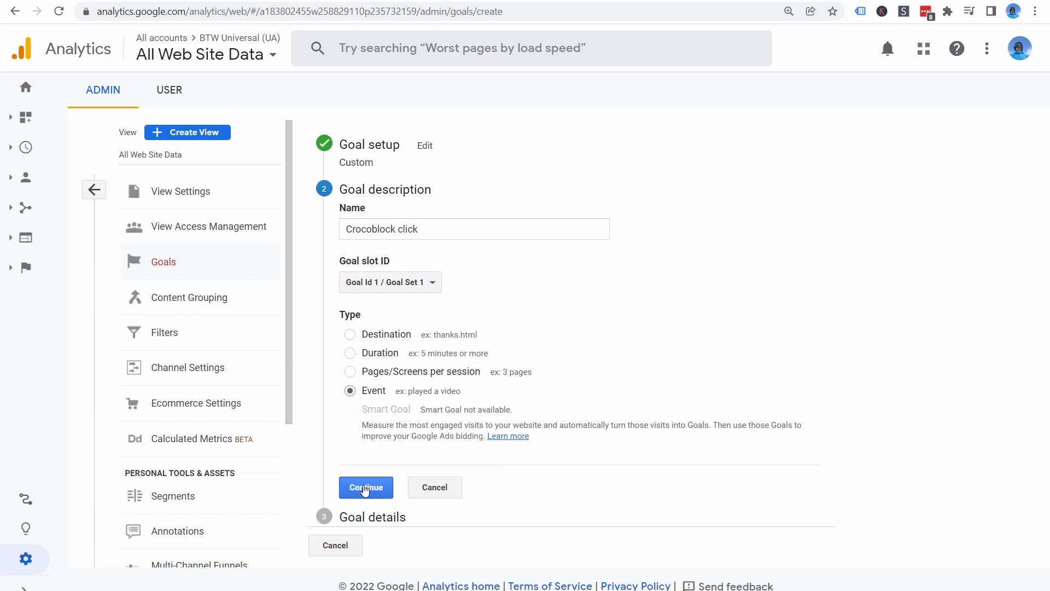
Require category Affiliate Click and a label beginning with /go/crocoblock
{"action": "left_click", "coordinate": [365, 486]}
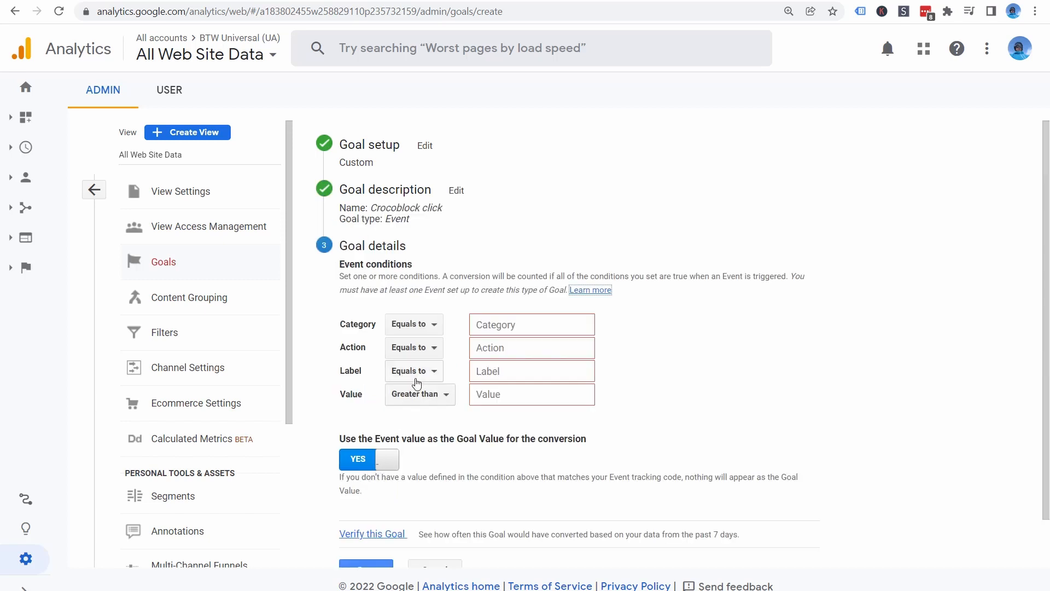
{"action": "type", "text": "Affiliate Click"}
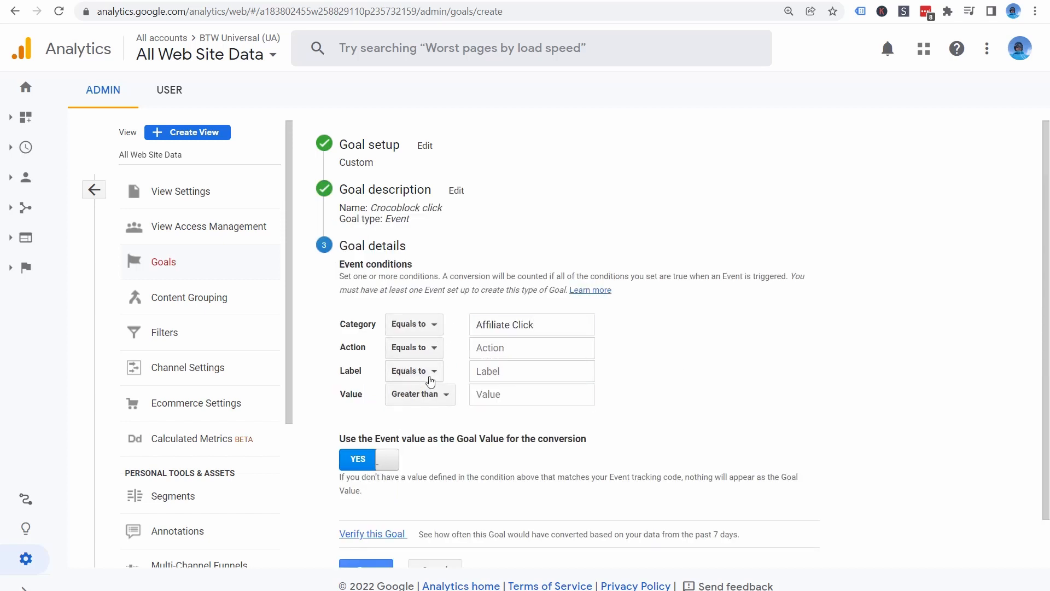
{"action": "left_click", "coordinate": [413, 371]}
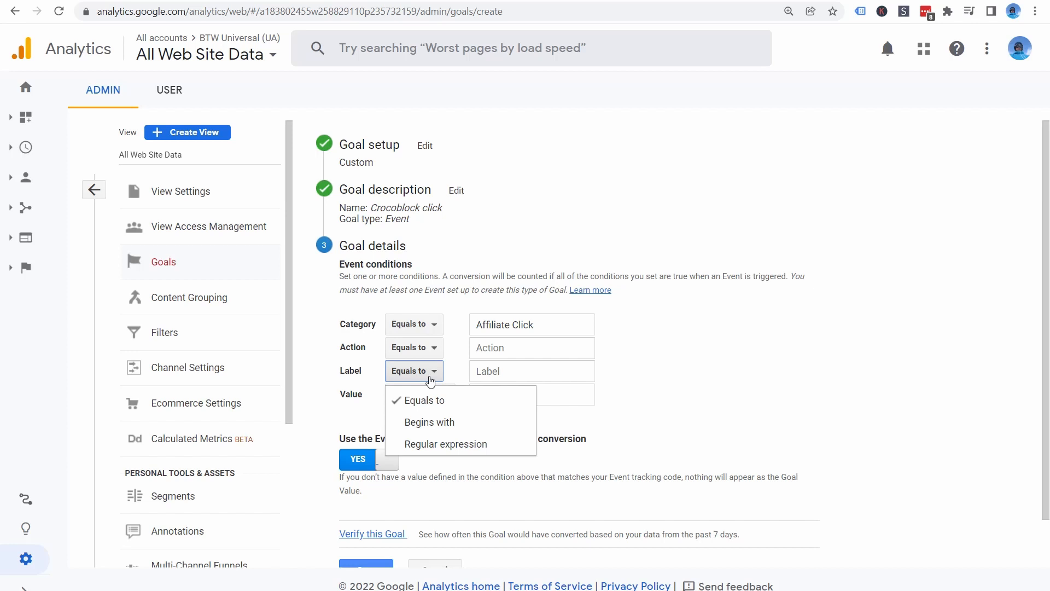
{"action": "left_click", "coordinate": [429, 422]}
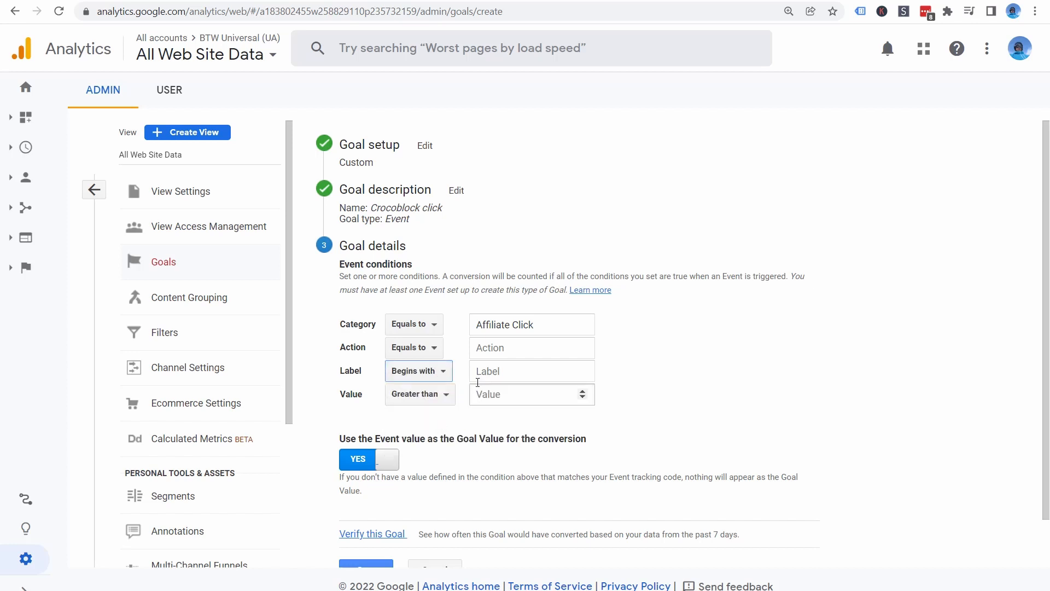
{"action": "type", "text": "/go/crocoblock"}
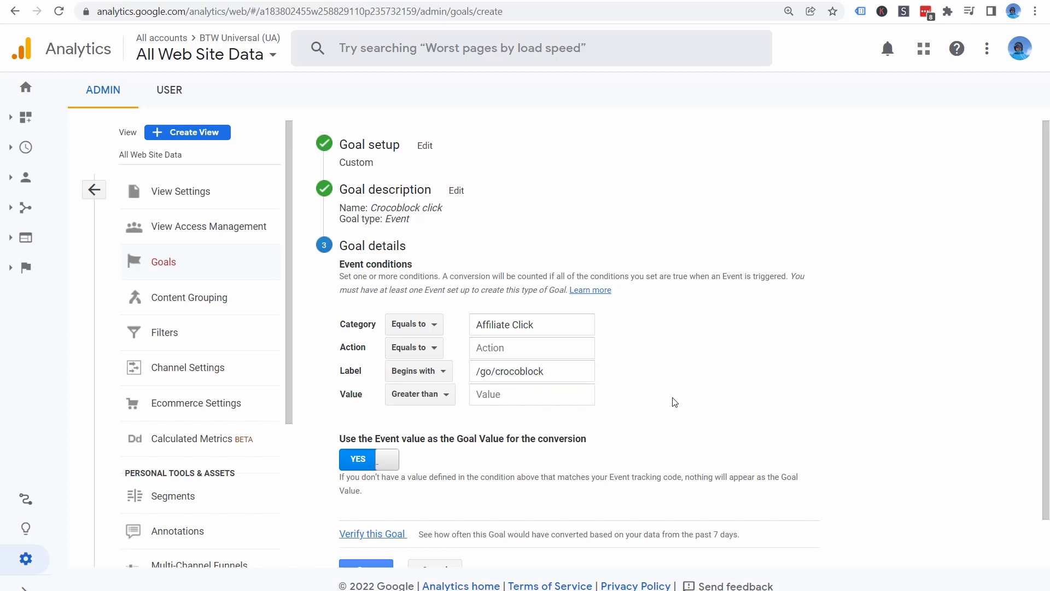
{"action": "mouse_move", "coordinate": [676, 395]}
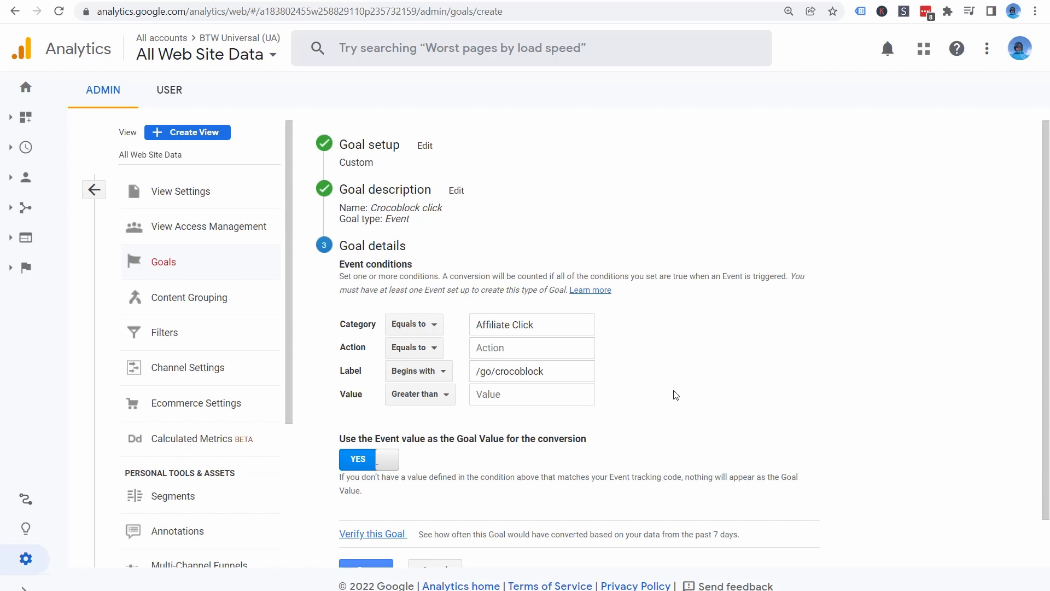
Use a fixed goal value of .75 instead of the event value
{"action": "scroll", "scroll_direction": "down", "scroll_amount": 3}
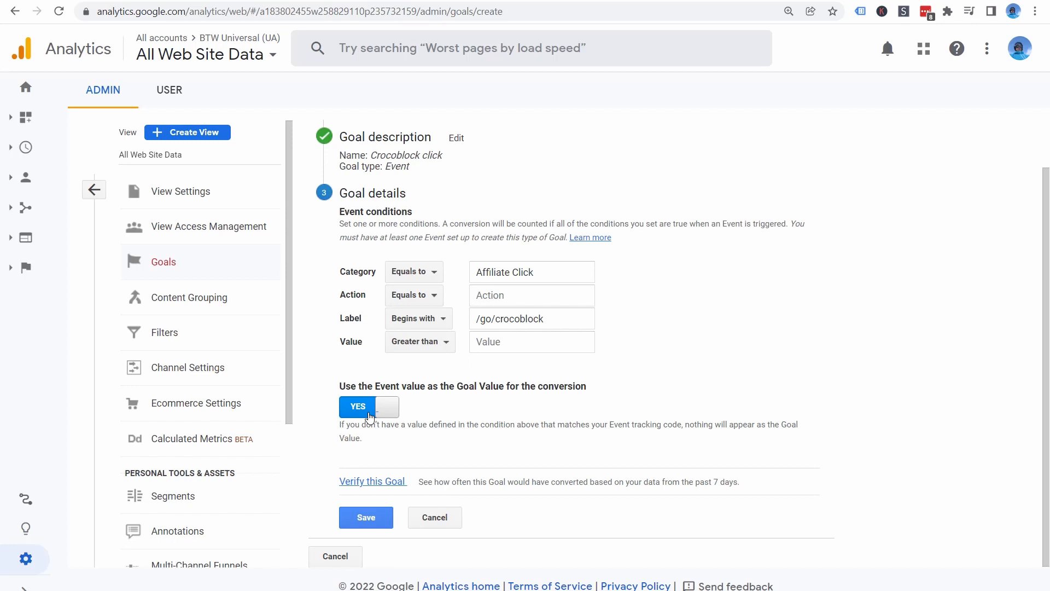
{"action": "left_click", "coordinate": [368, 407]}
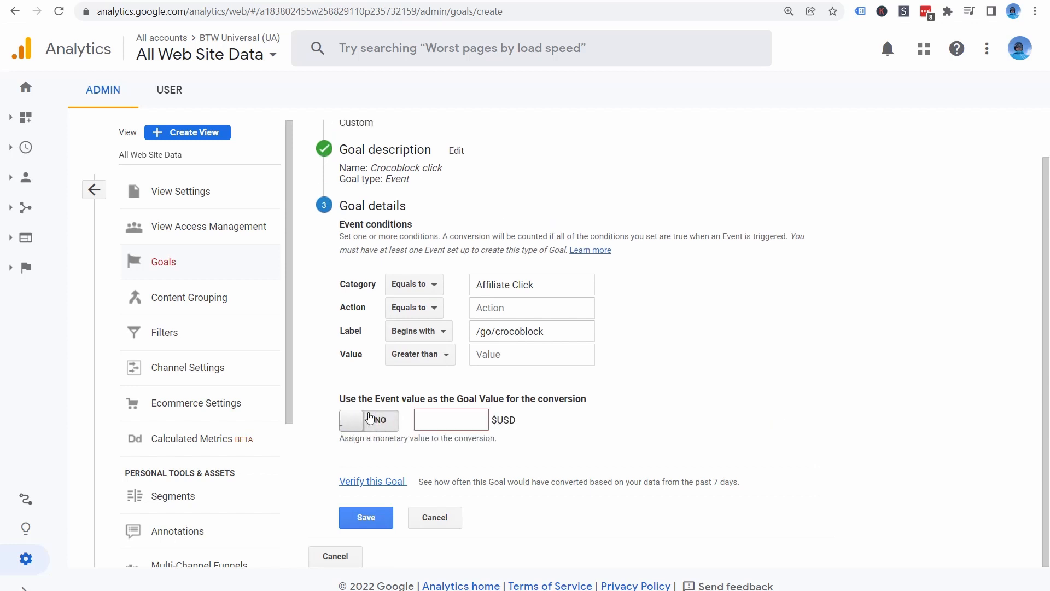
{"action": "left_click", "coordinate": [449, 420]}
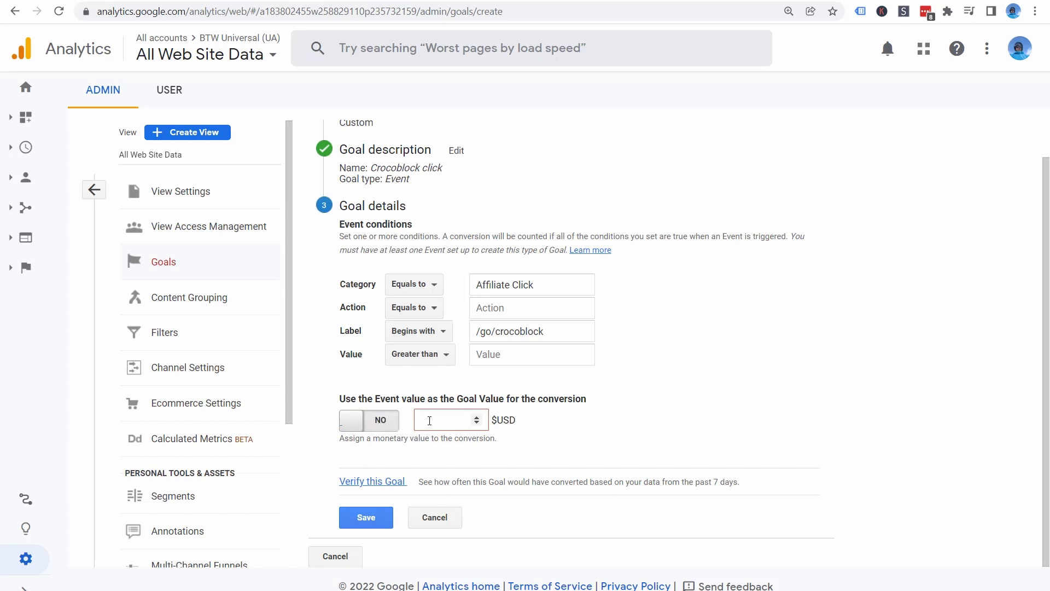
{"action": "type", "text": ".75"}
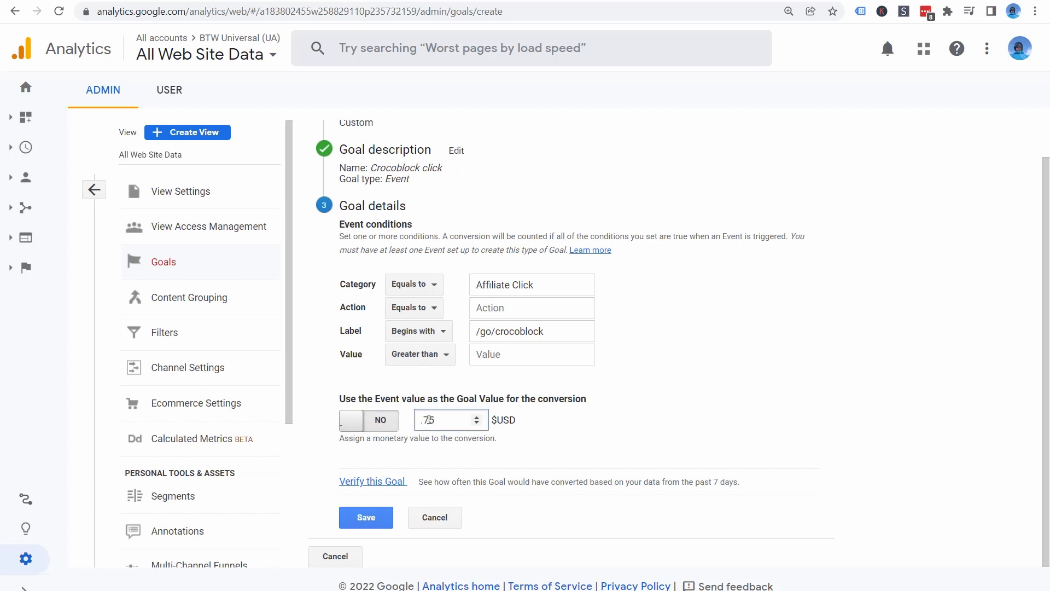
Save the goal and verify how often it would have converted
{"action": "left_click", "coordinate": [365, 517]}
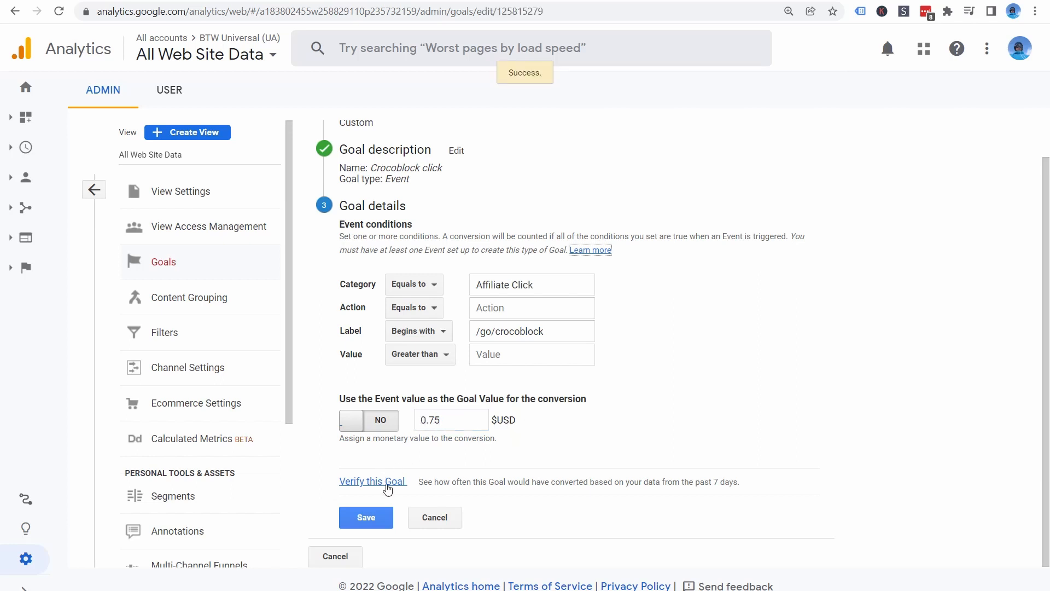
{"action": "left_click", "coordinate": [373, 481]}
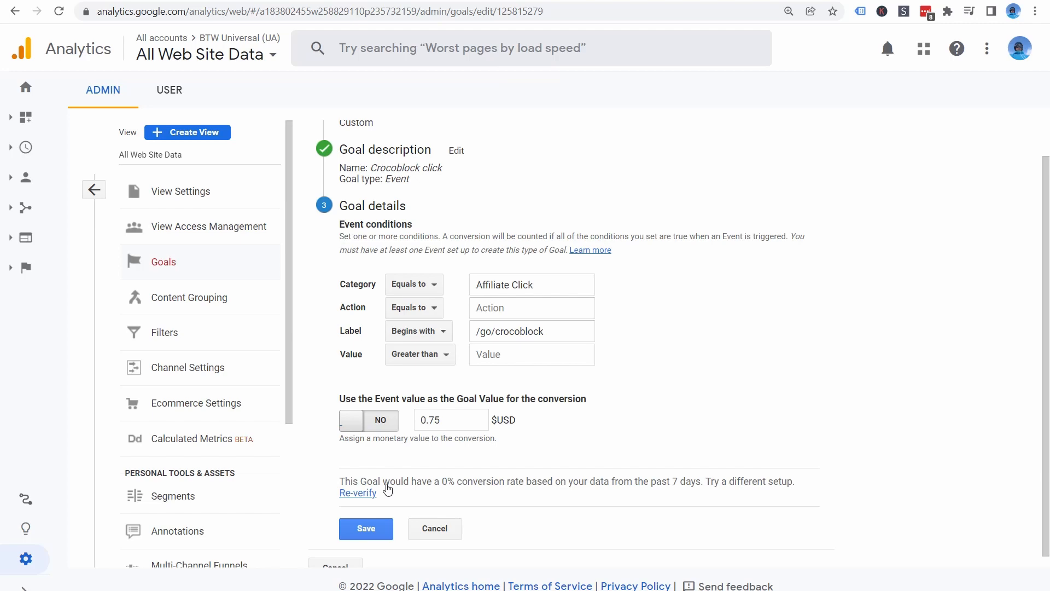
Change the label match from crocoblock to /go/kadence and save, verifying a 0.09% conversion rate
{"action": "double_click", "coordinate": [518, 330]}
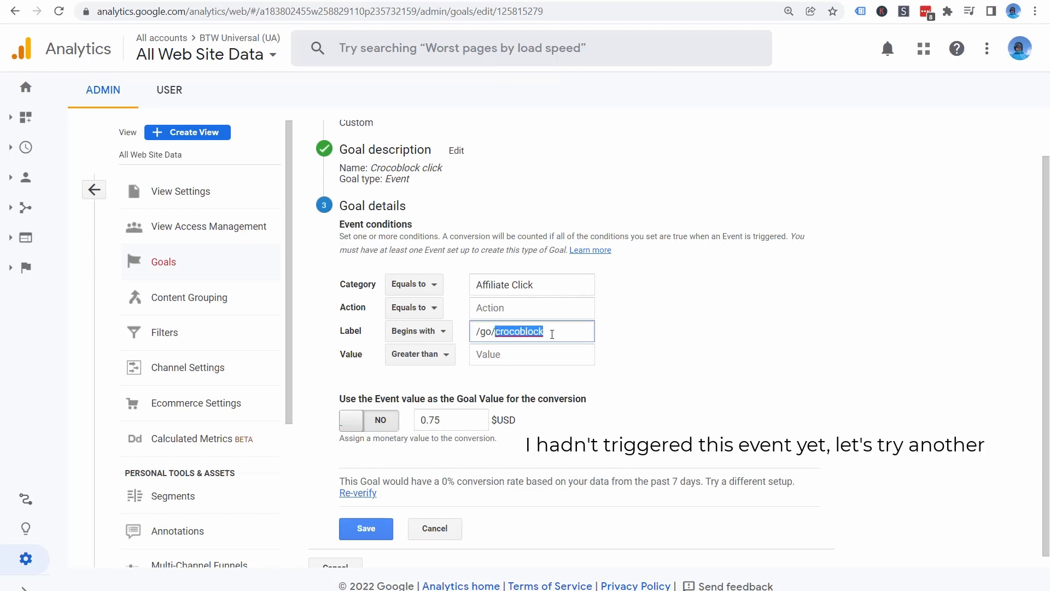
{"action": "type", "text": "kadence"}
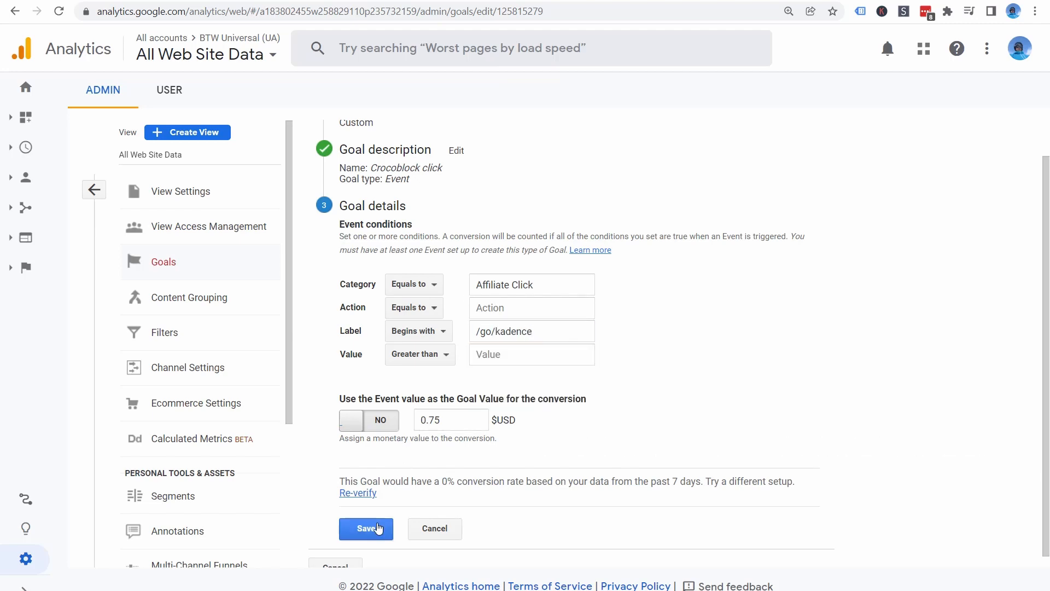
{"action": "left_click", "coordinate": [357, 492]}
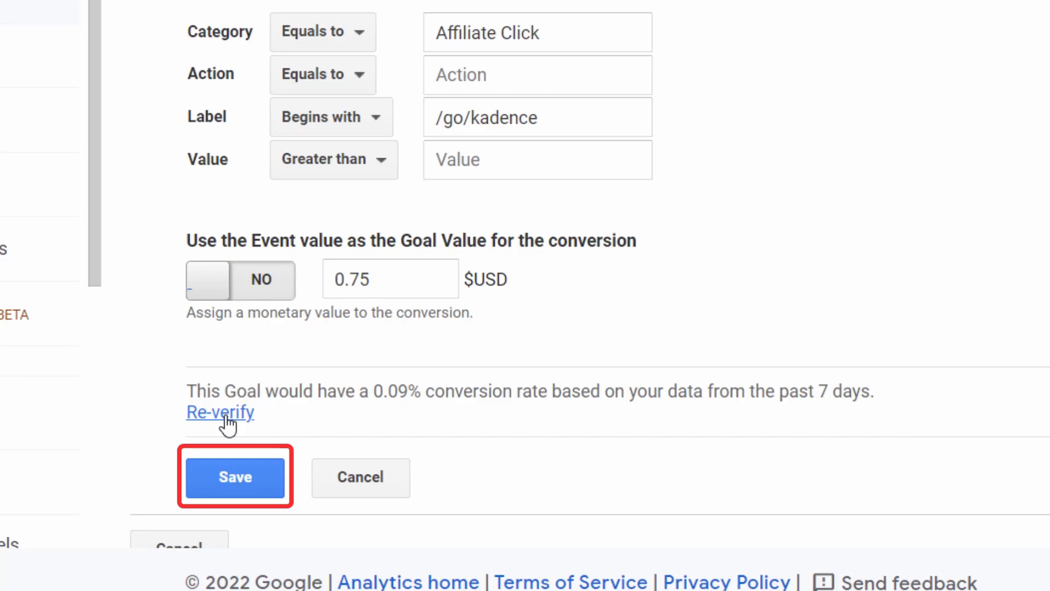
Save the finished event goal and view the Pages report showing Page Value figures ($0.45 top page)
{"action": "left_click", "coordinate": [234, 477]}
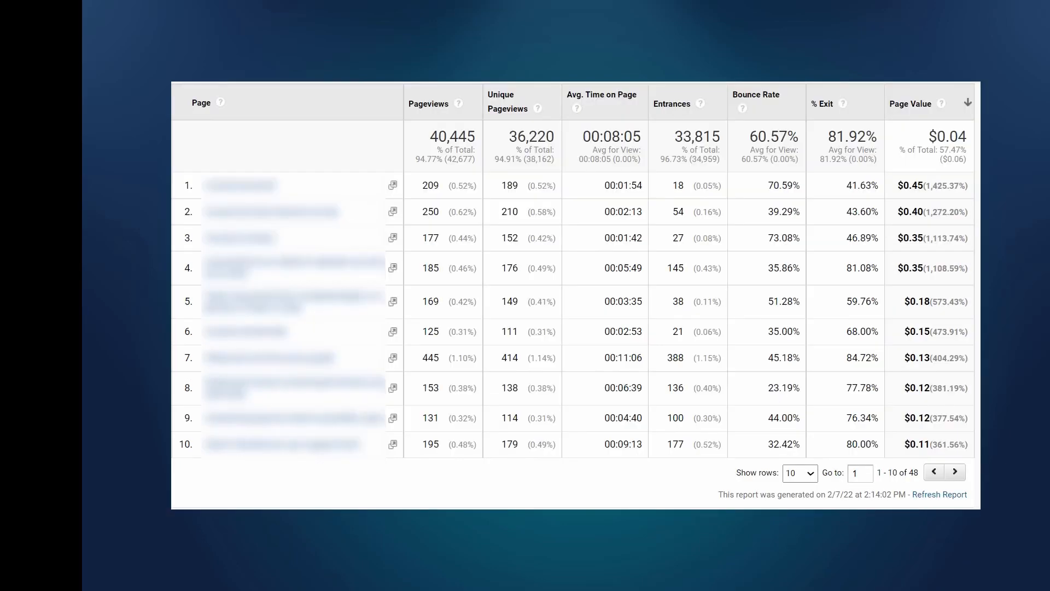
{"action": "left_click", "coordinate": [909, 104]}
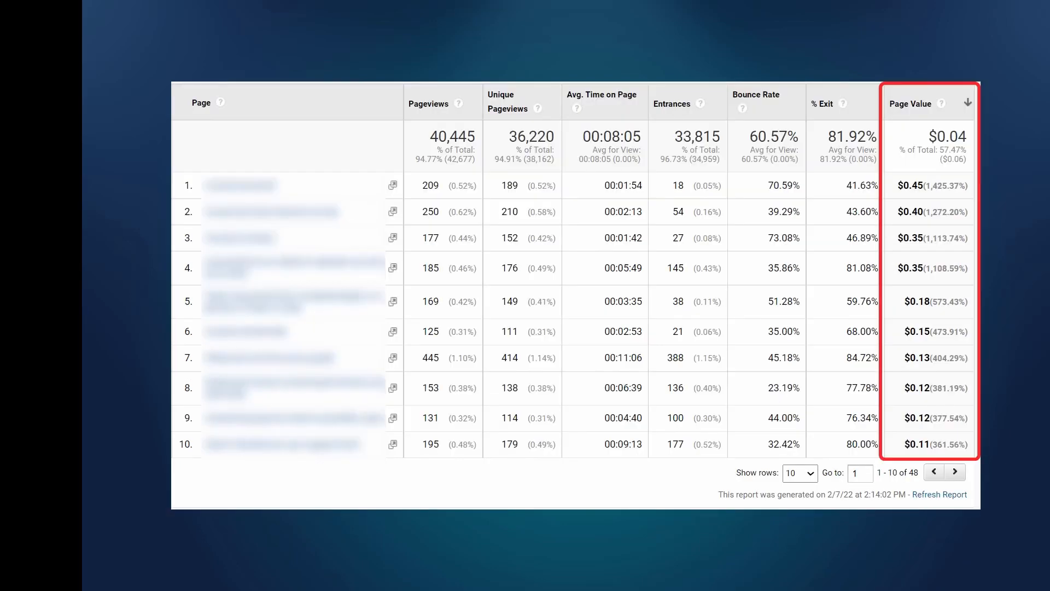